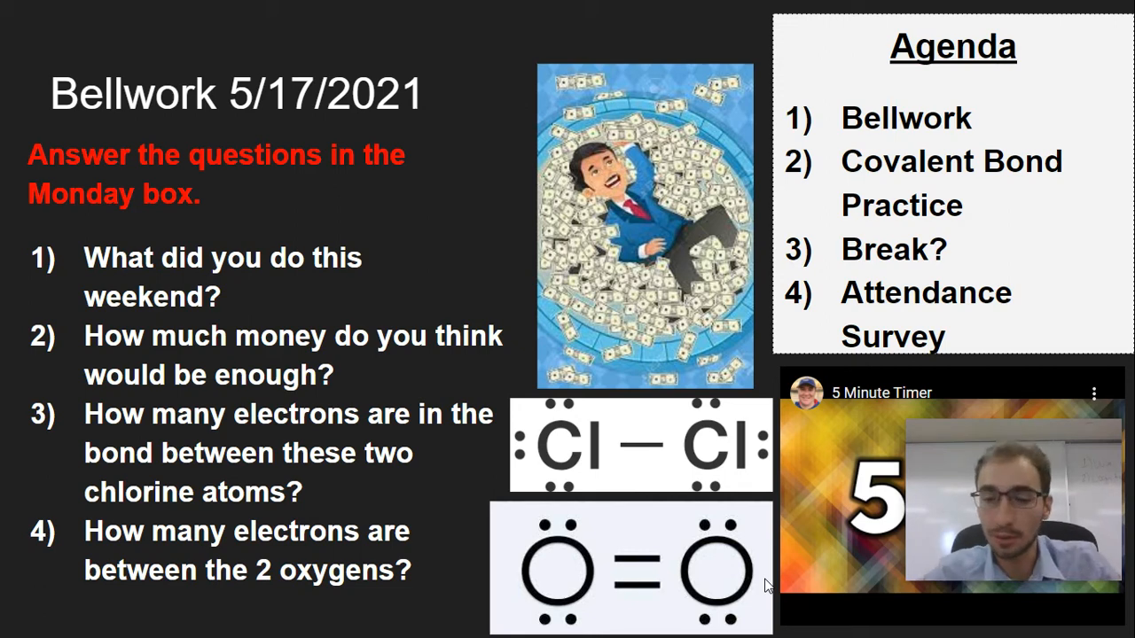
mouse_move(610, 522)
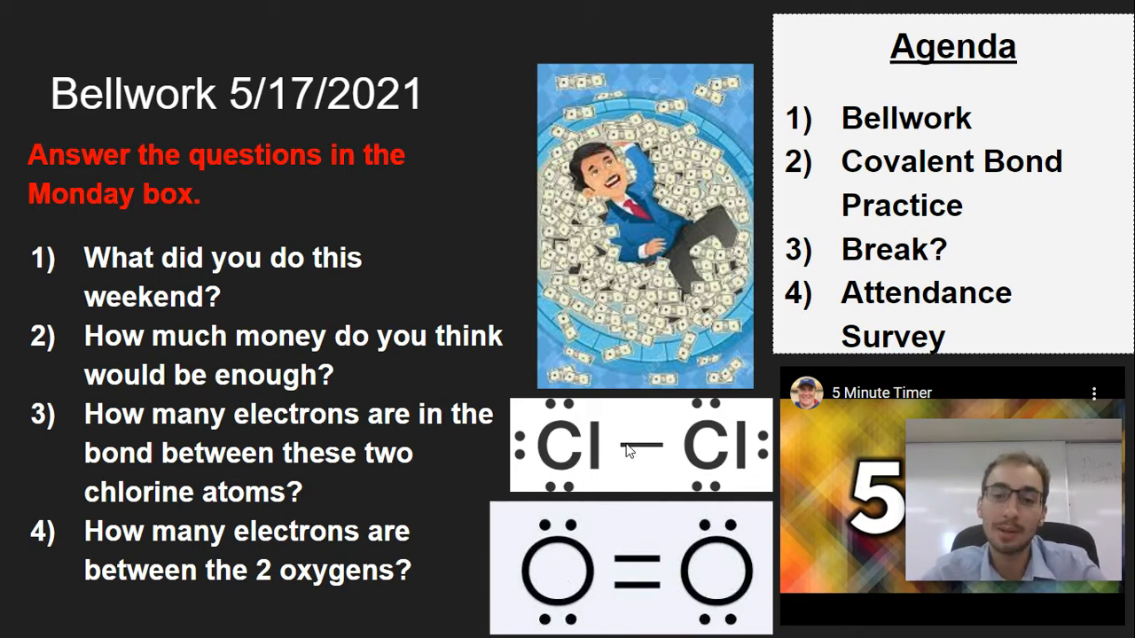
mouse_move(640, 477)
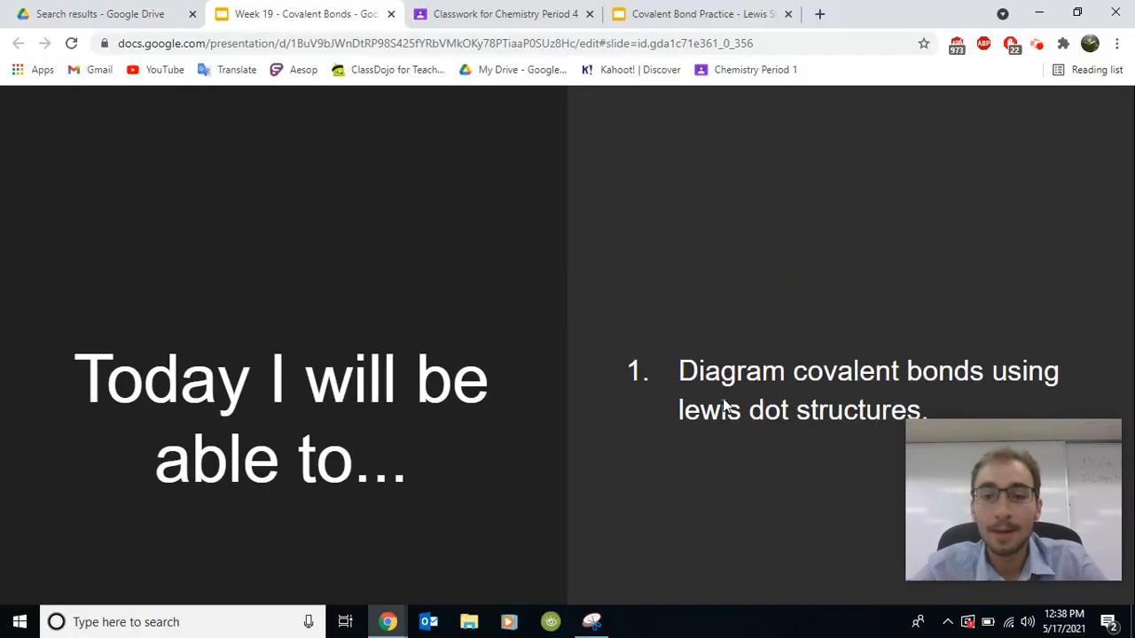
Exit the slideshow and switch to the Covalent Bond Practice - Lewis Structures presentation
key(Escape)
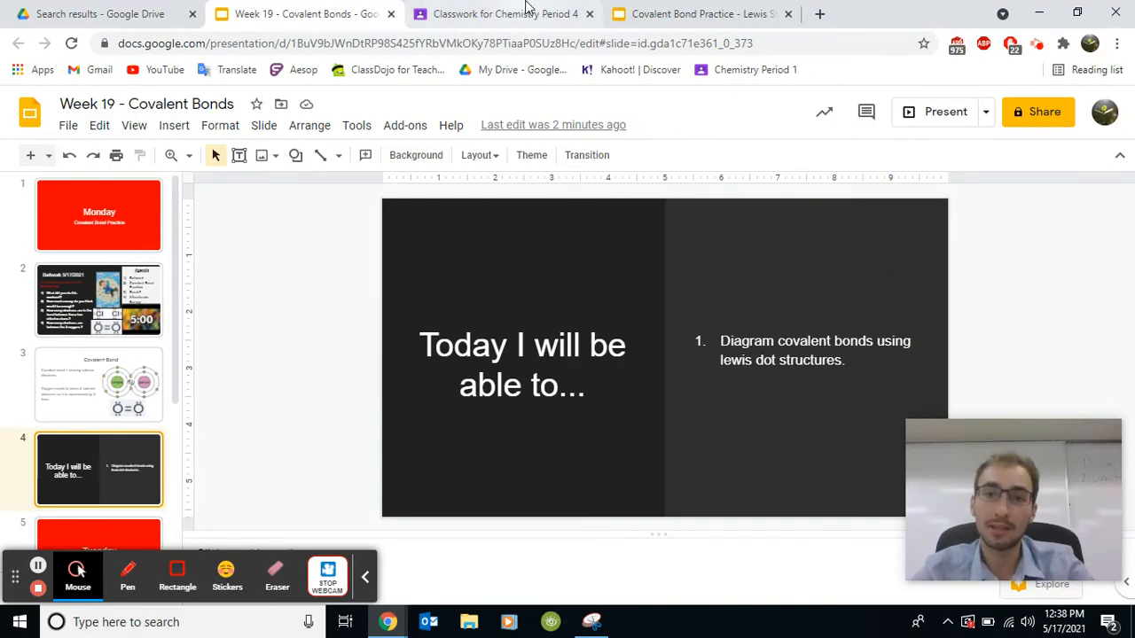
click(696, 14)
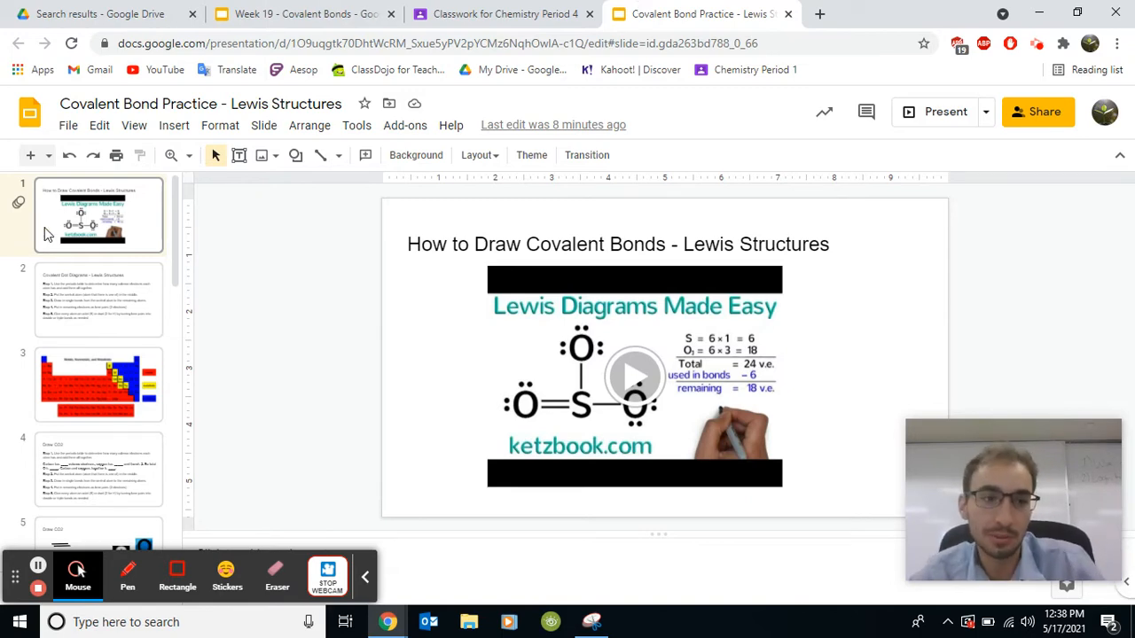
Review the Covalent Dot Diagrams steps and Lewis Diagrams video slides, then open the periodic table slide
click(97, 300)
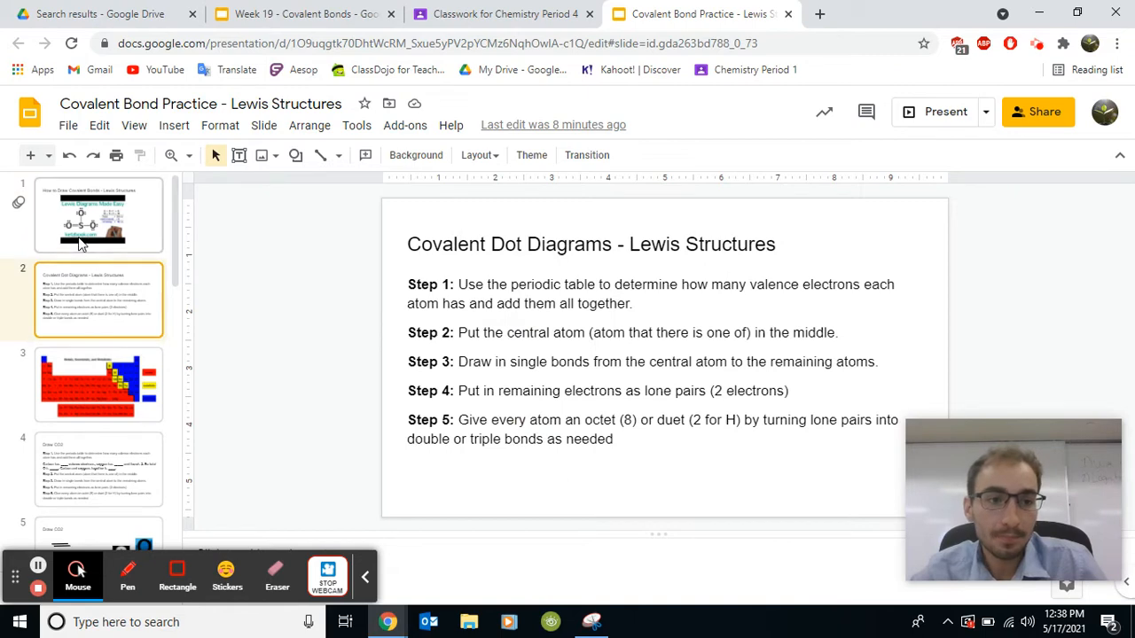
click(98, 215)
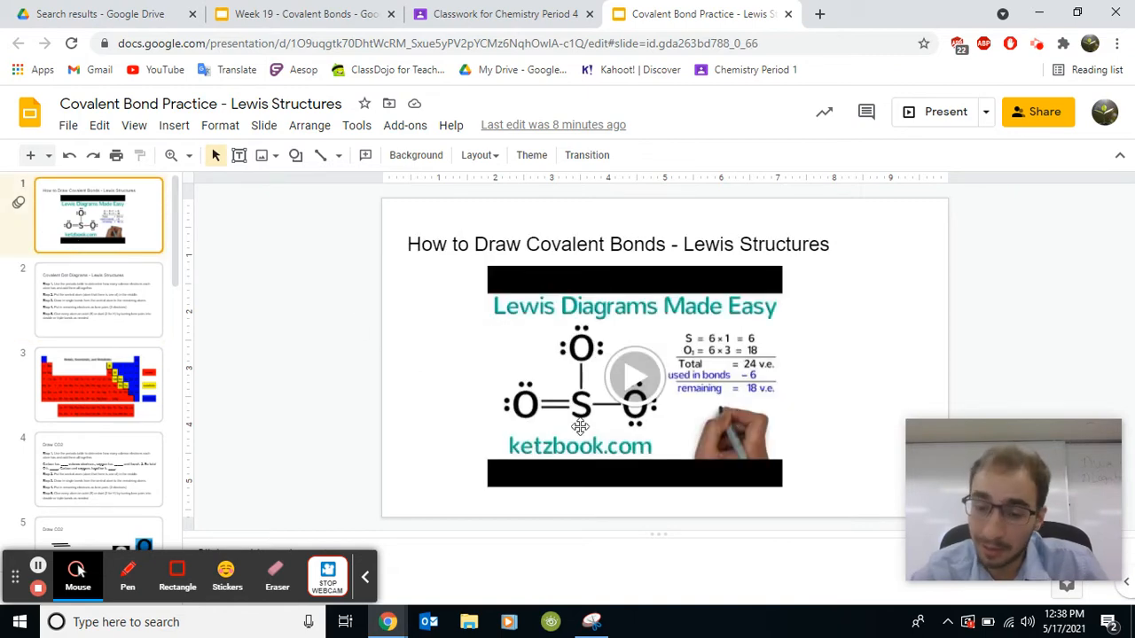
mouse_move(610, 411)
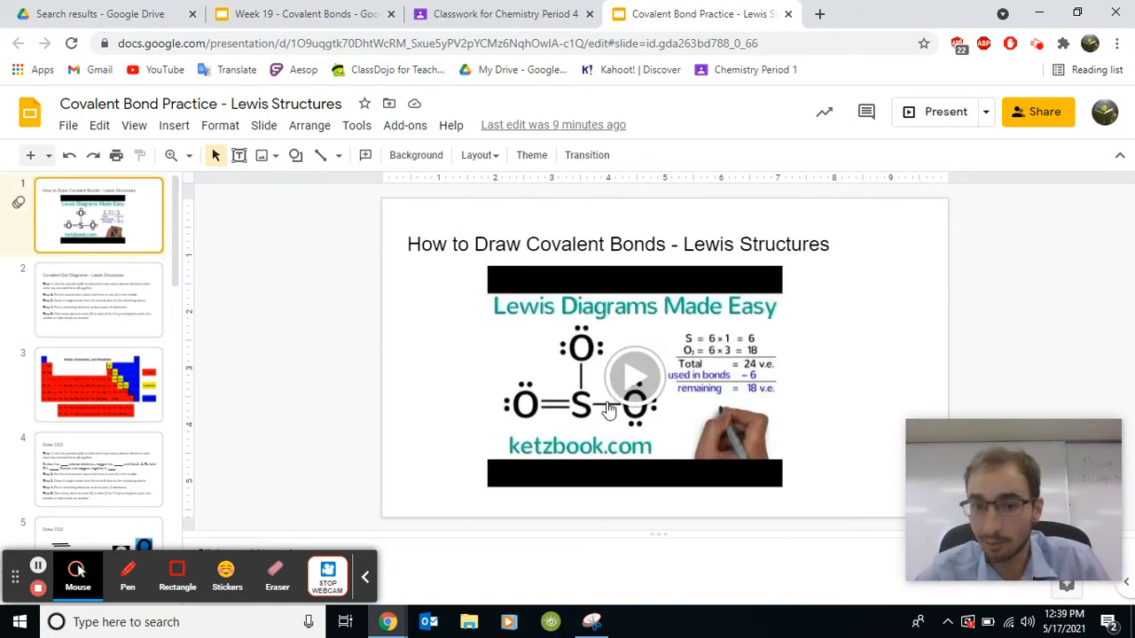
mouse_move(657, 473)
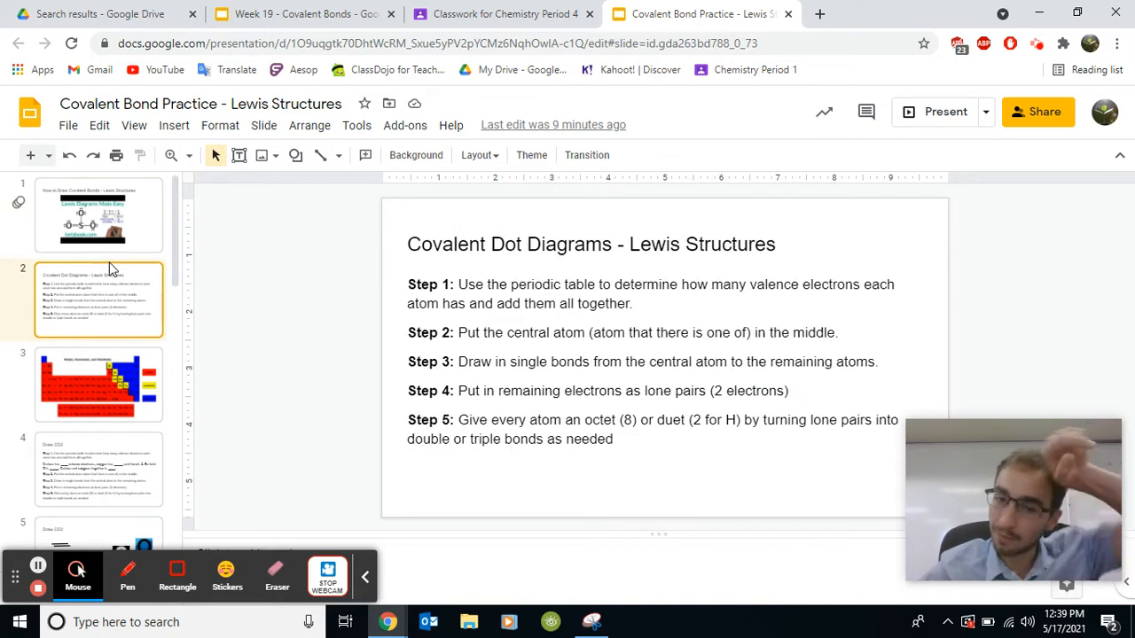
mouse_move(220, 216)
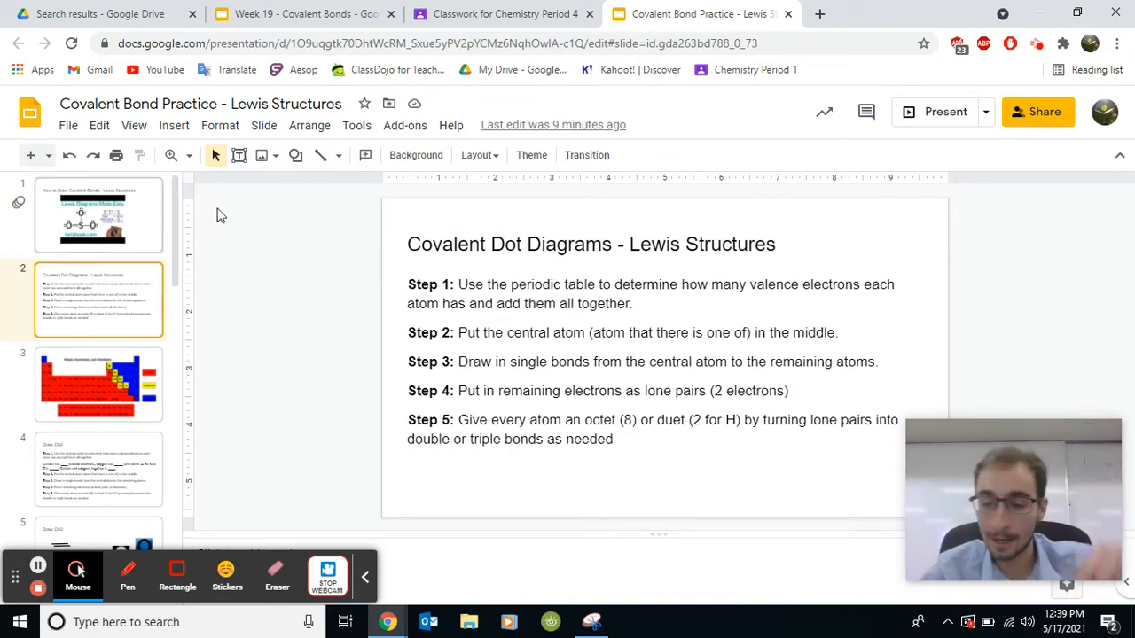
mouse_move(287, 202)
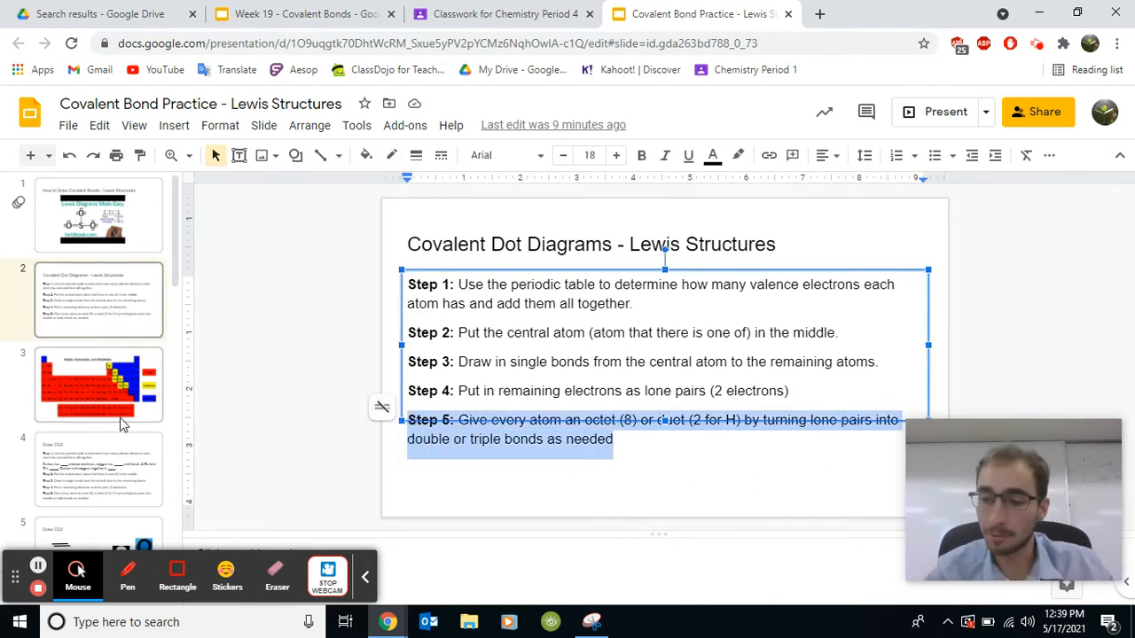
click(98, 384)
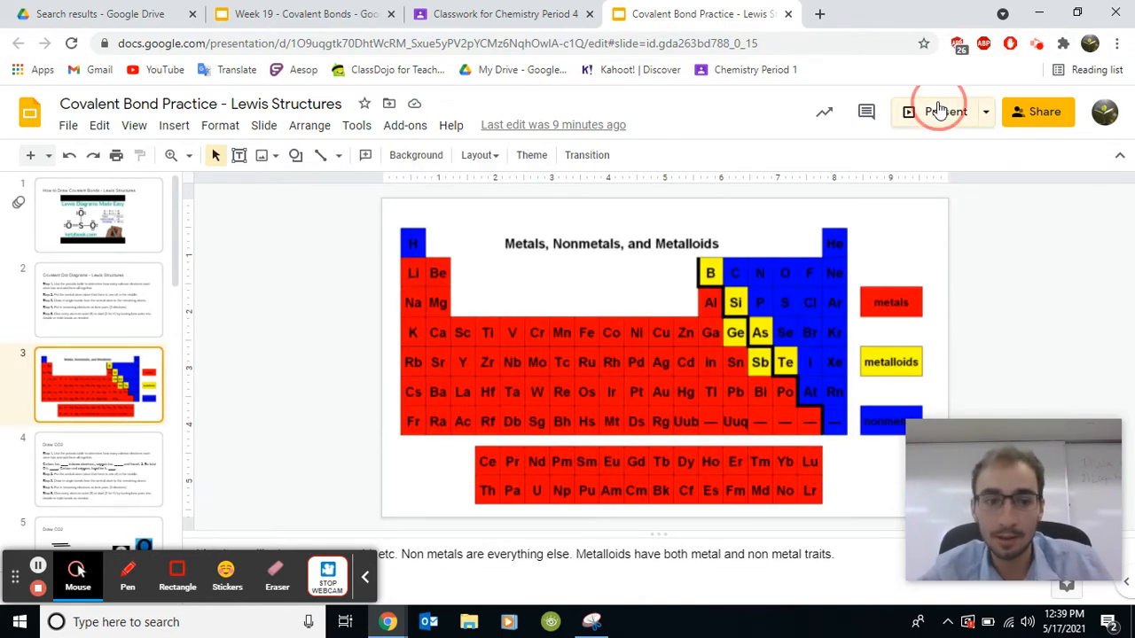
Present the metals, nonmetals and metalloids periodic table slide full screen
click(942, 111)
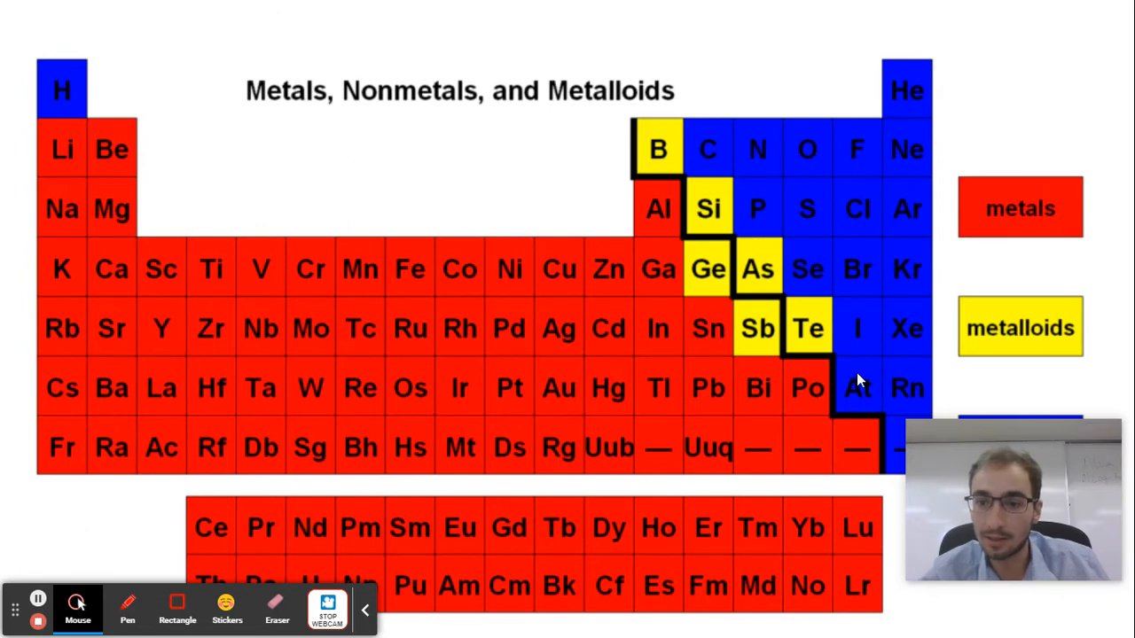
mouse_move(913, 119)
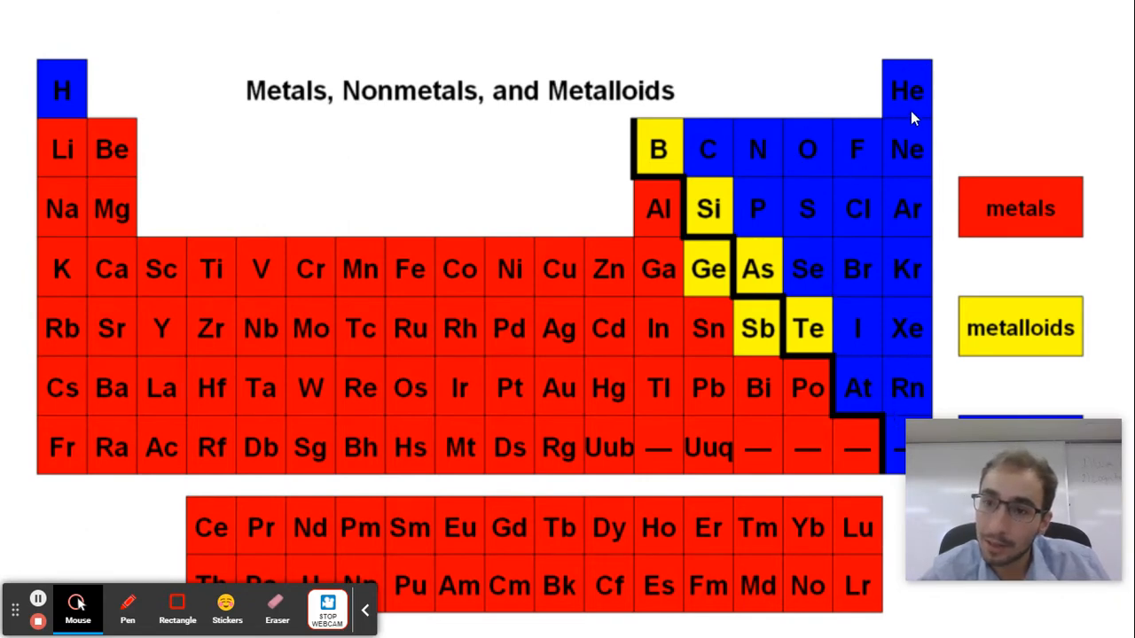
mouse_move(899, 348)
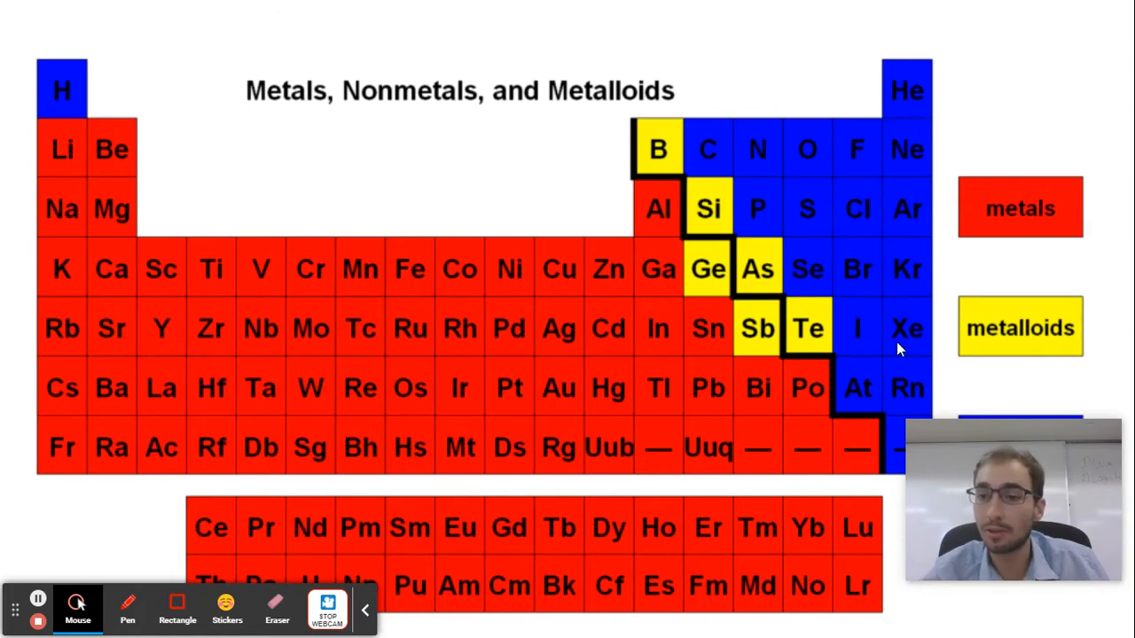
mouse_move(920, 424)
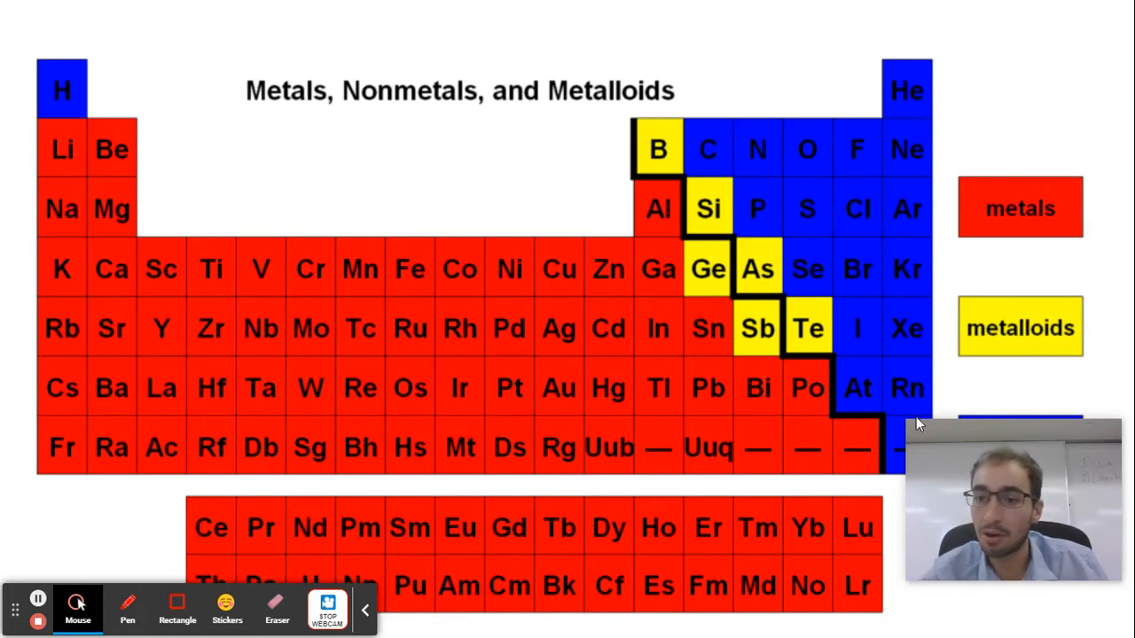
mouse_move(892, 346)
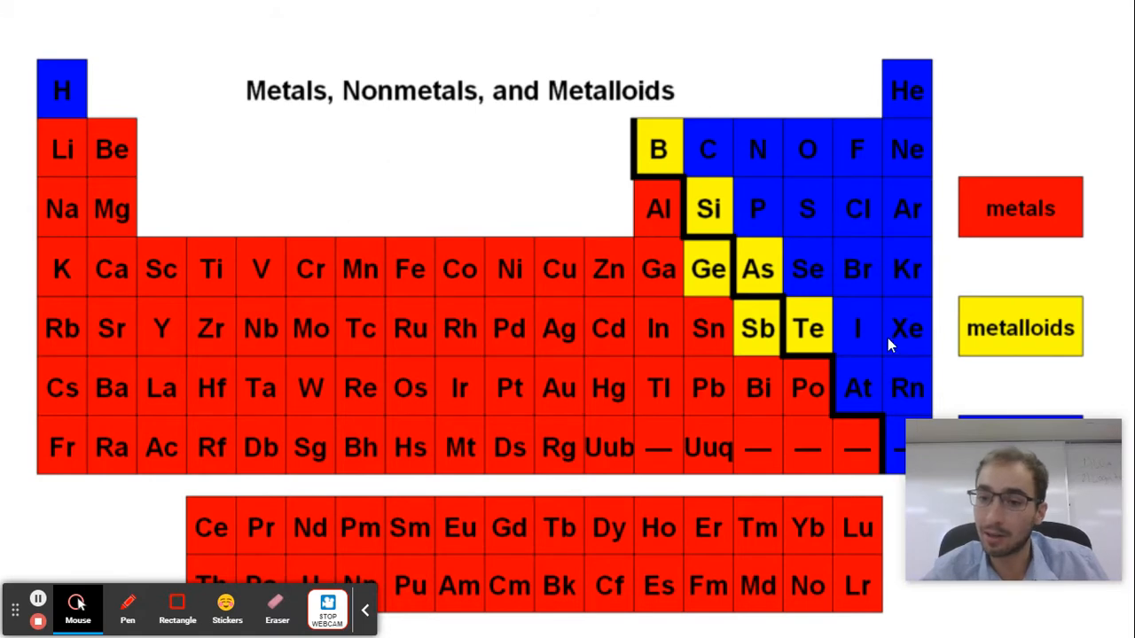
mouse_move(902, 371)
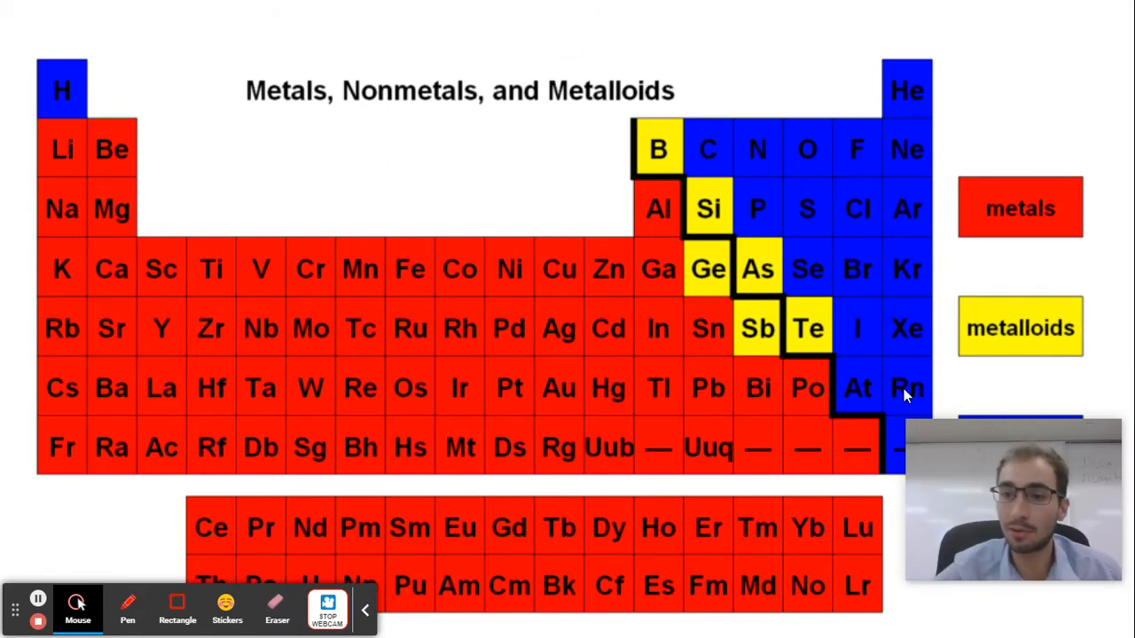
mouse_move(594, 68)
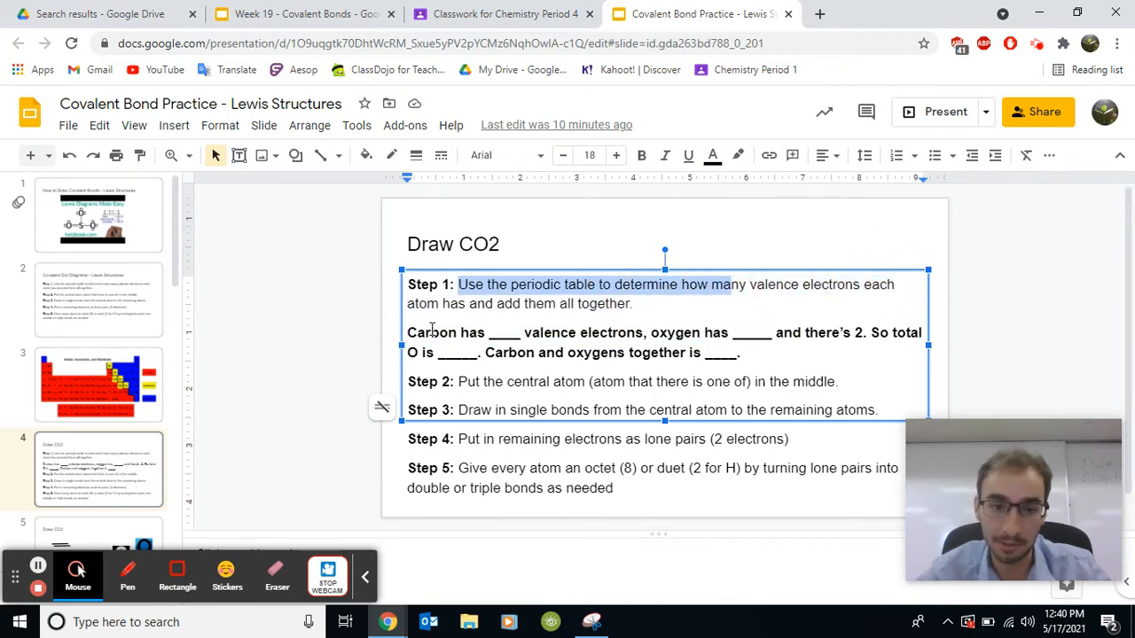
Switch between the periodic table and Draw CO2 slides, ending on the Draw CO2 instructions
click(99, 384)
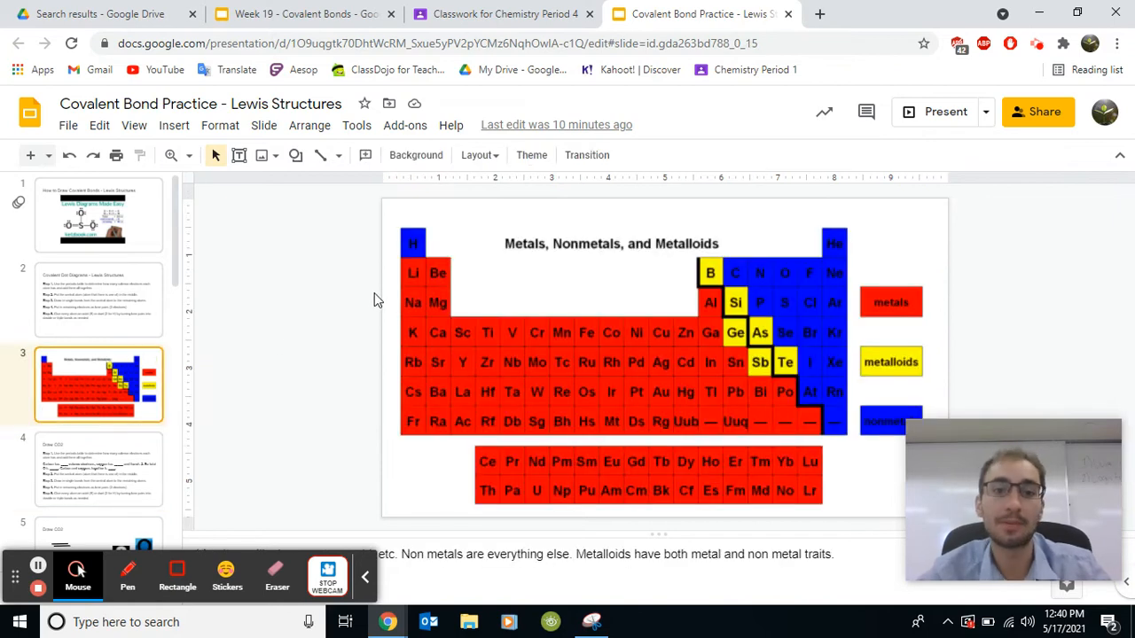
mouse_move(408, 426)
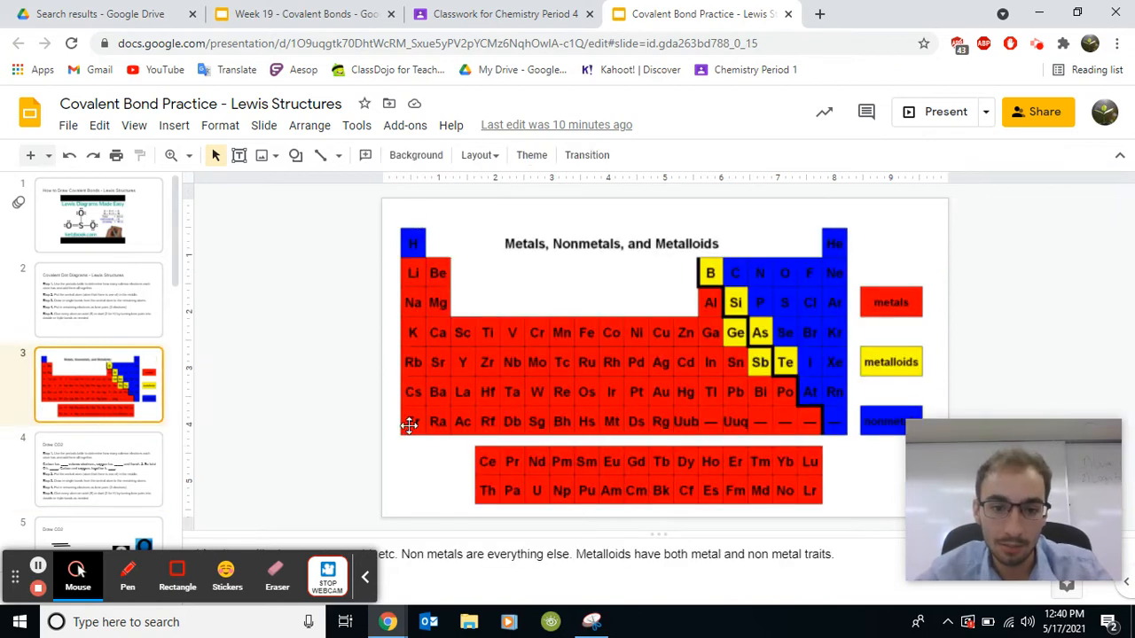
mouse_move(413, 232)
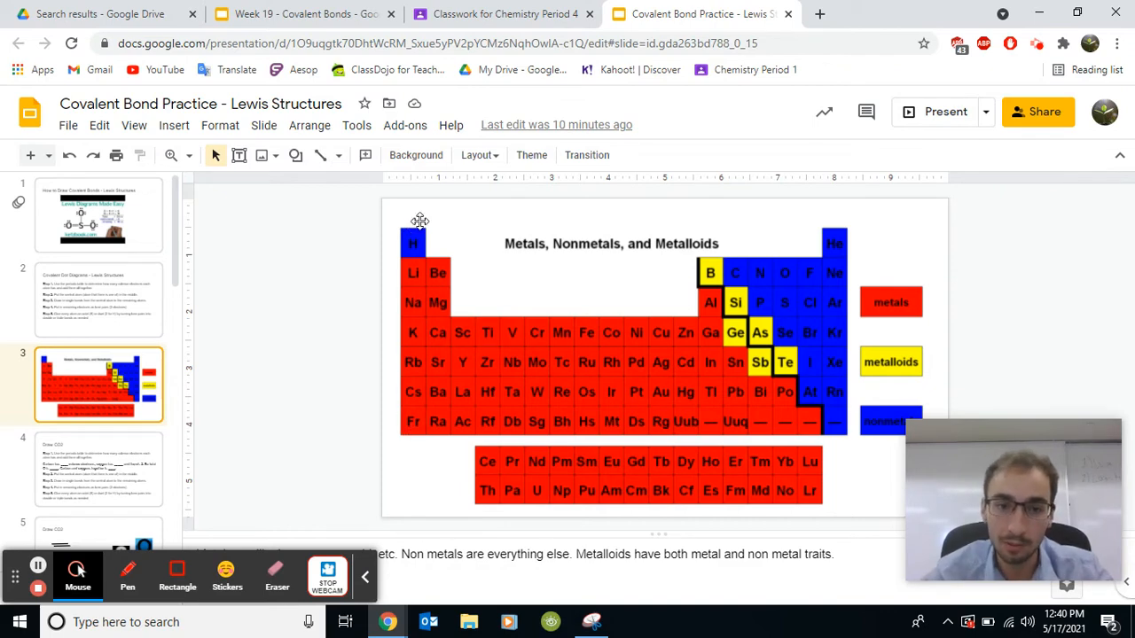
mouse_move(451, 458)
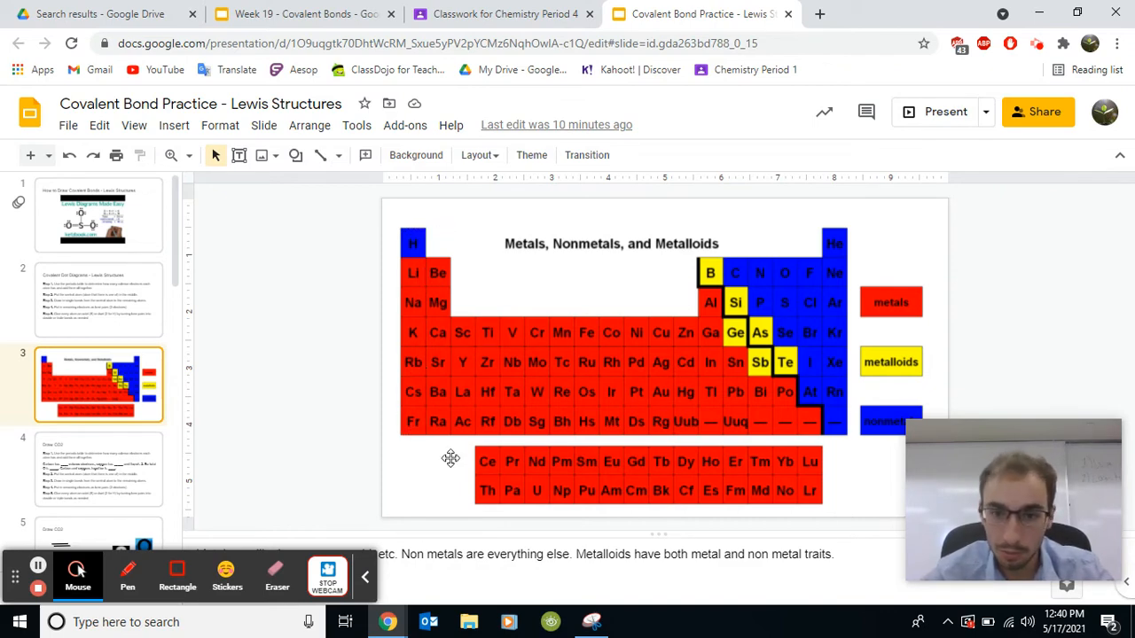
mouse_move(739, 236)
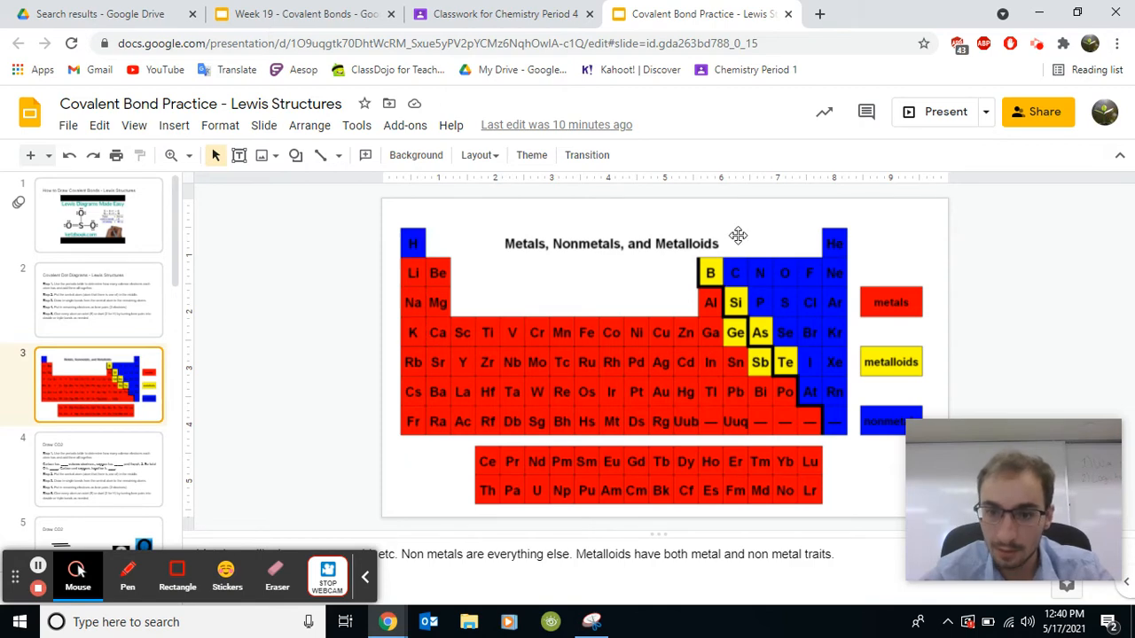
mouse_move(750, 275)
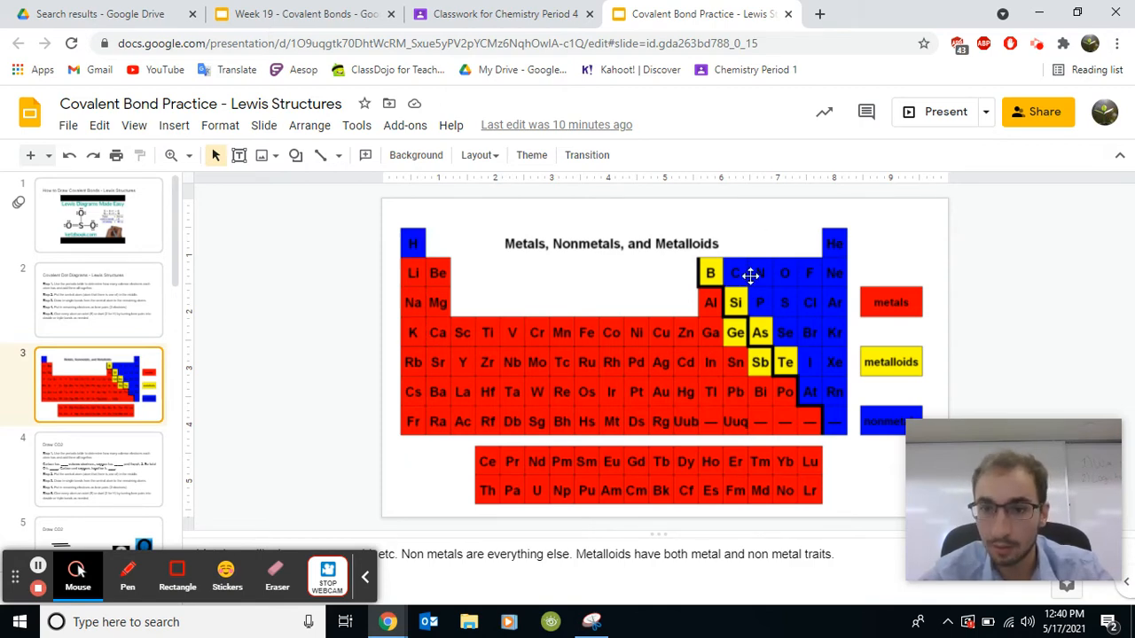
mouse_move(807, 250)
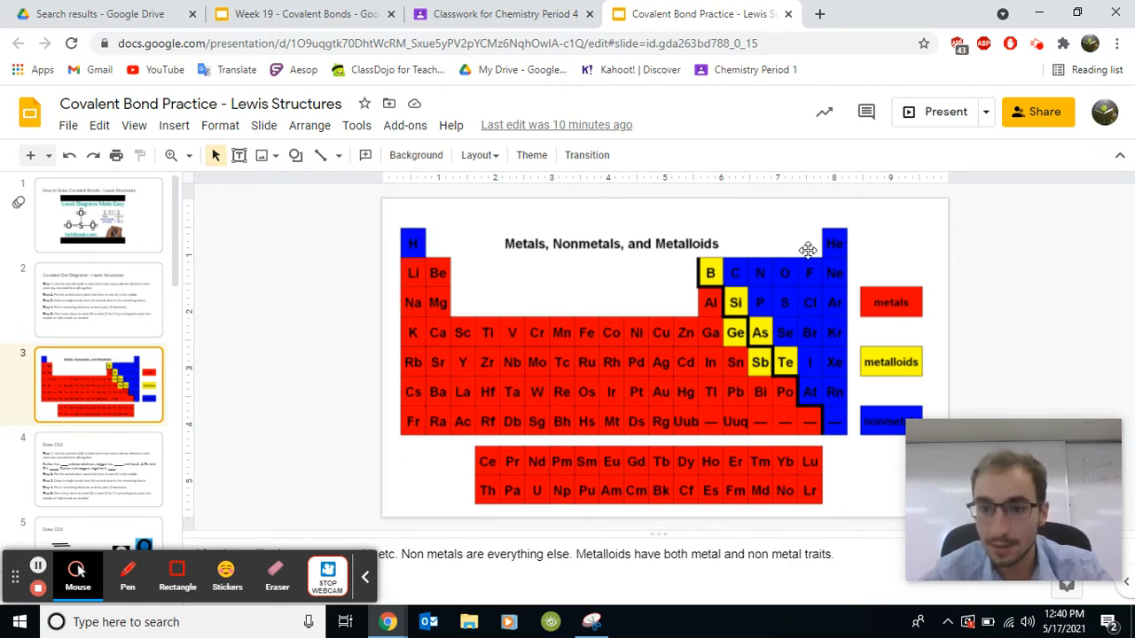
mouse_move(834, 399)
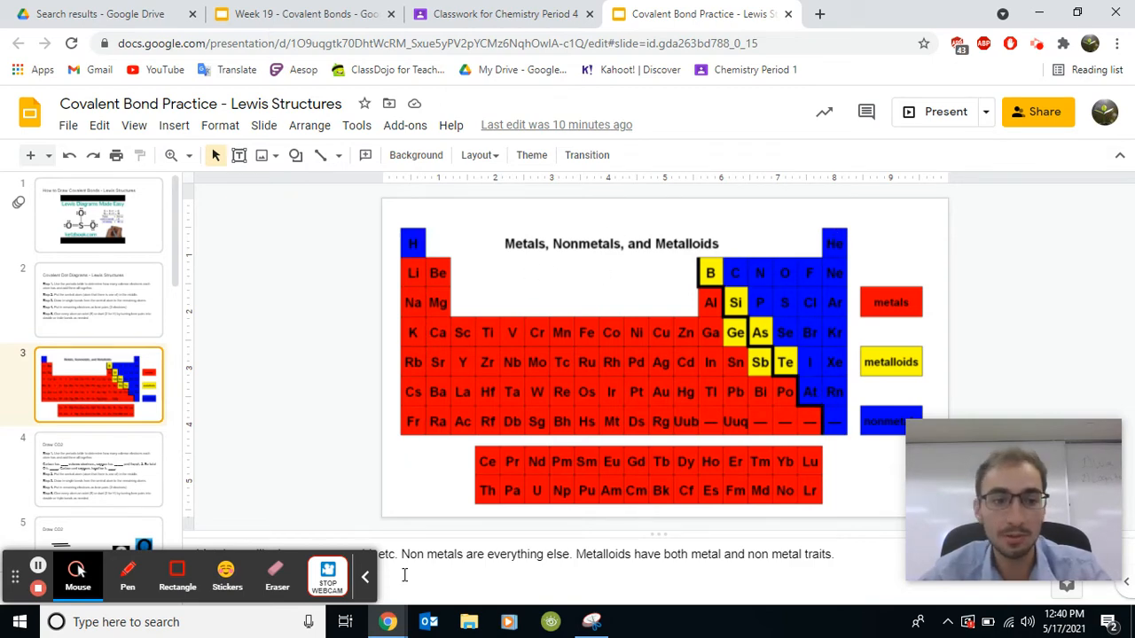
click(98, 469)
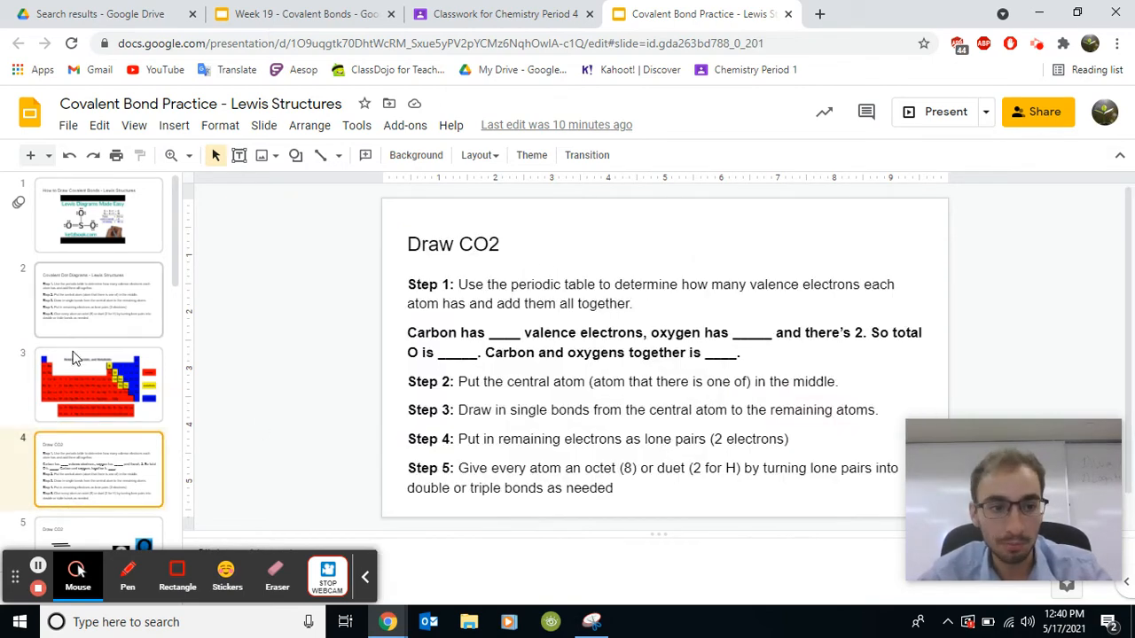
click(98, 384)
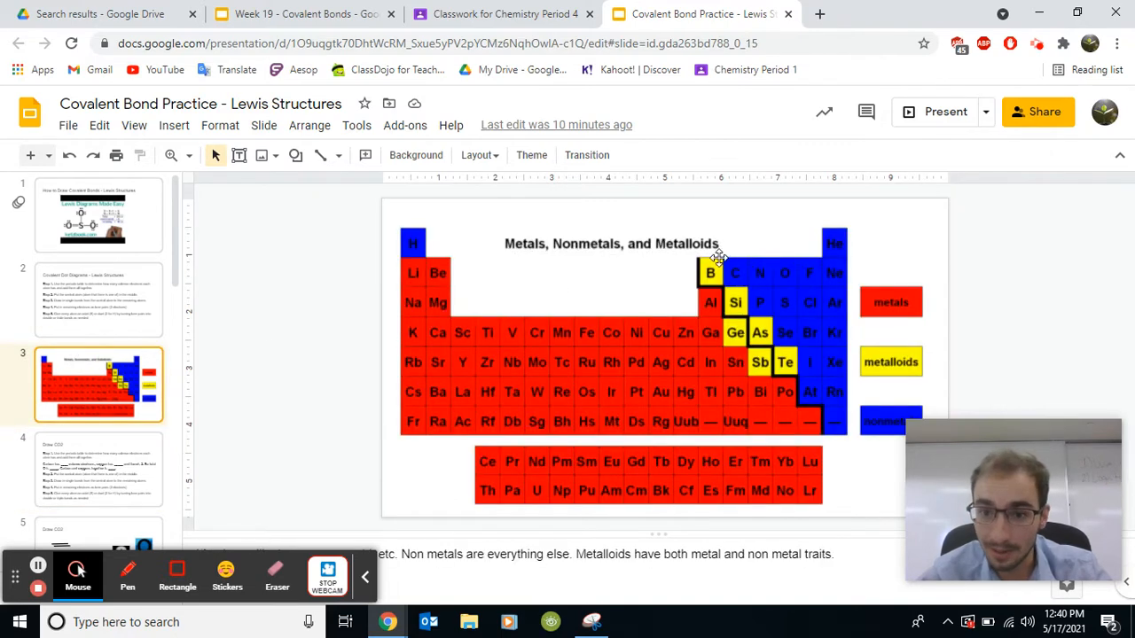
mouse_move(105, 465)
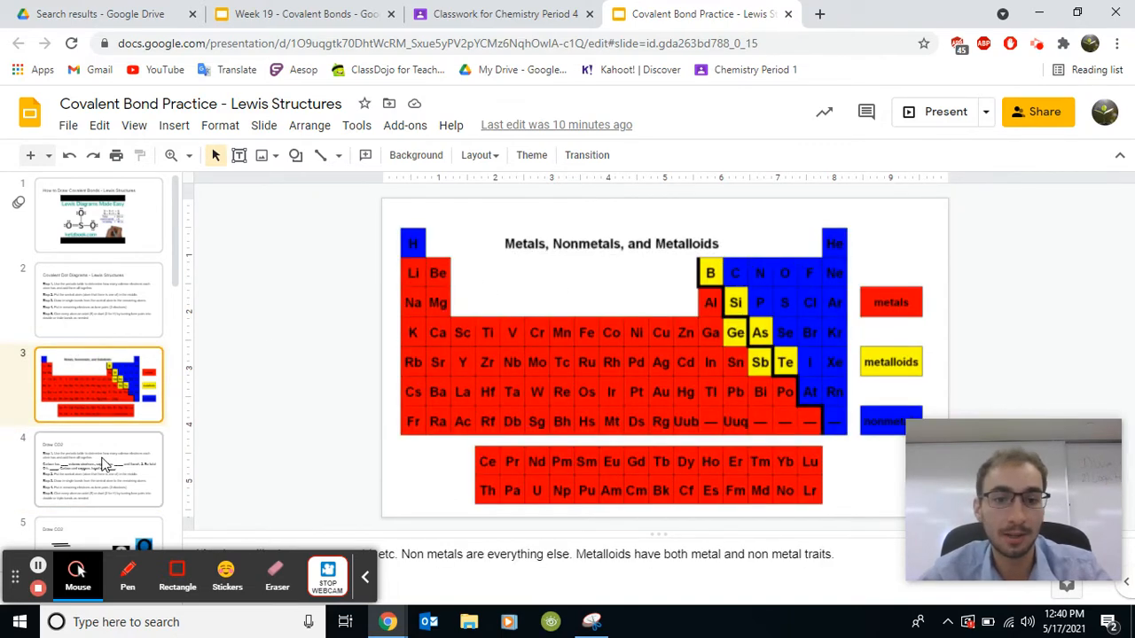
click(98, 468)
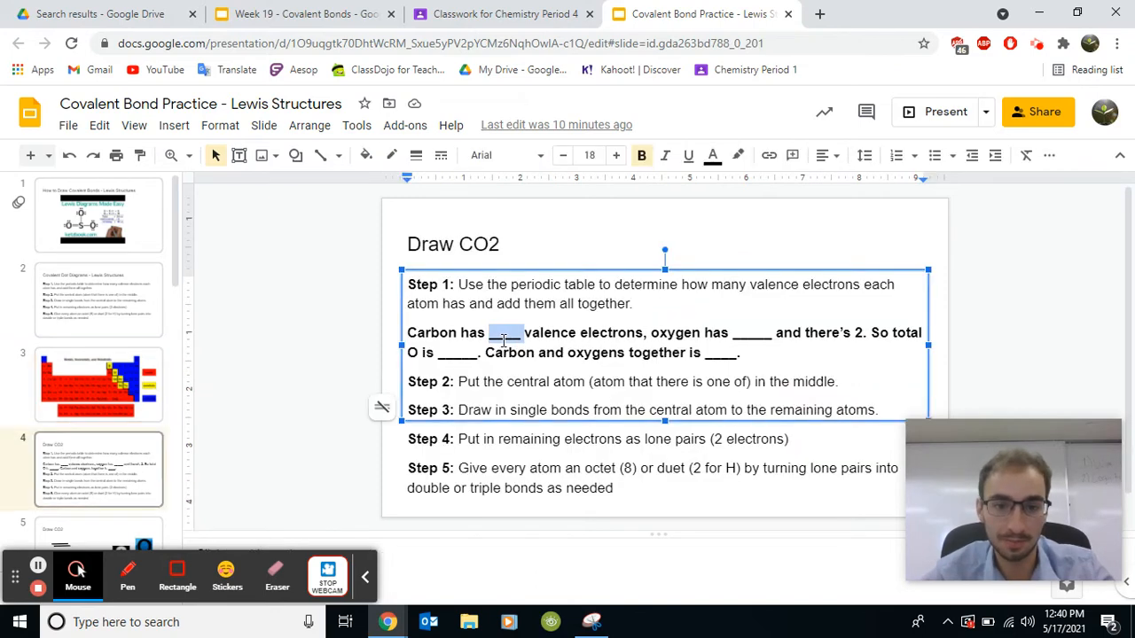
Fill in 4 valence electrons for carbon and 6 for oxygen, checking the periodic table
text(4)
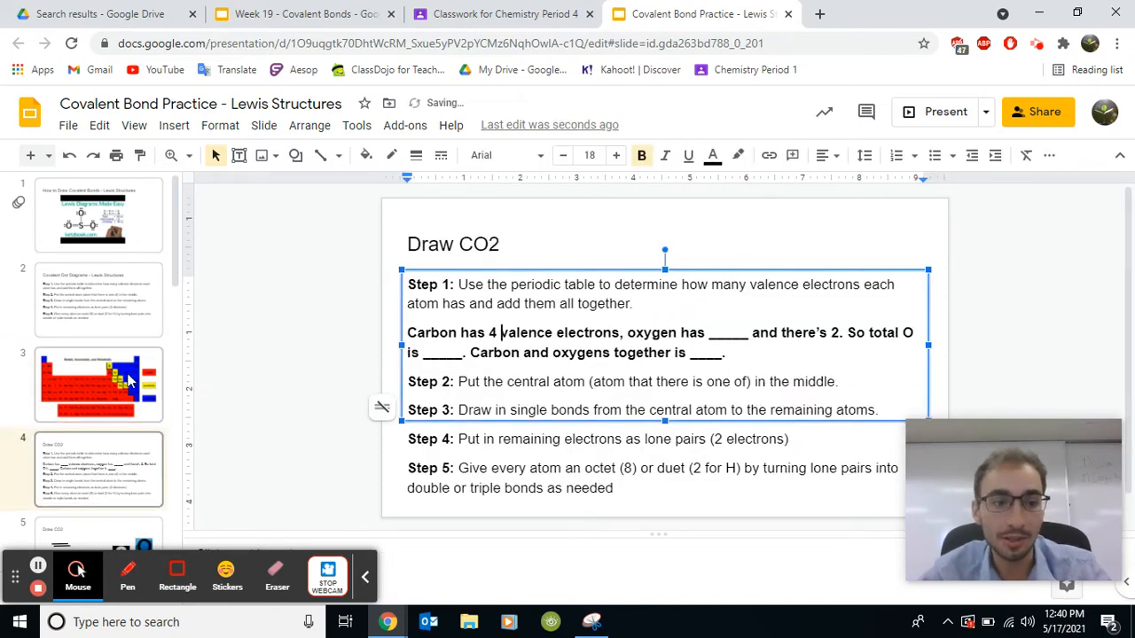
click(98, 384)
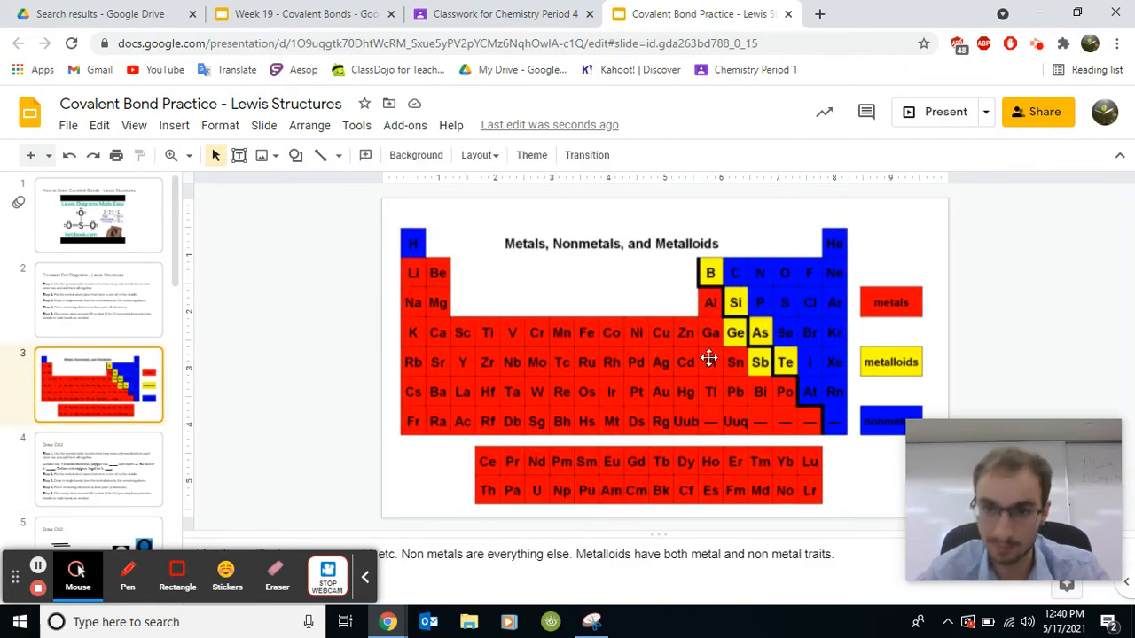
click(98, 468)
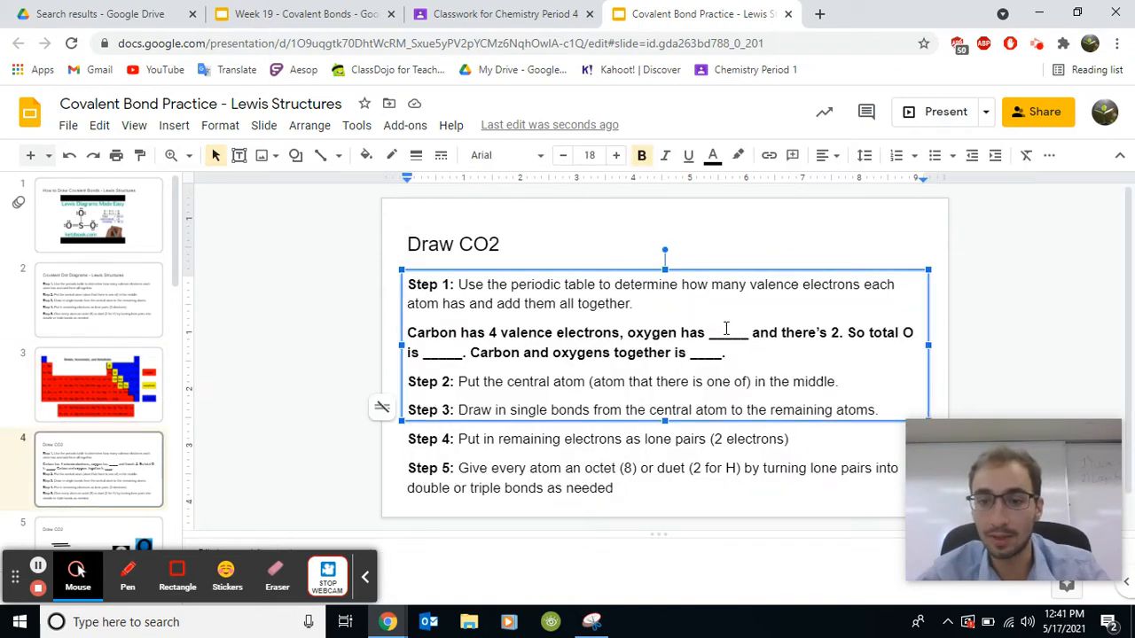
text(6)
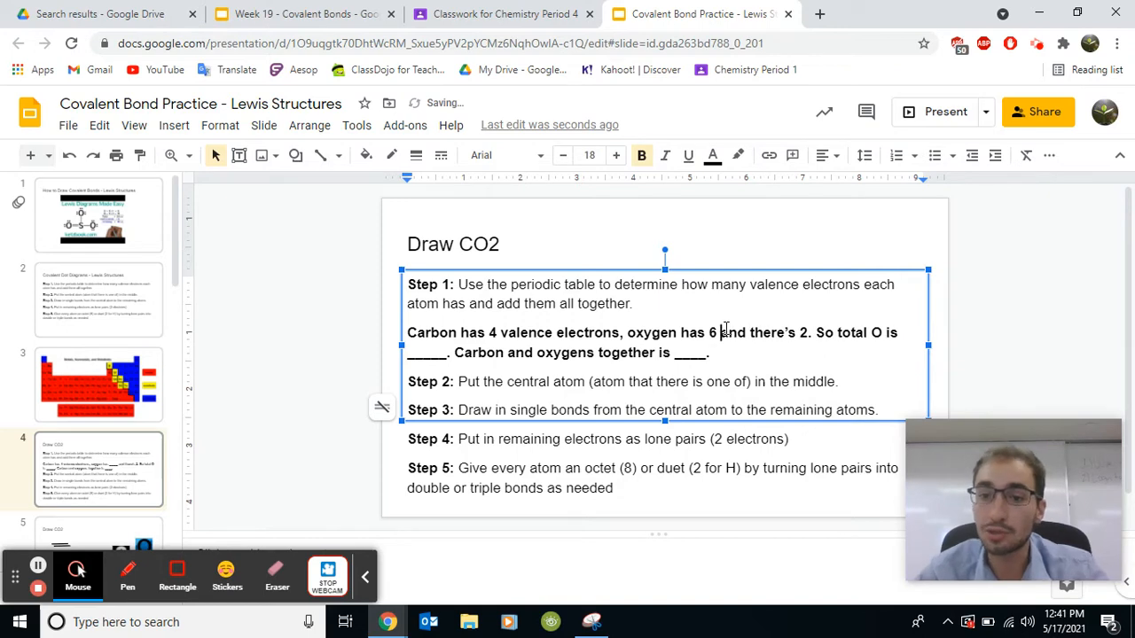
Enter 12 for total oxygen electrons and 16 for the combined total
click(485, 243)
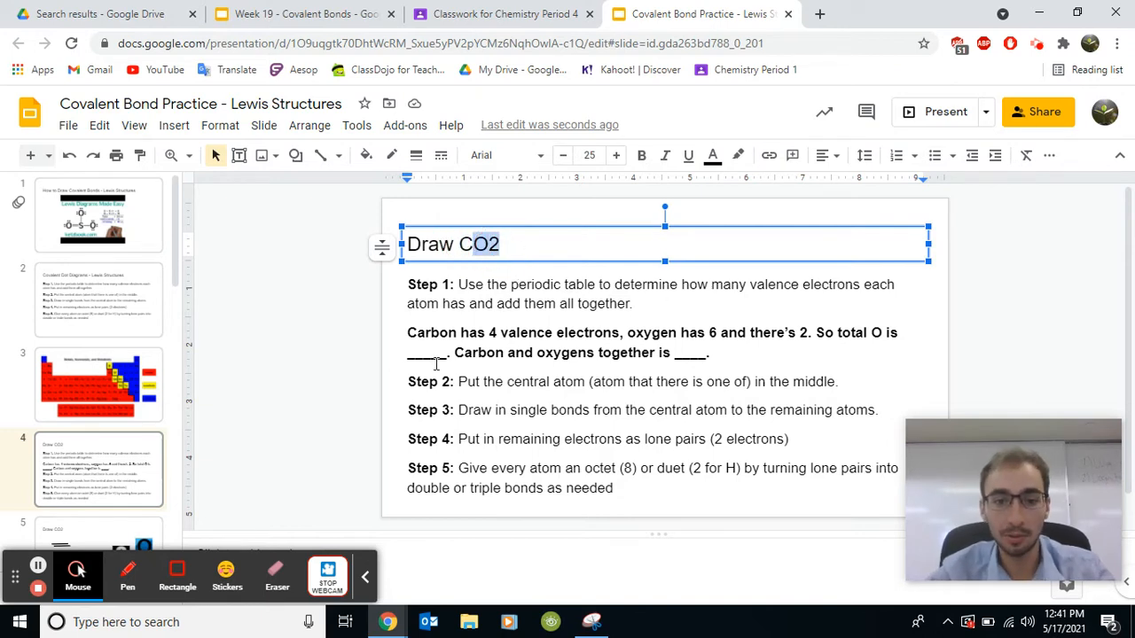
text(12.)
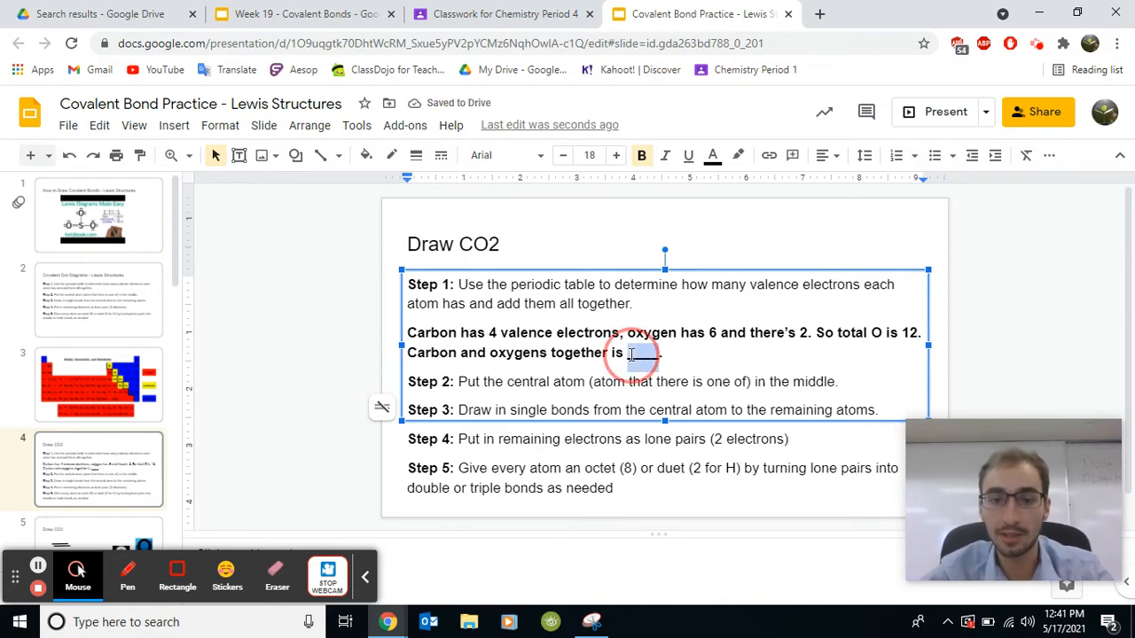
click(488, 244)
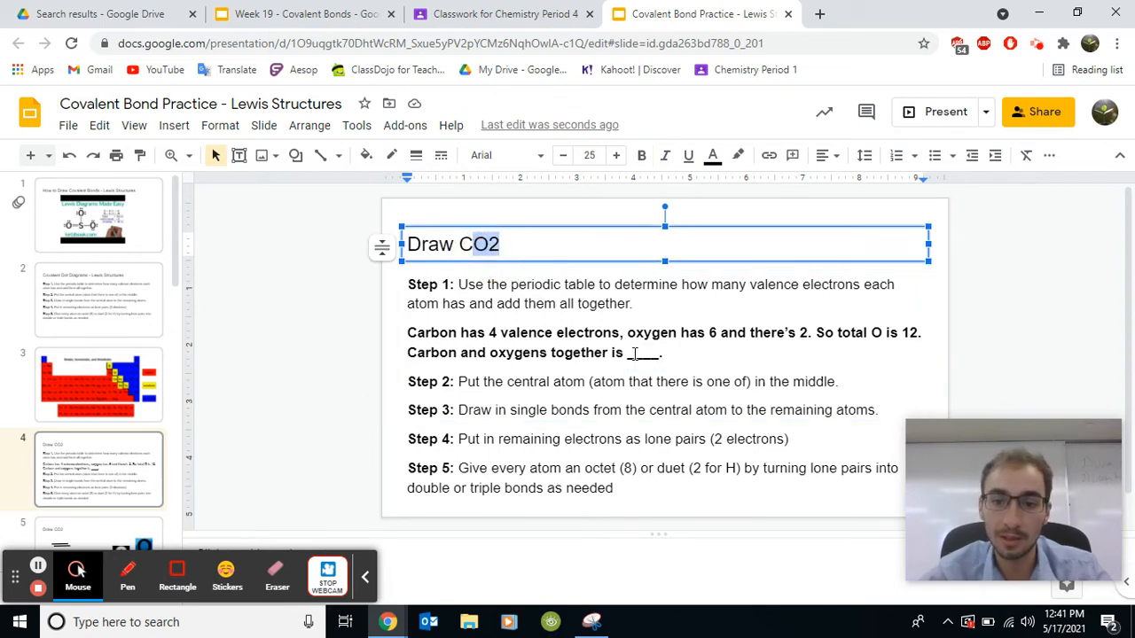
click(633, 352)
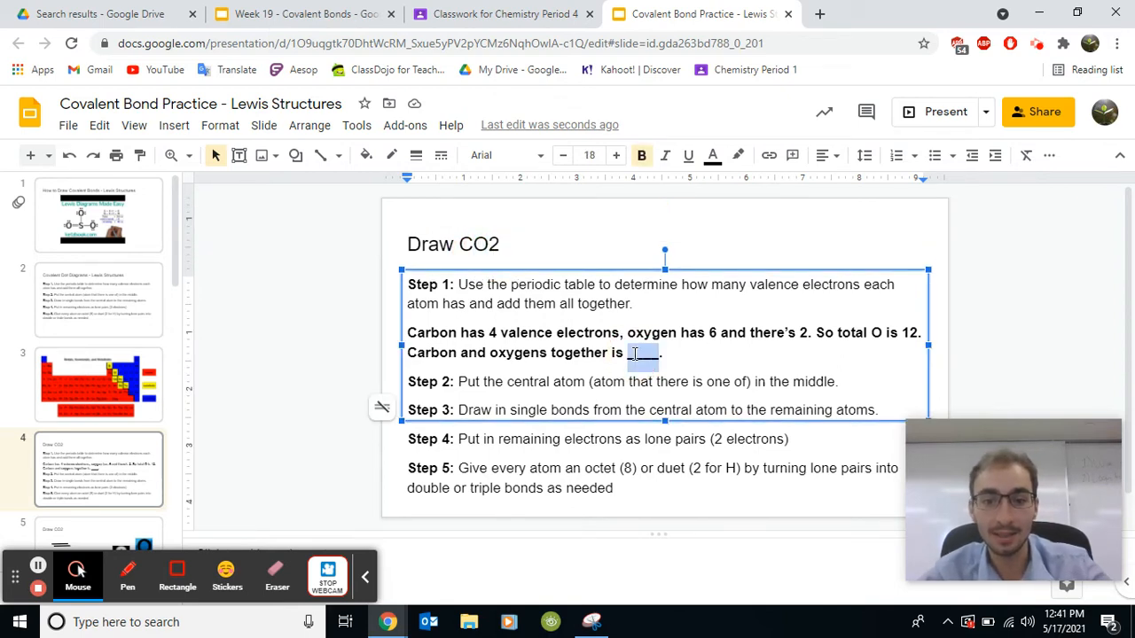
text(16)
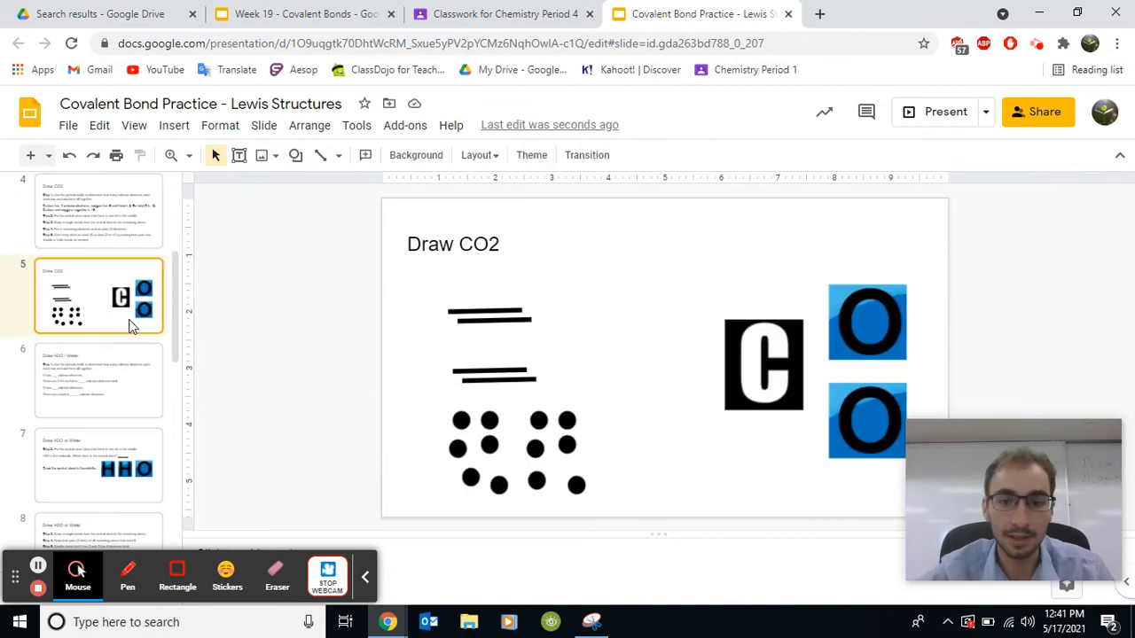
Move the carbon image to the centre and place an oxygen to its left
click(763, 364)
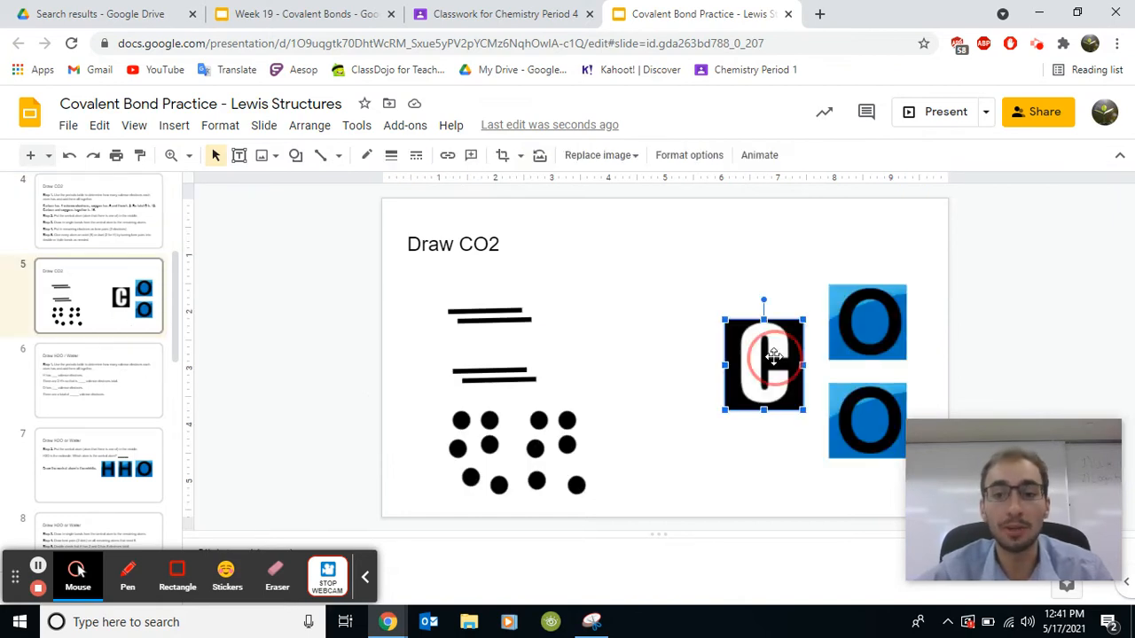
drag(763, 359, 728, 379)
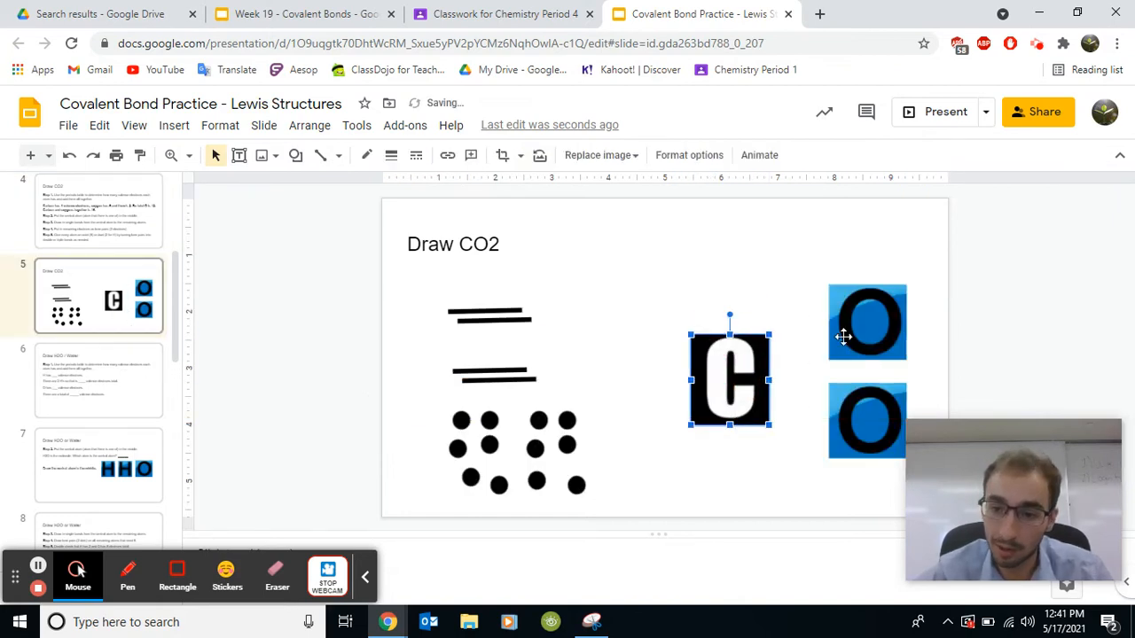
drag(867, 322, 613, 380)
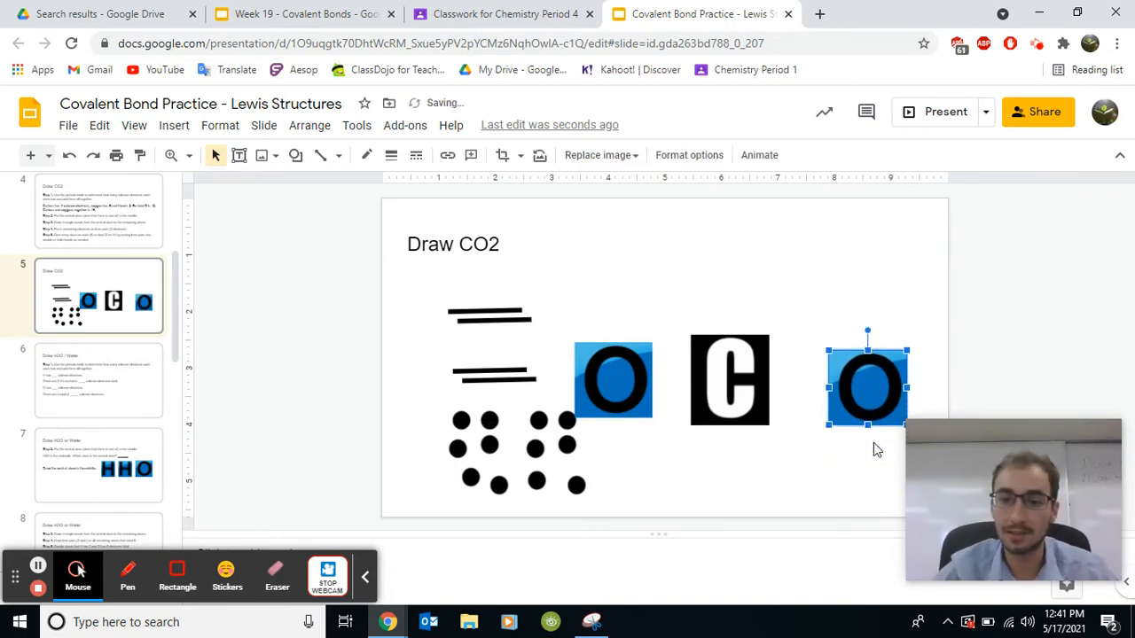
click(772, 464)
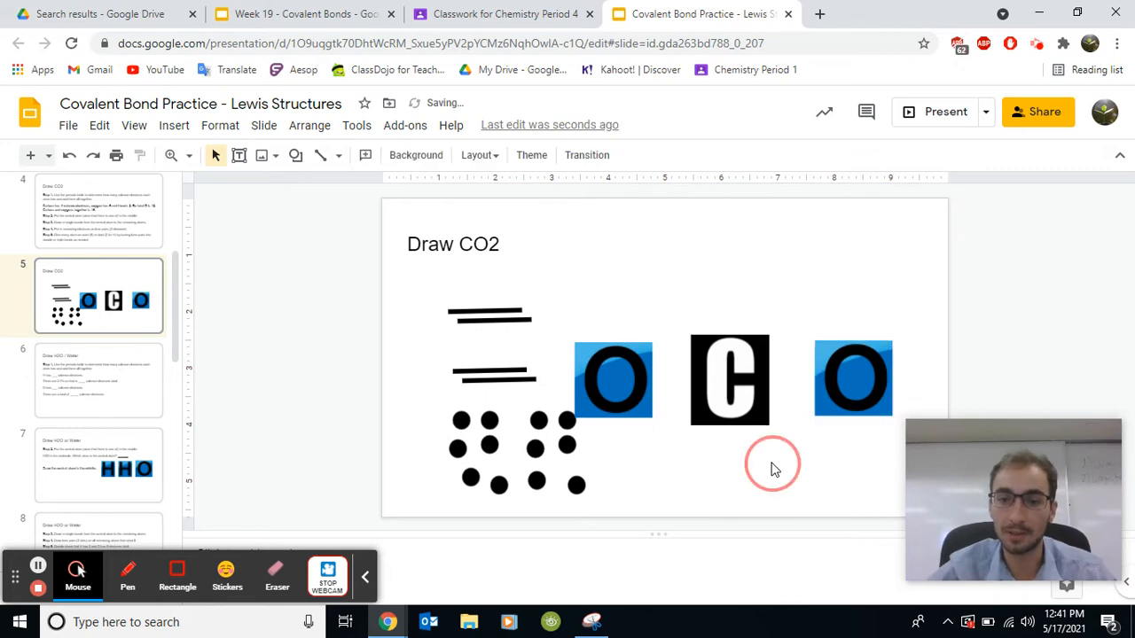
mouse_move(559, 253)
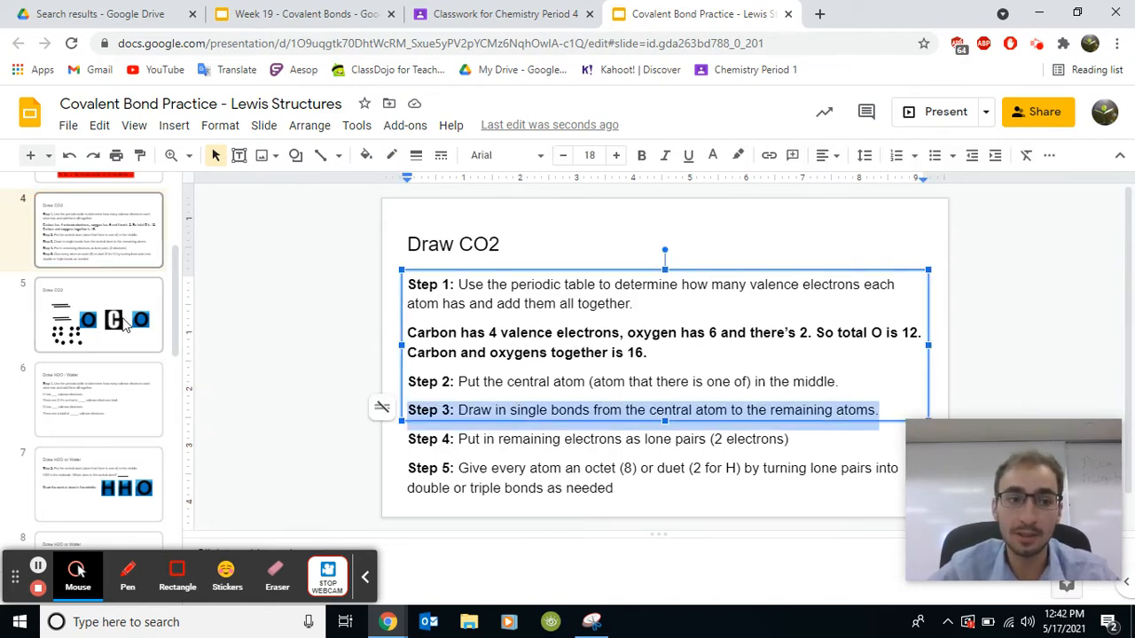
Drag bond lines between carbon and the right oxygen and between the left oxygen and carbon
click(98, 315)
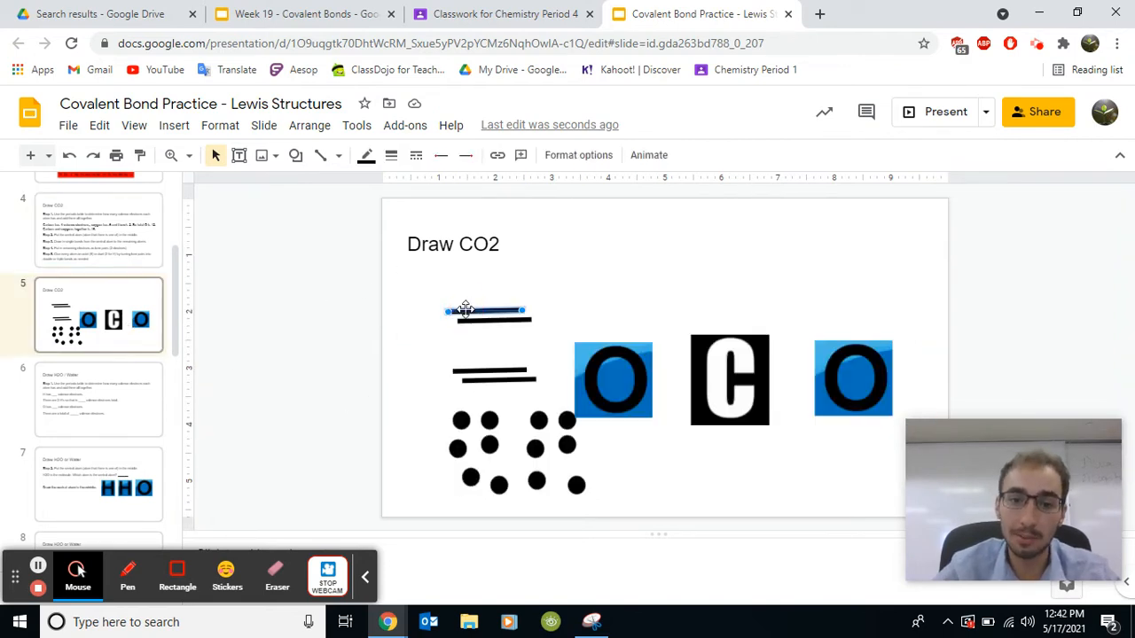
drag(486, 311, 612, 311)
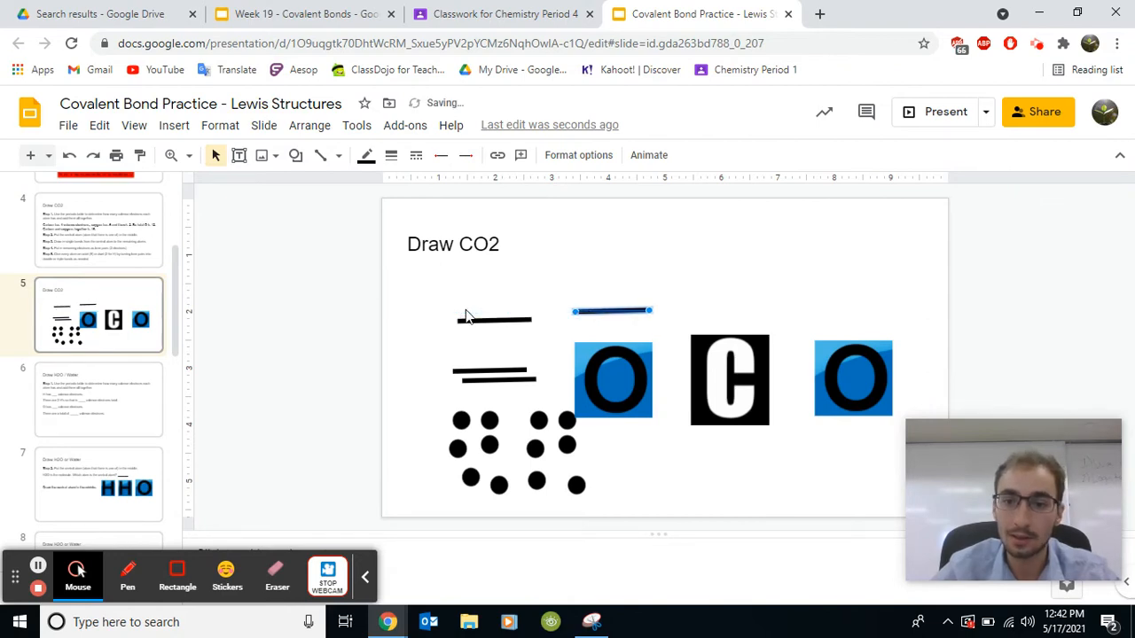
drag(612, 311, 791, 315)
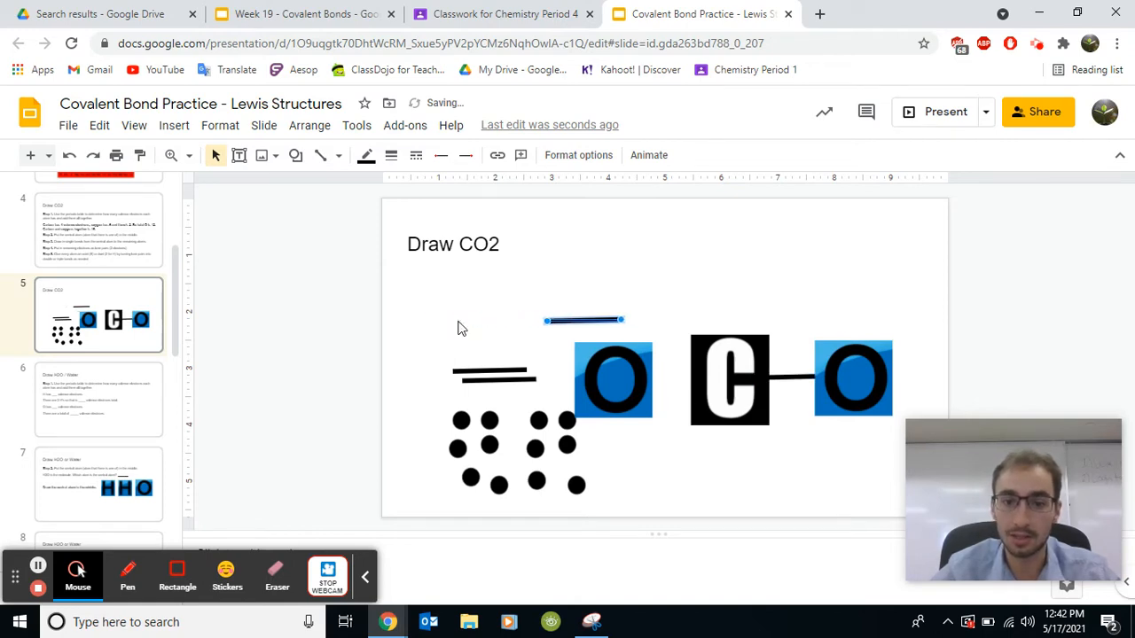
drag(583, 320, 669, 368)
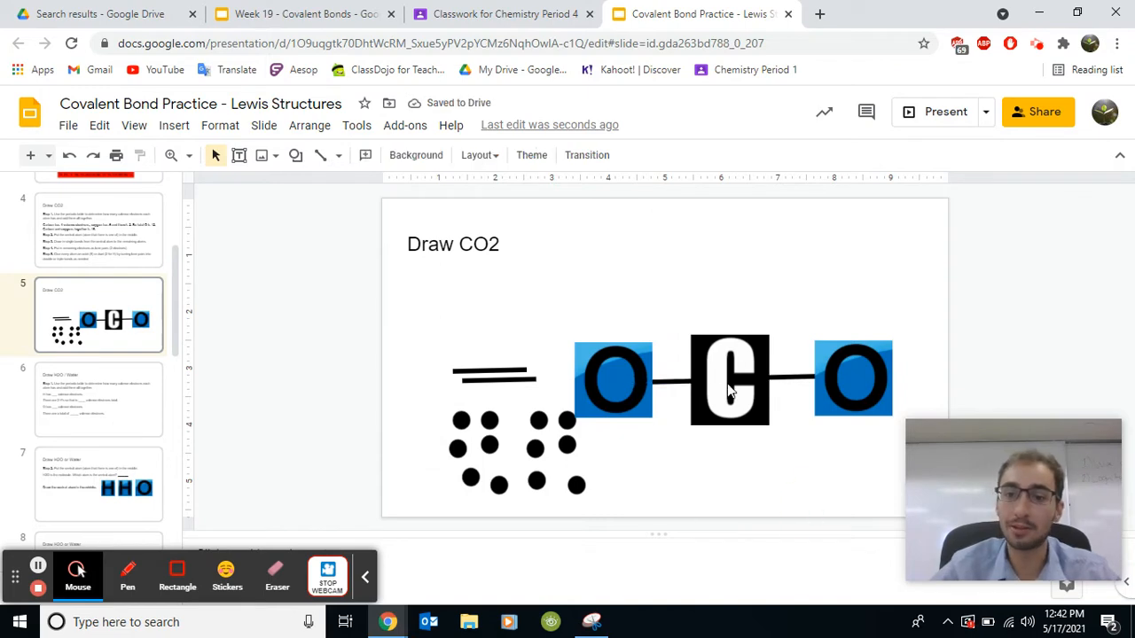
click(679, 380)
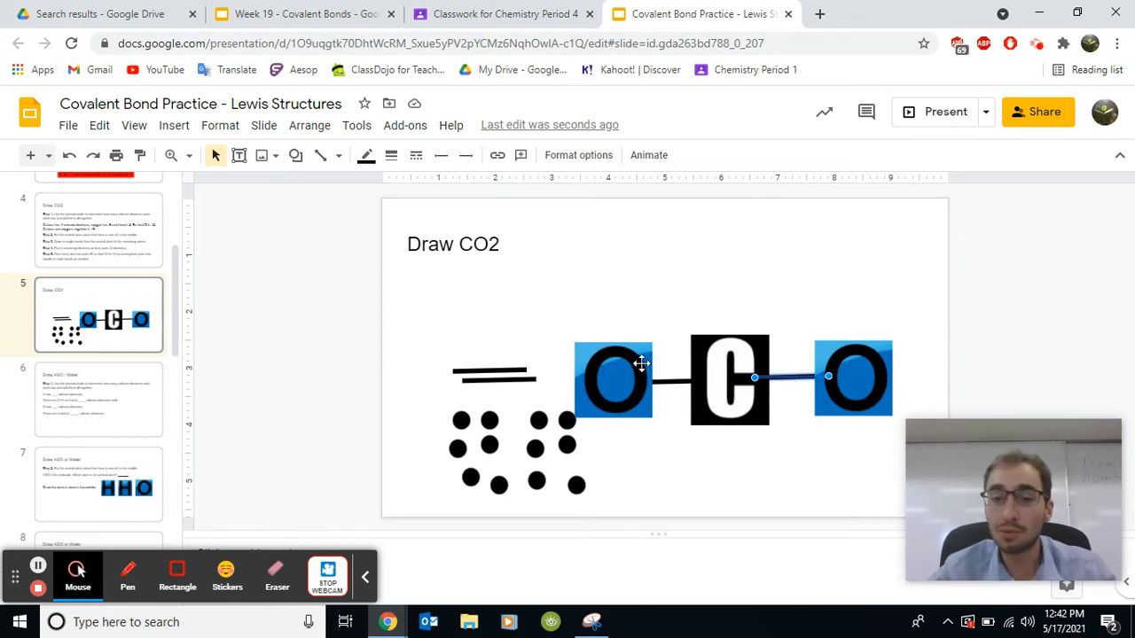
Compare the bonded CO2 drawing against the next instruction step
click(99, 230)
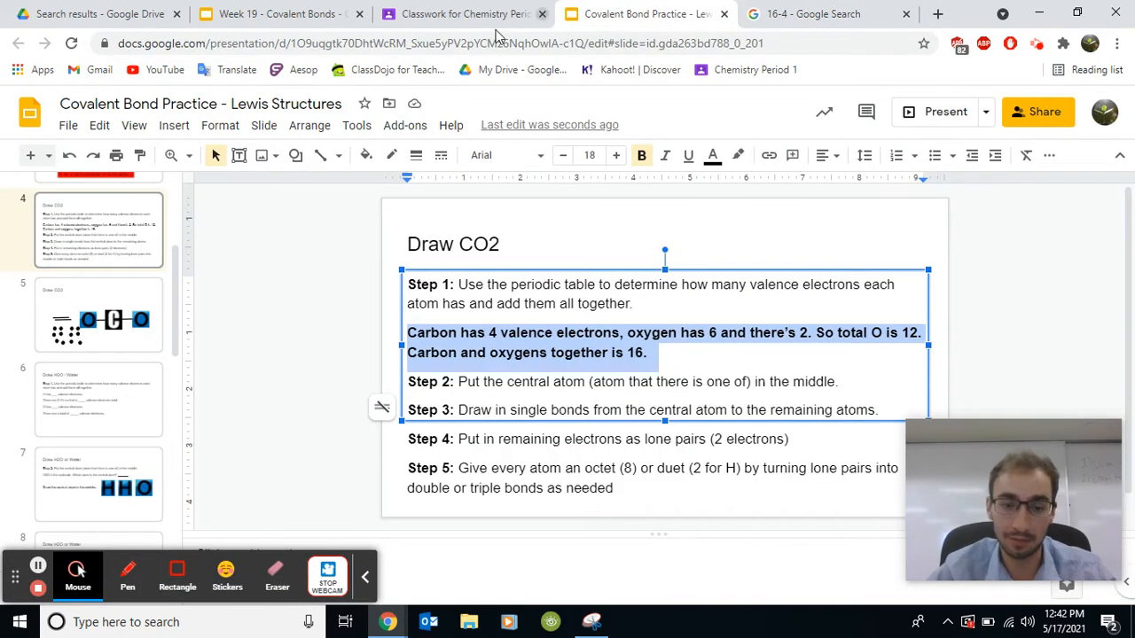
click(98, 315)
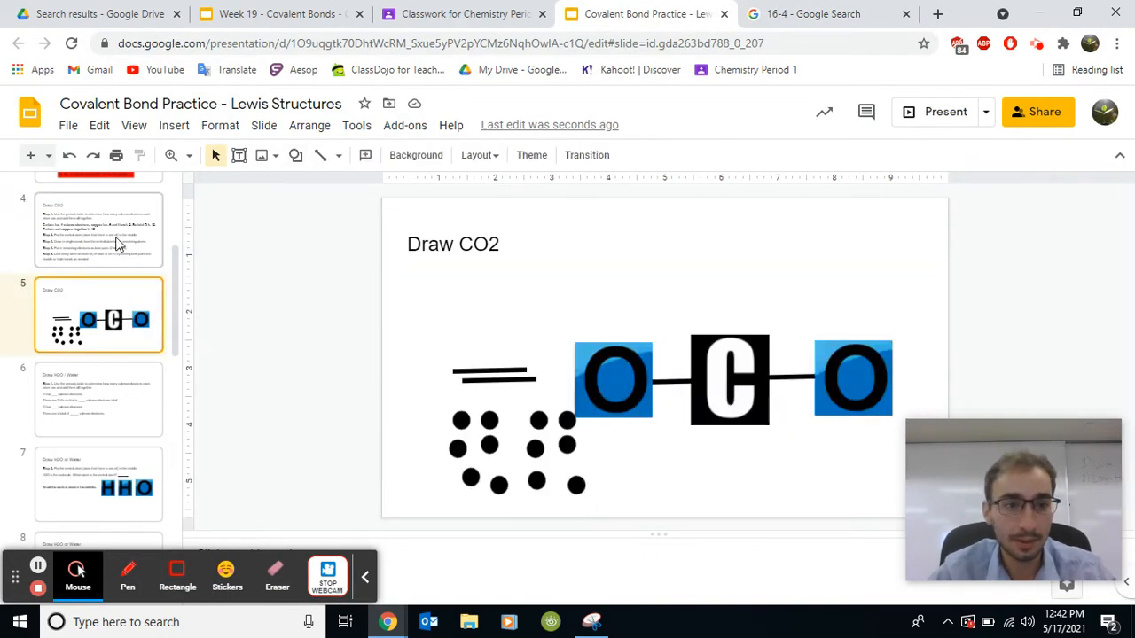
click(99, 230)
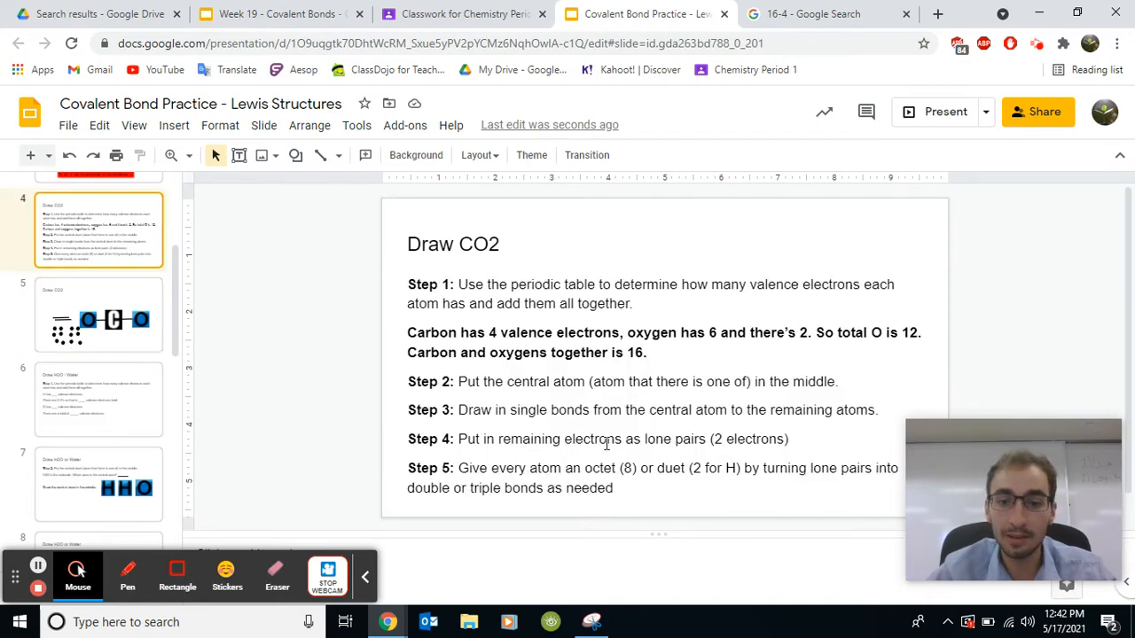
click(98, 315)
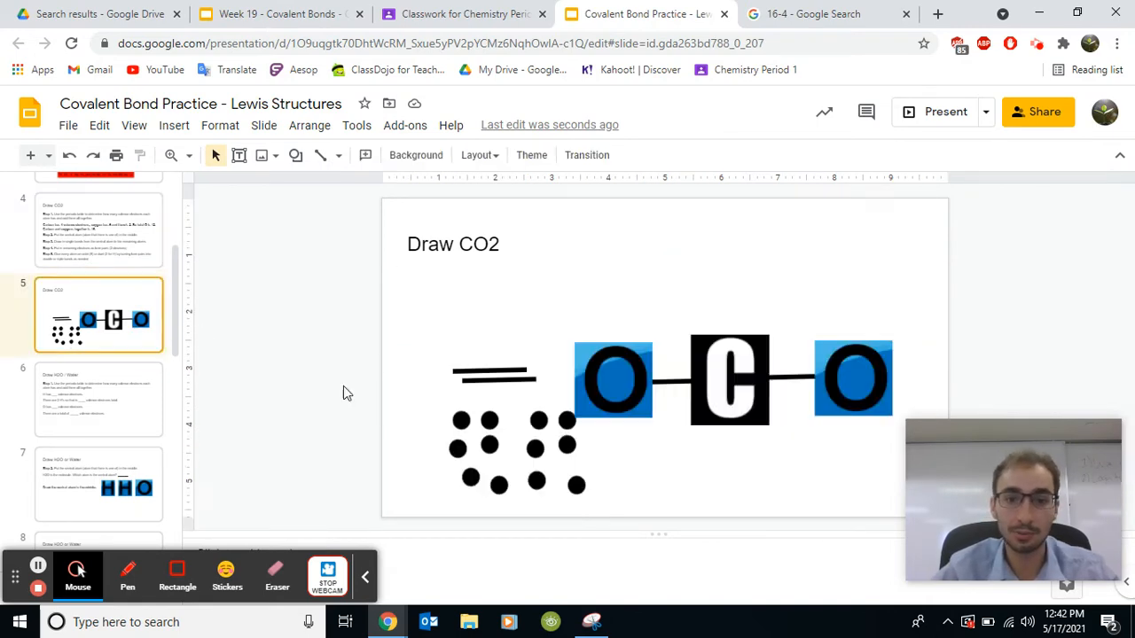
click(489, 421)
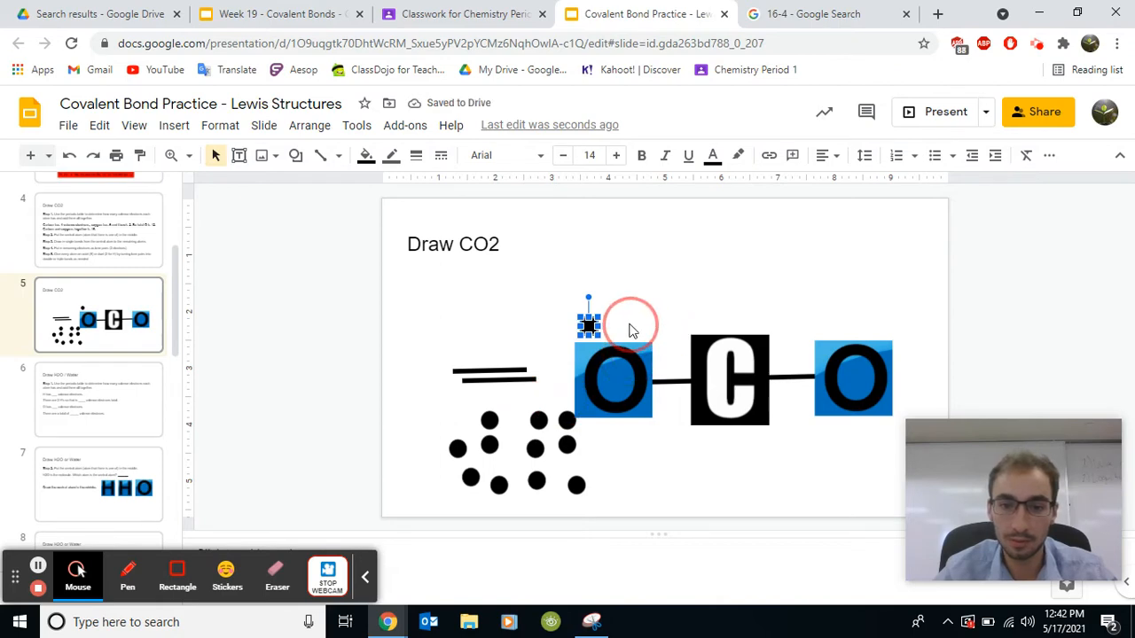
Arrange electron dots above, beside, left of and beneath the left oxygen
drag(588, 325, 538, 417)
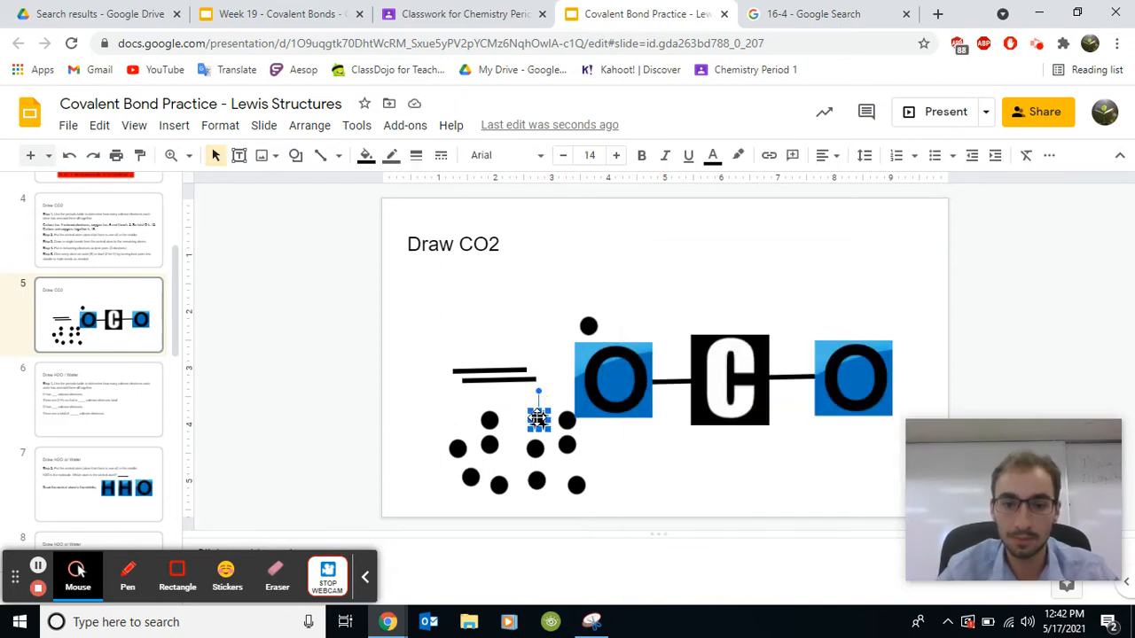
drag(539, 419, 543, 326)
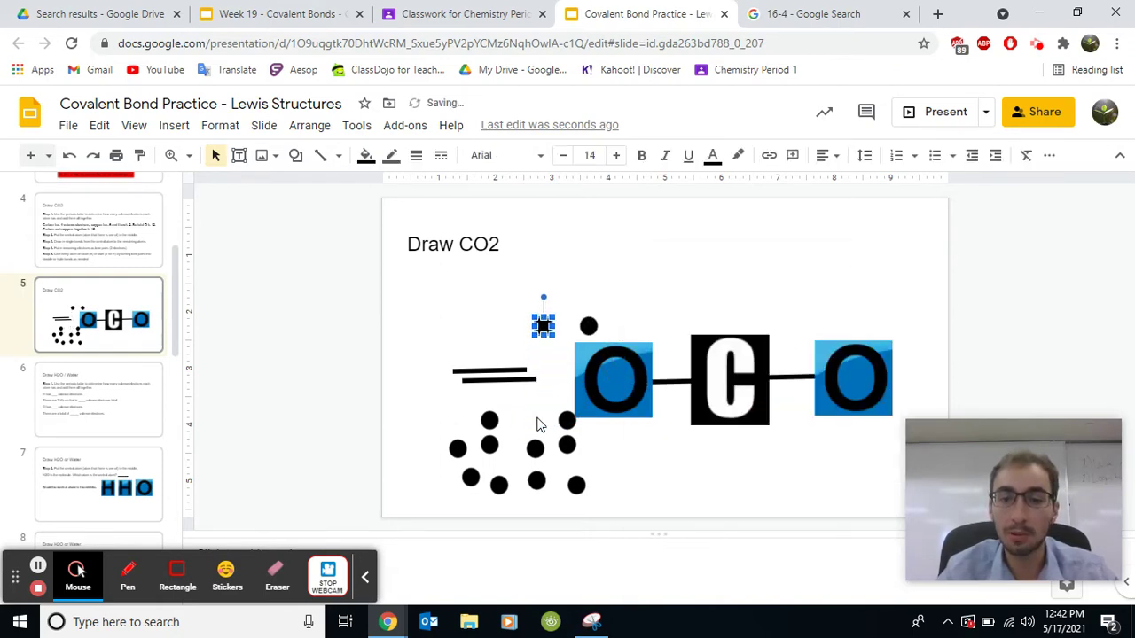
drag(543, 324, 619, 324)
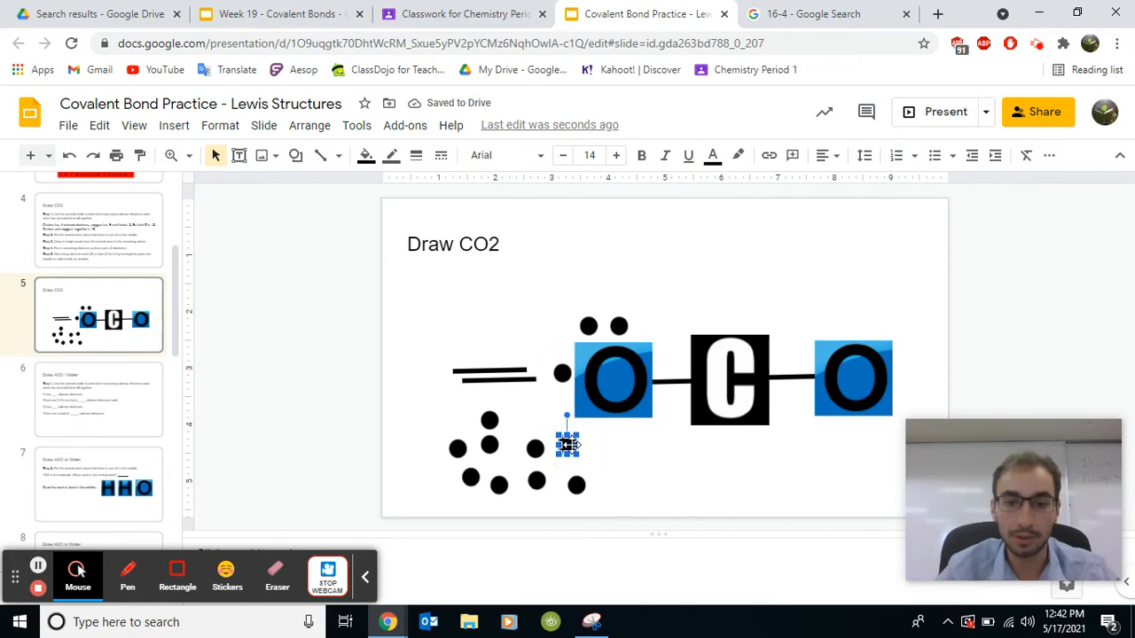
drag(568, 443, 563, 399)
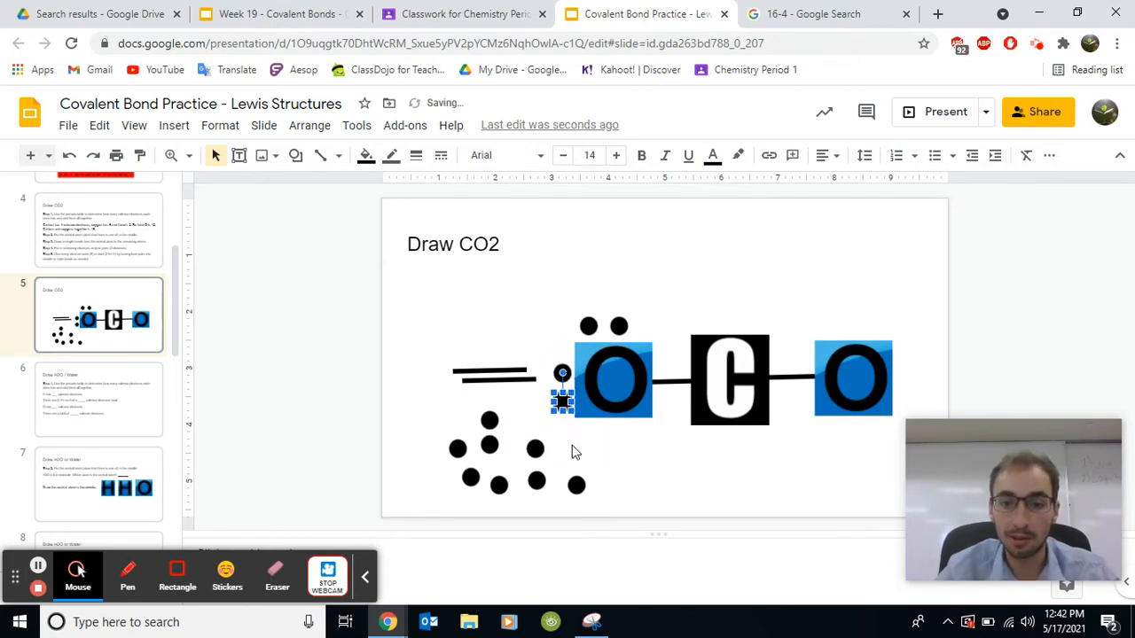
drag(563, 399, 577, 448)
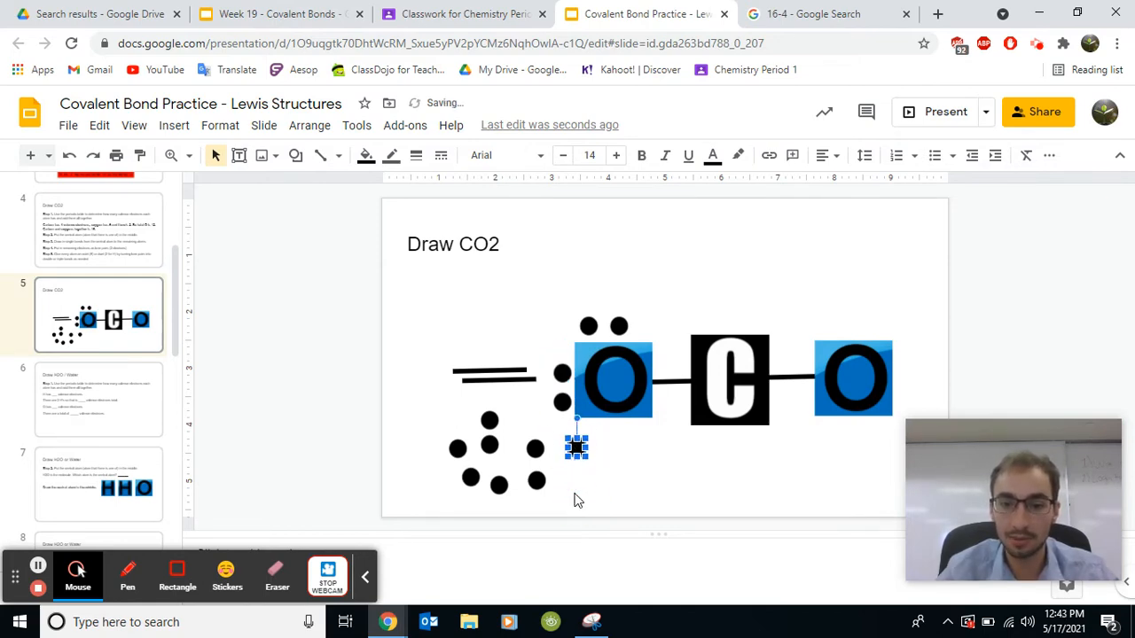
drag(576, 447, 595, 437)
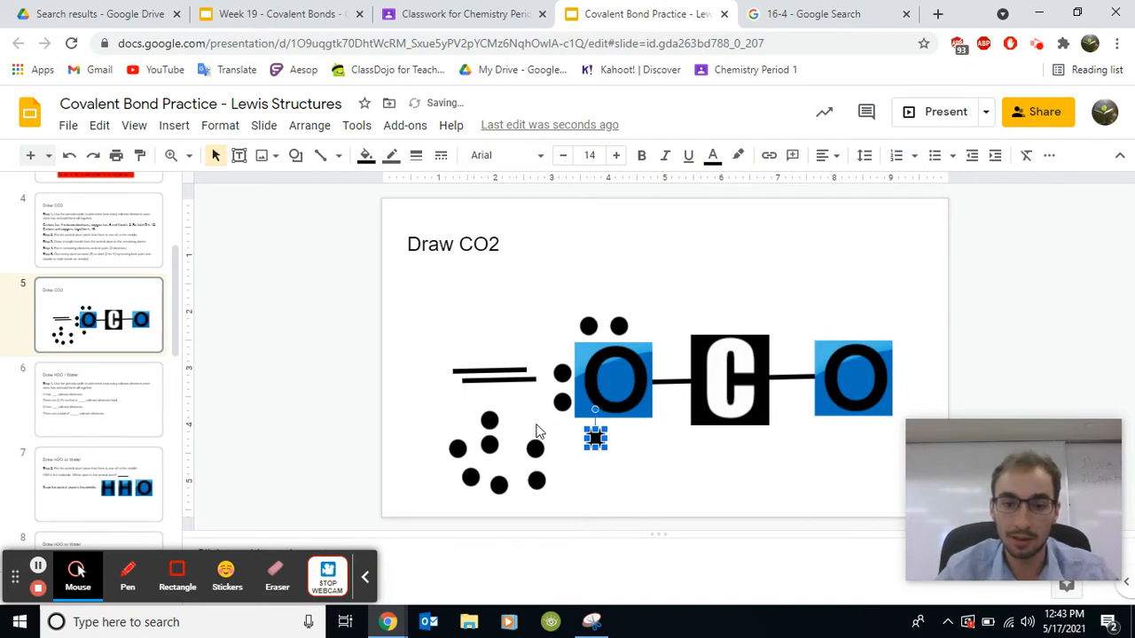
drag(595, 437, 605, 446)
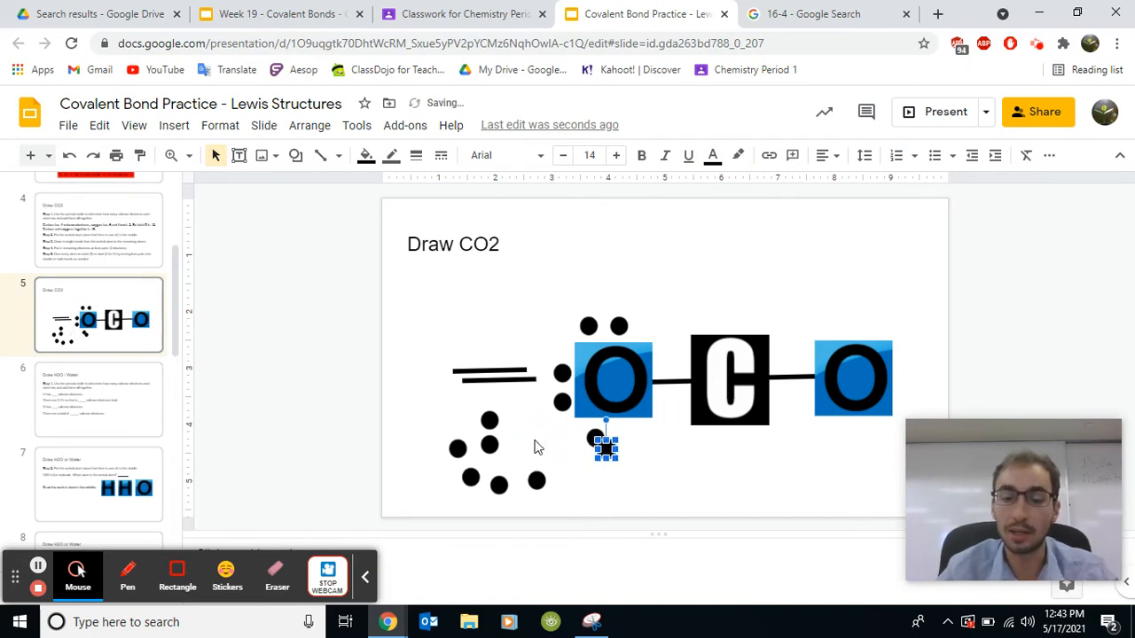
drag(606, 448, 624, 439)
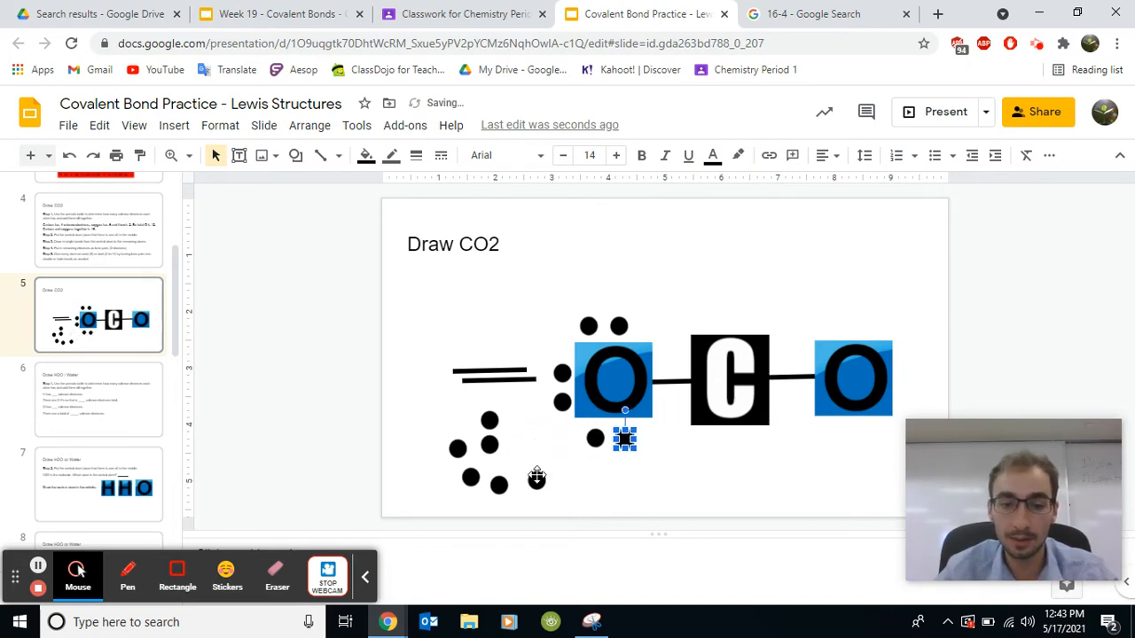
Place a lone pair below the right oxygen and one dot above it
drag(624, 439, 659, 479)
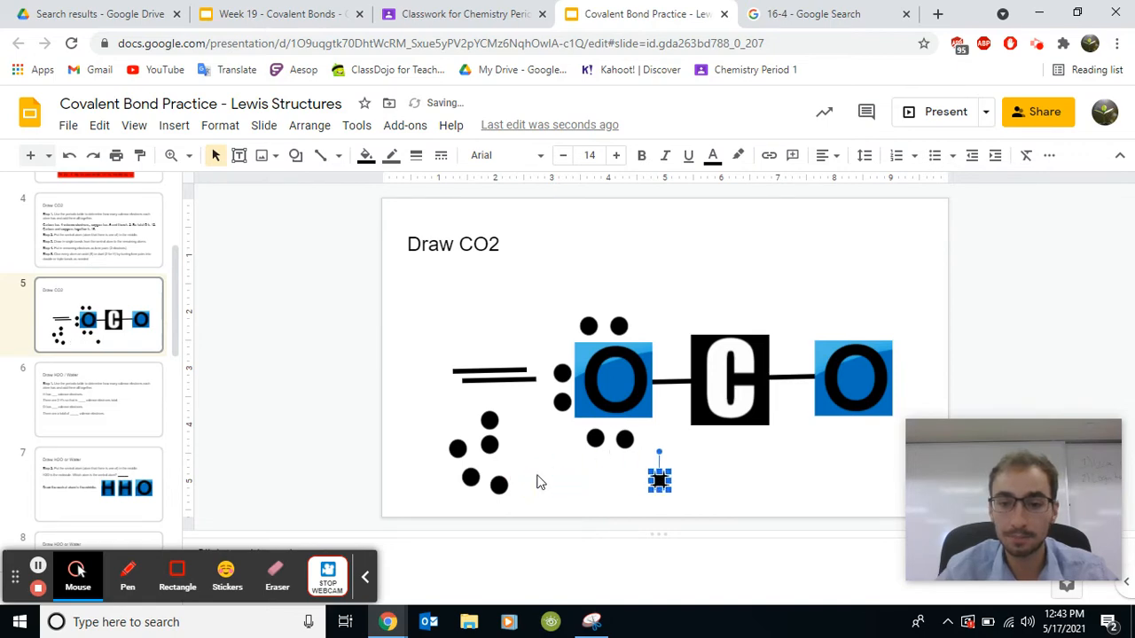
drag(659, 476, 847, 470)
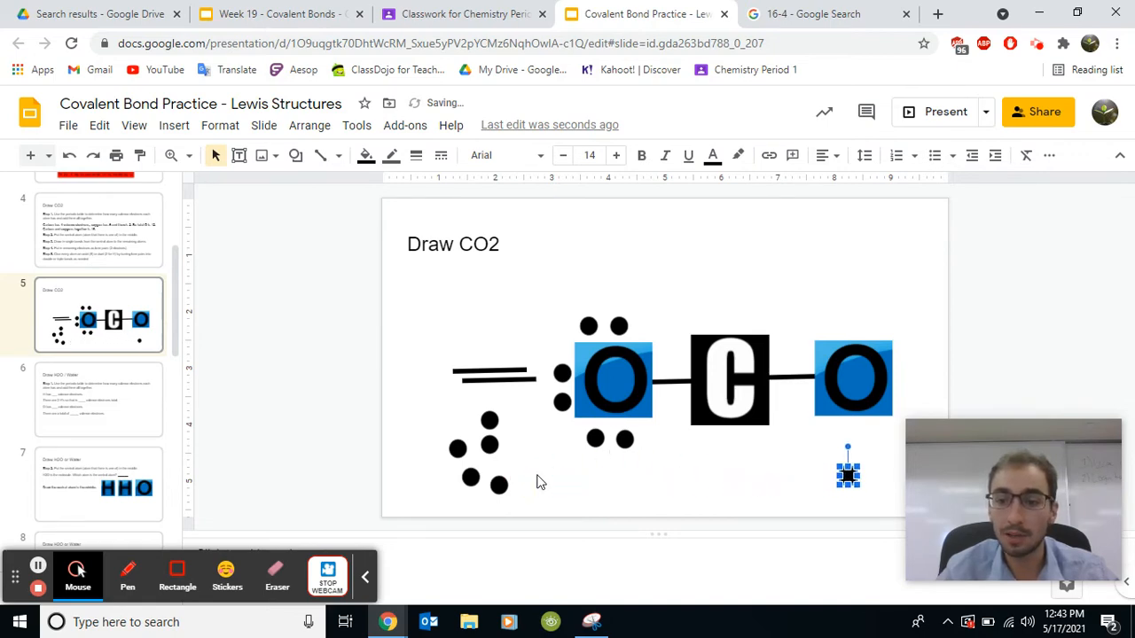
drag(847, 467, 842, 437)
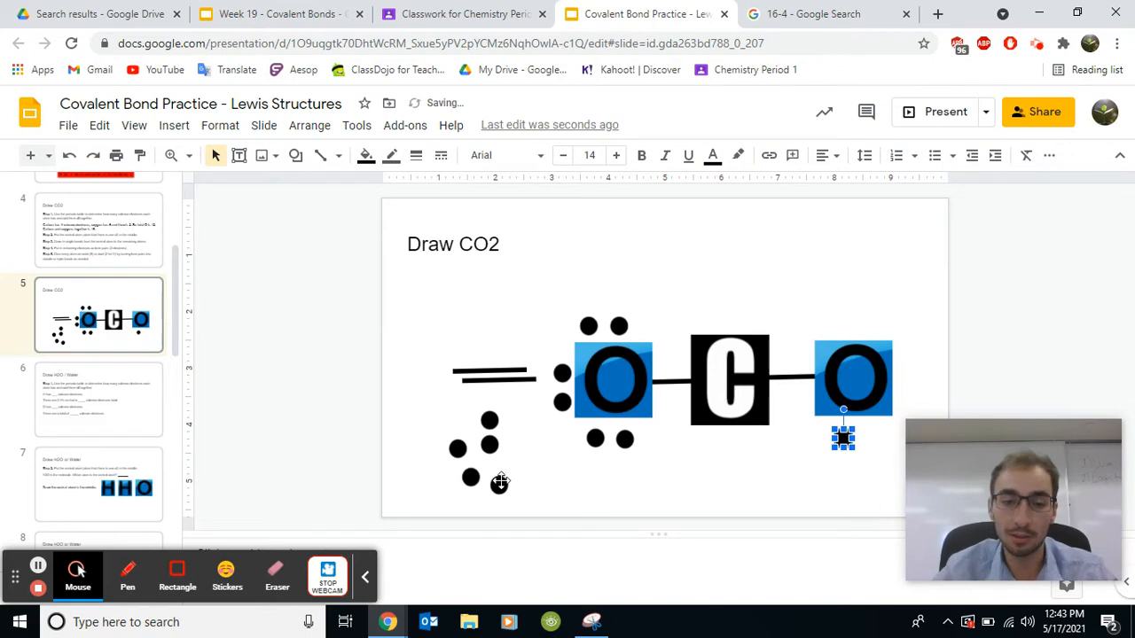
drag(843, 435, 595, 484)
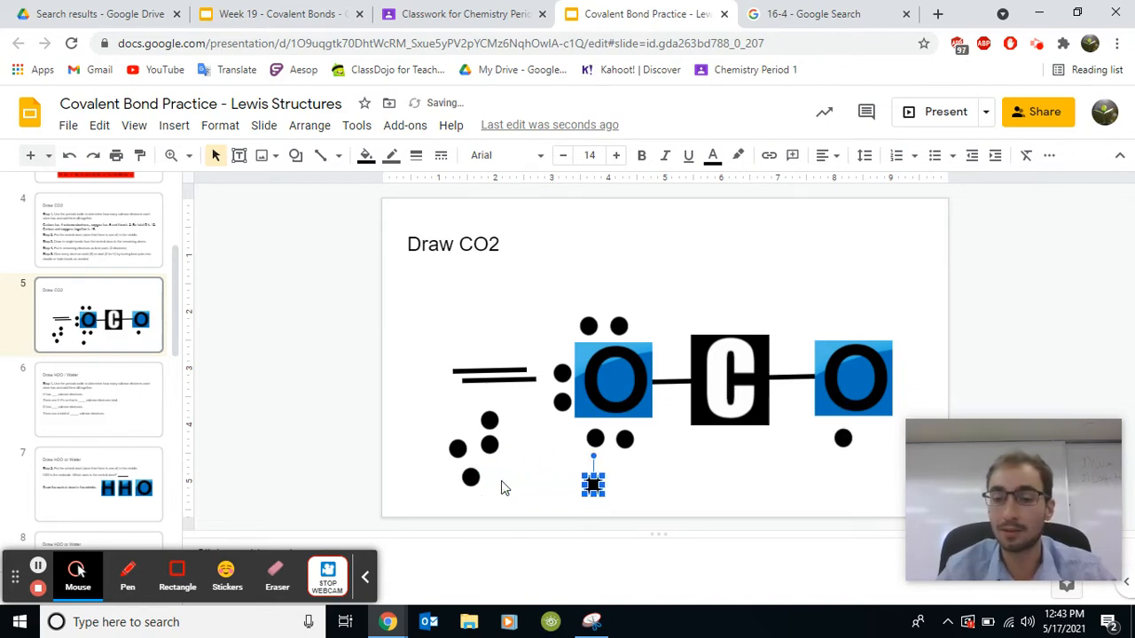
drag(593, 479, 823, 479)
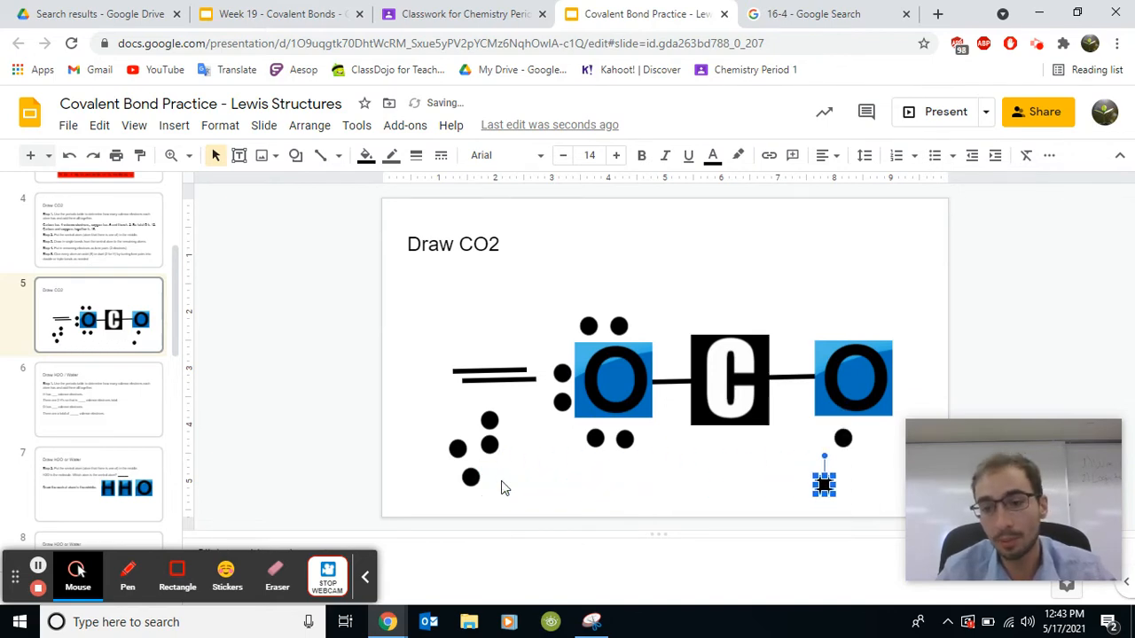
drag(823, 479, 869, 438)
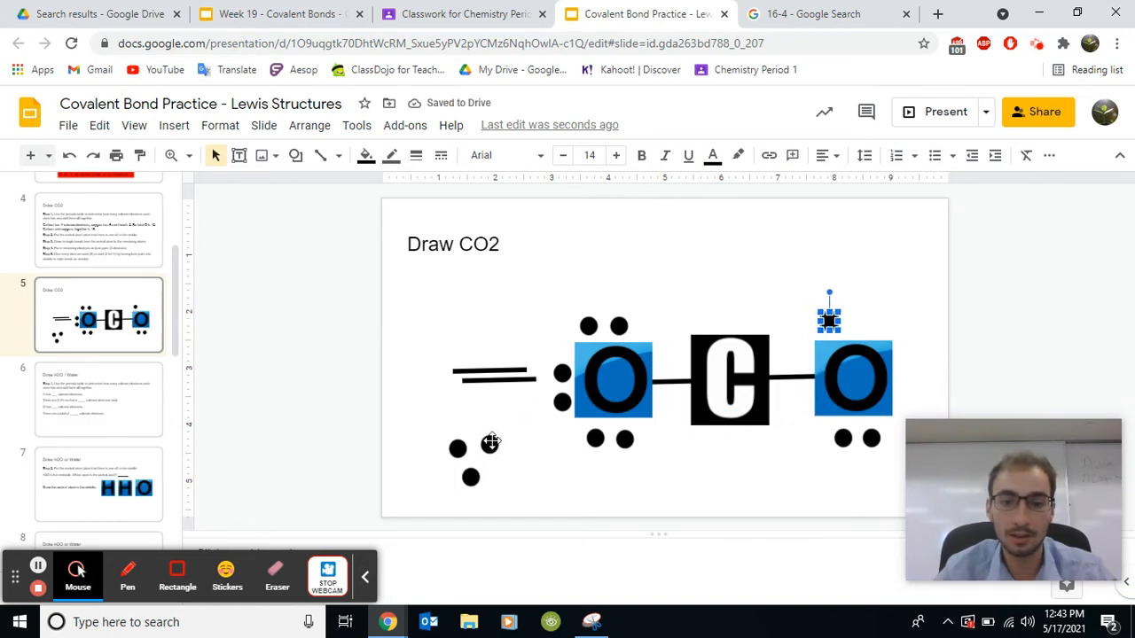
Drag the remaining loose dots above and right of the right oxygen until none remain
click(729, 350)
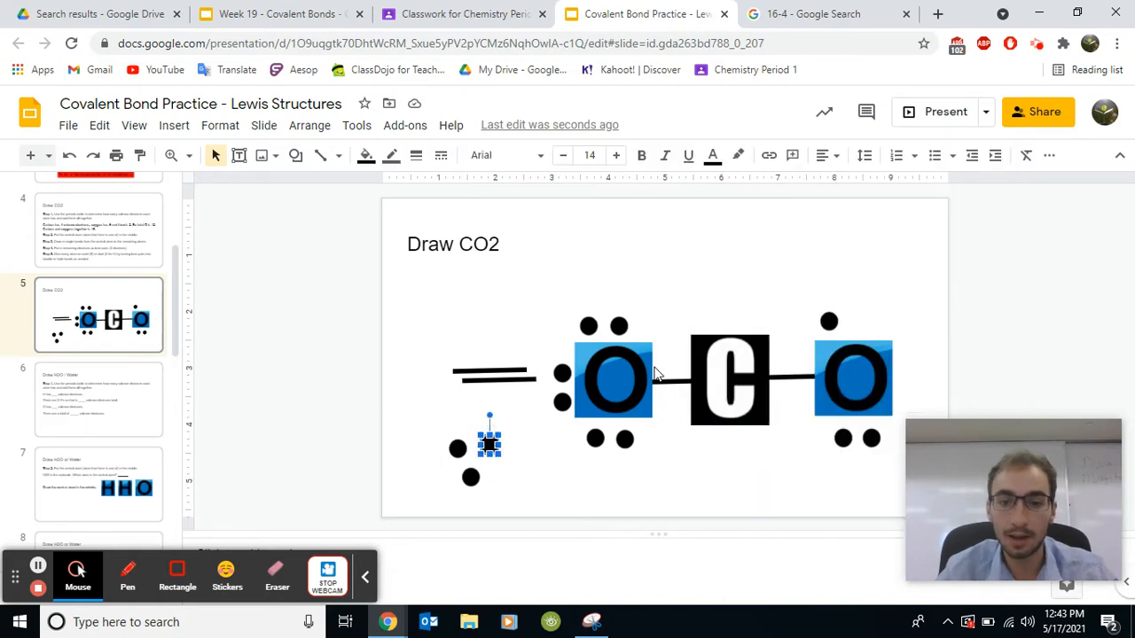
drag(490, 439, 664, 439)
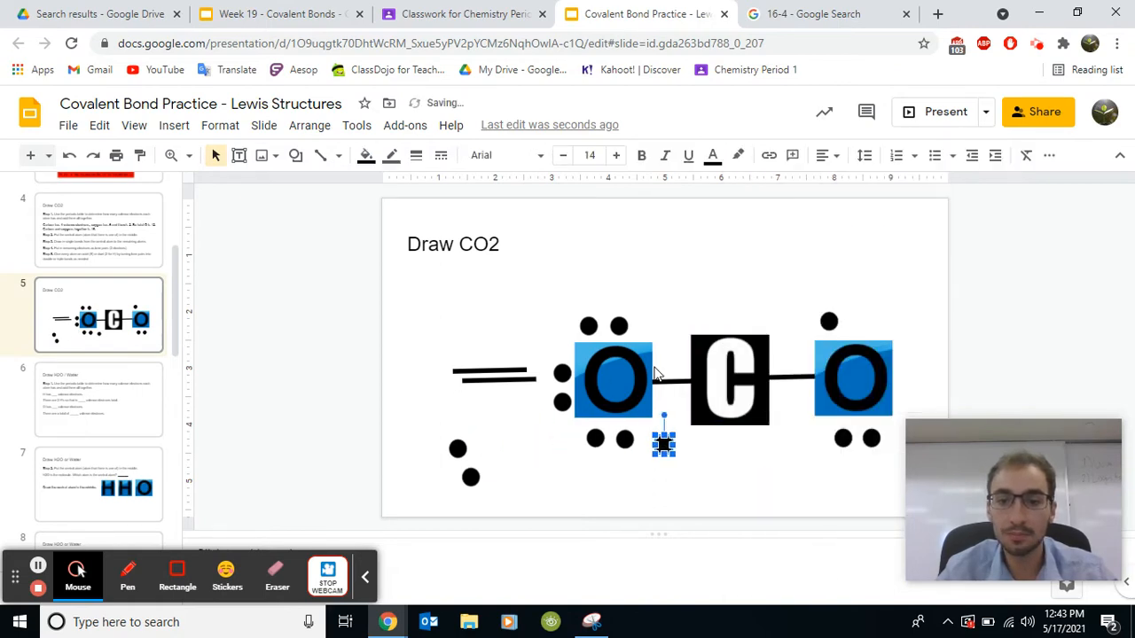
drag(663, 442, 873, 442)
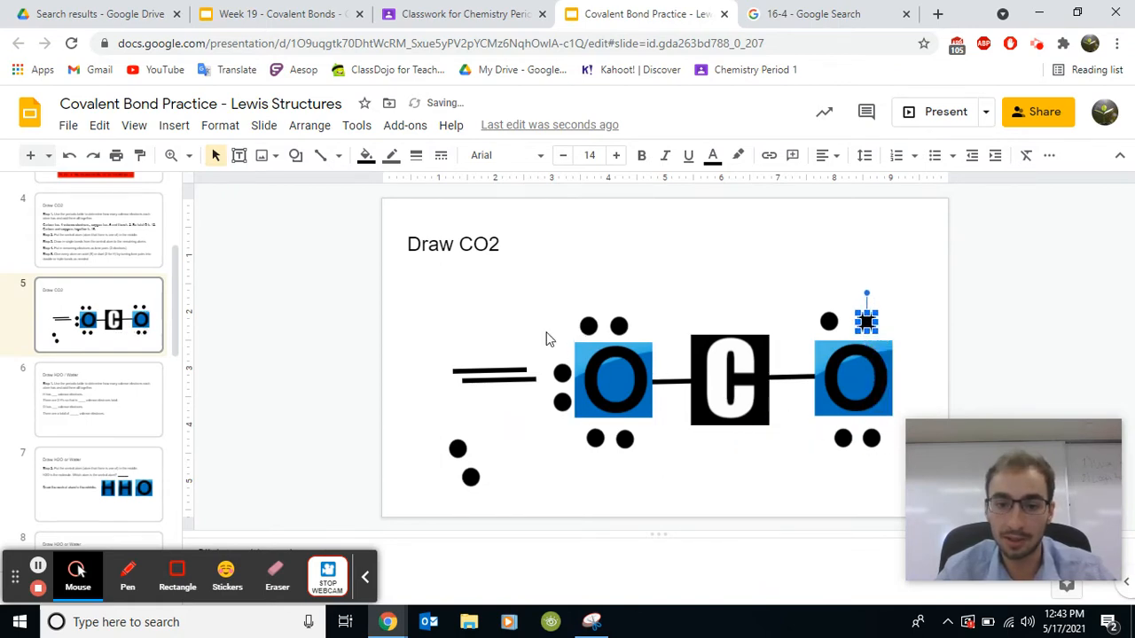
drag(866, 315, 470, 448)
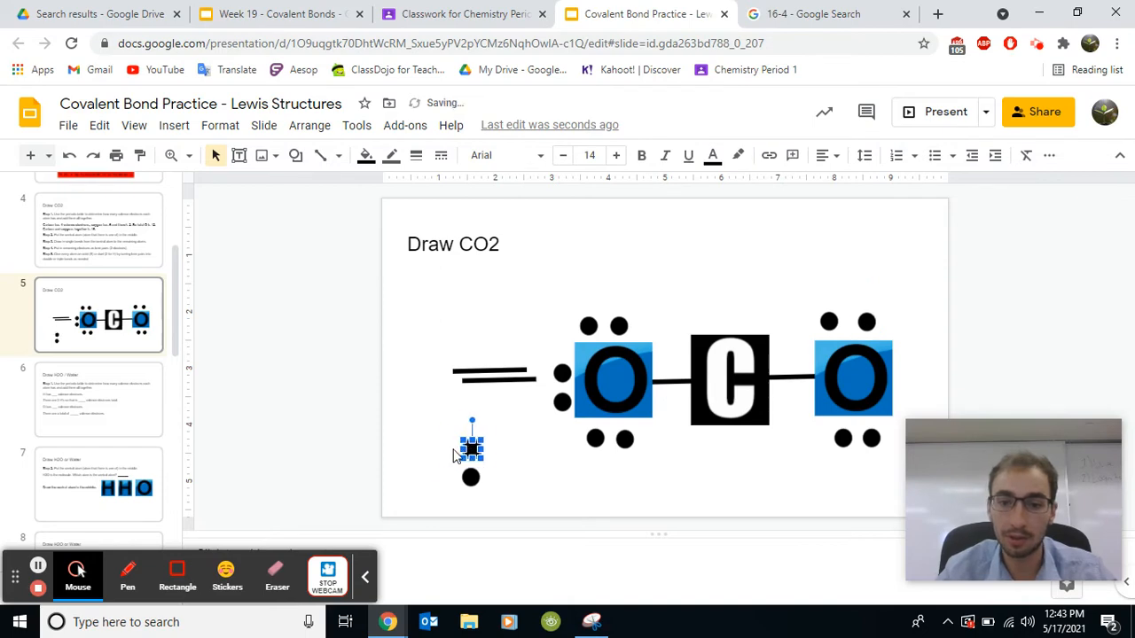
drag(470, 443, 703, 448)
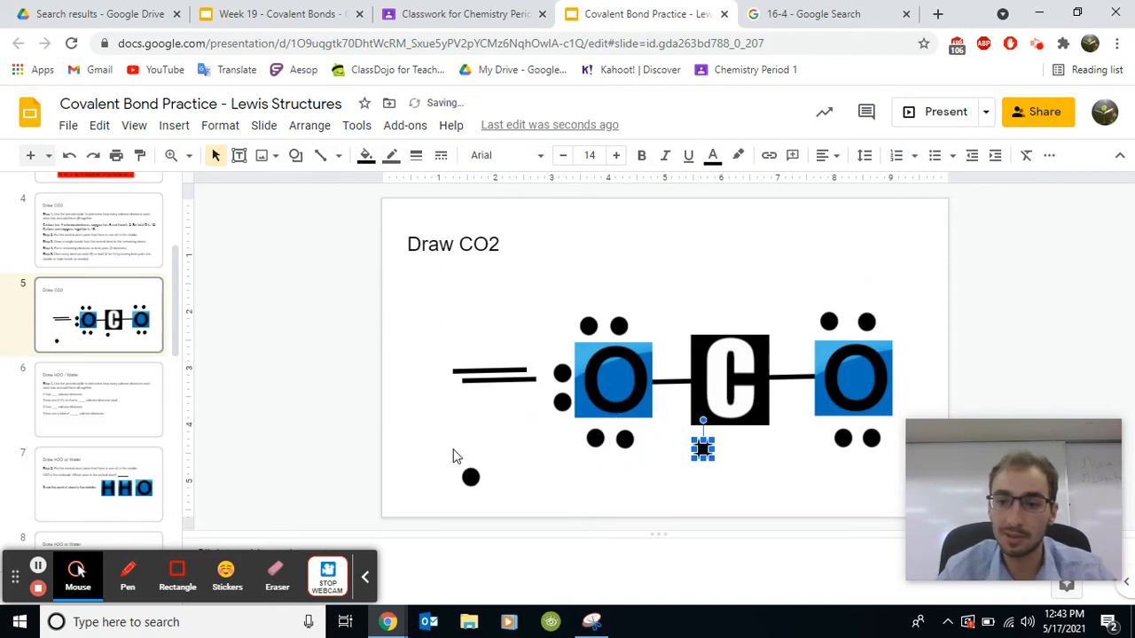
drag(702, 447, 899, 443)
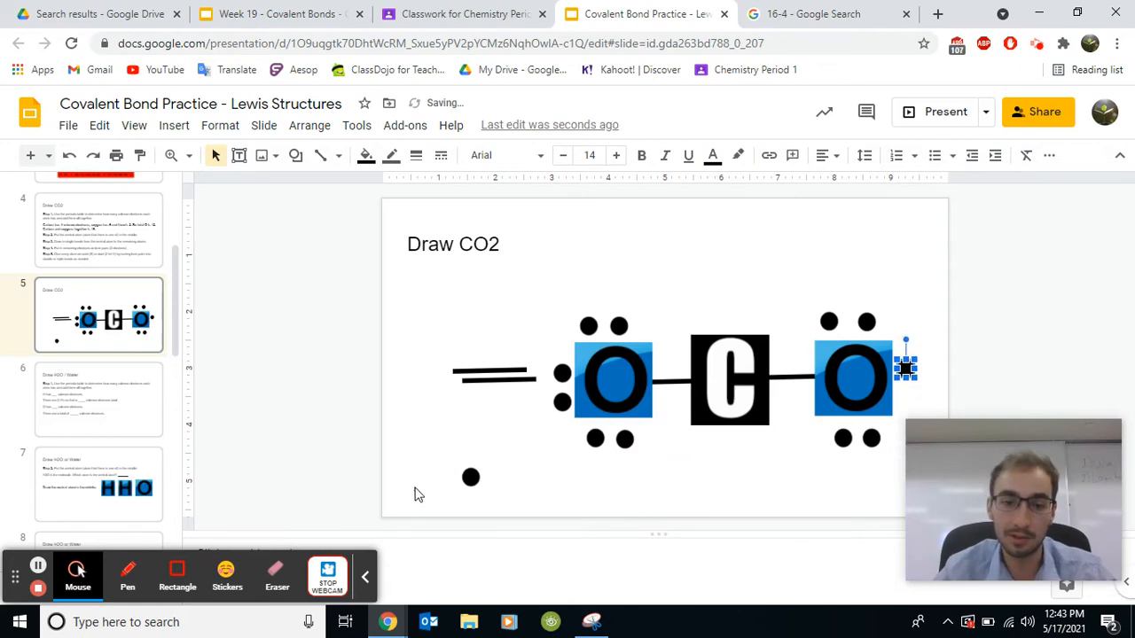
click(471, 477)
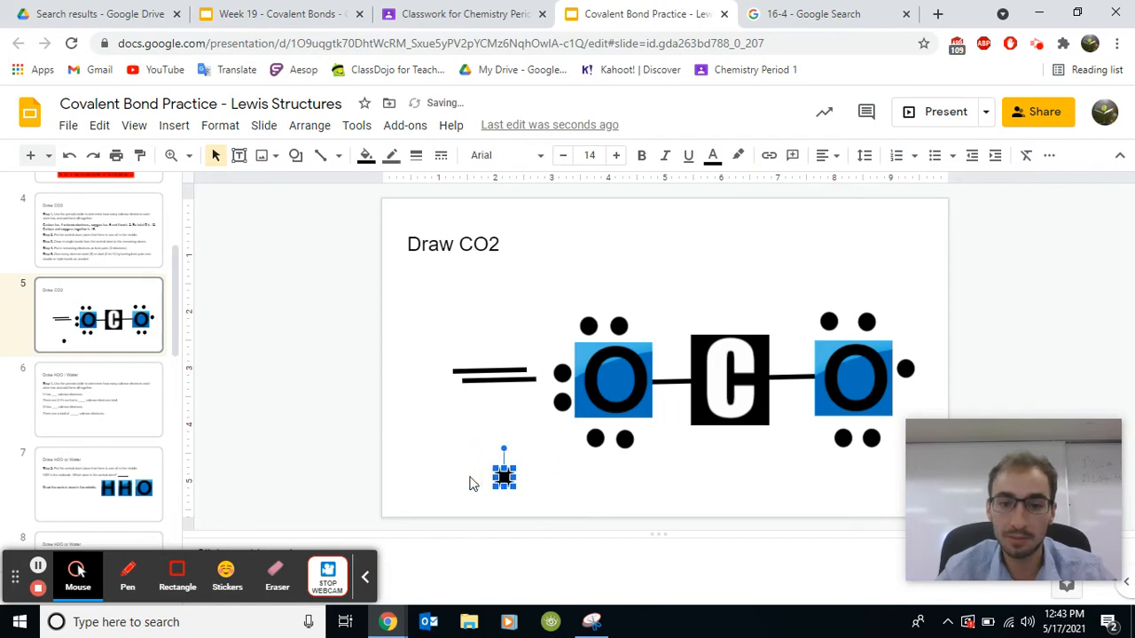
drag(504, 475, 734, 474)
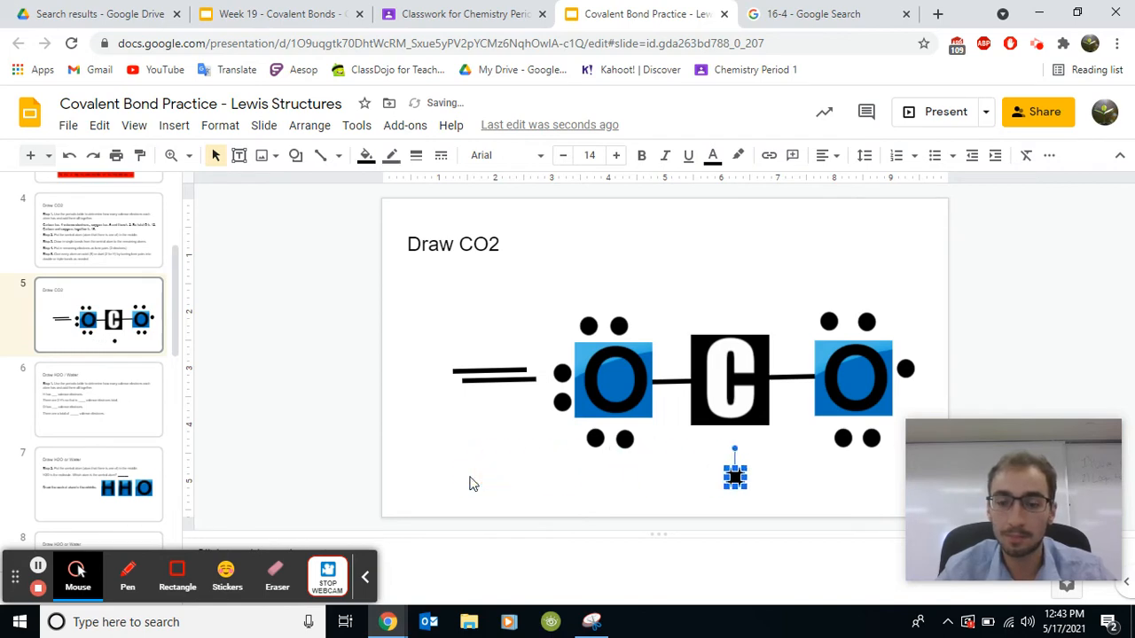
drag(735, 475, 897, 475)
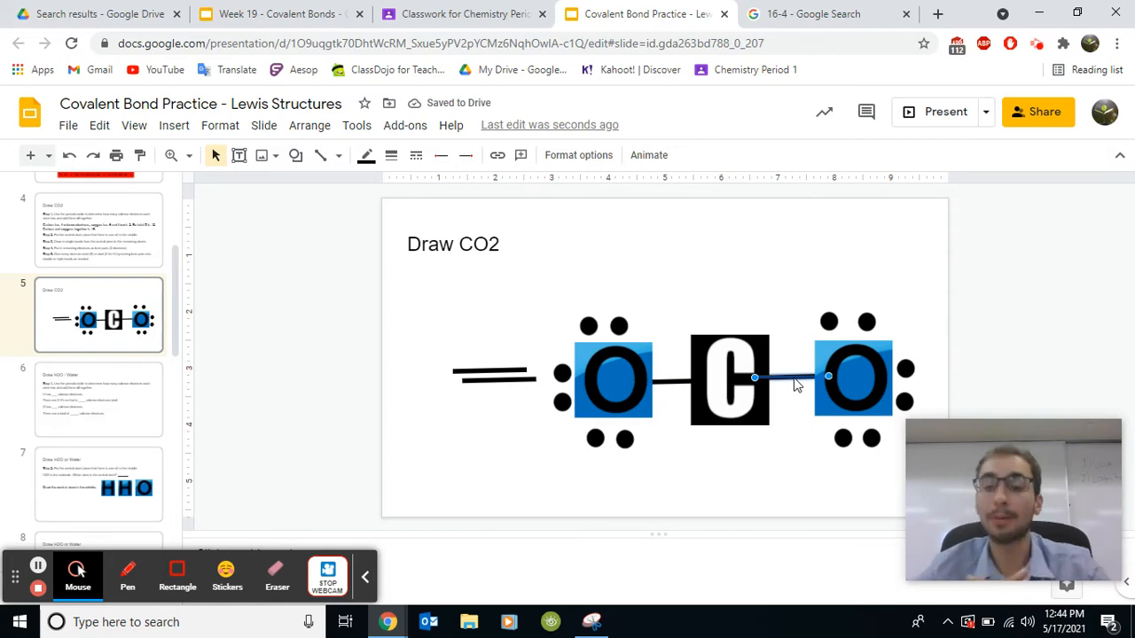
click(813, 523)
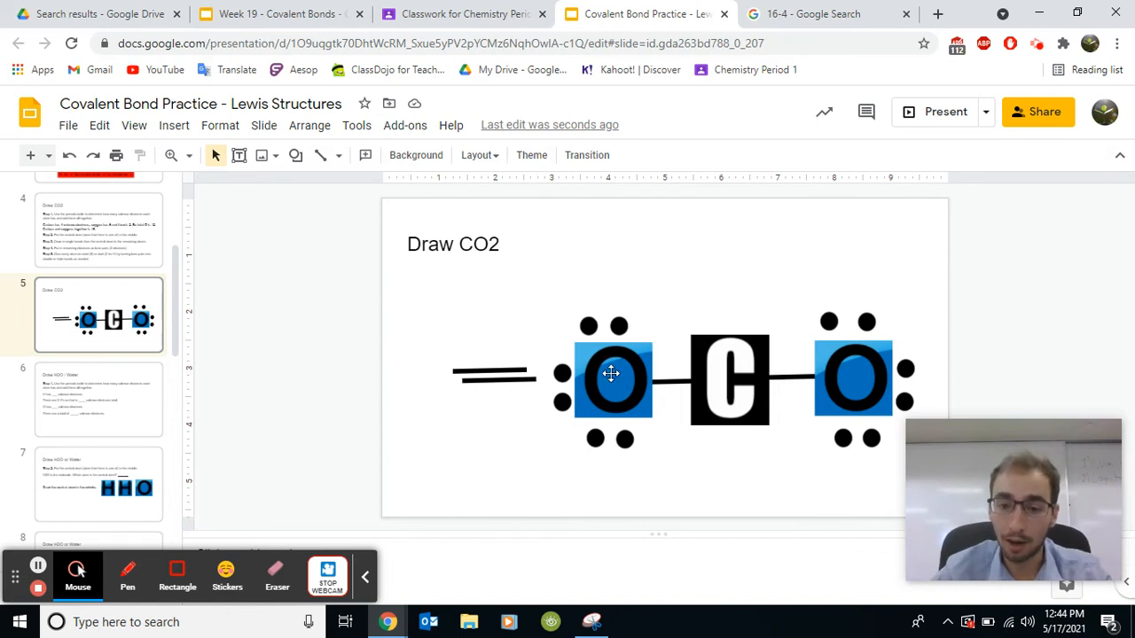
click(729, 377)
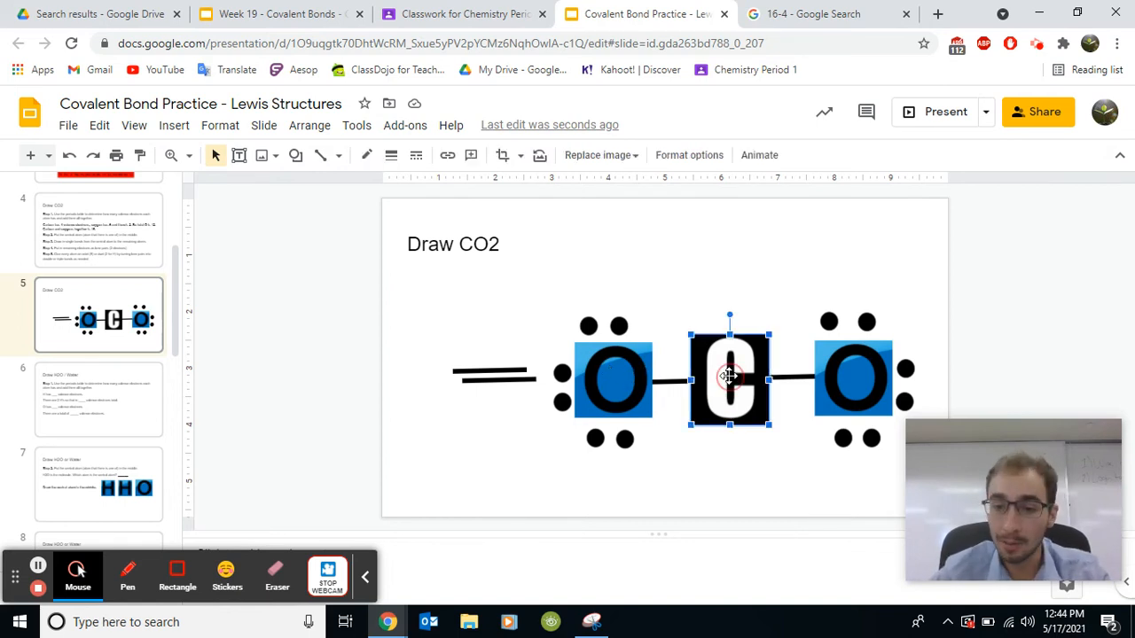
mouse_move(732, 383)
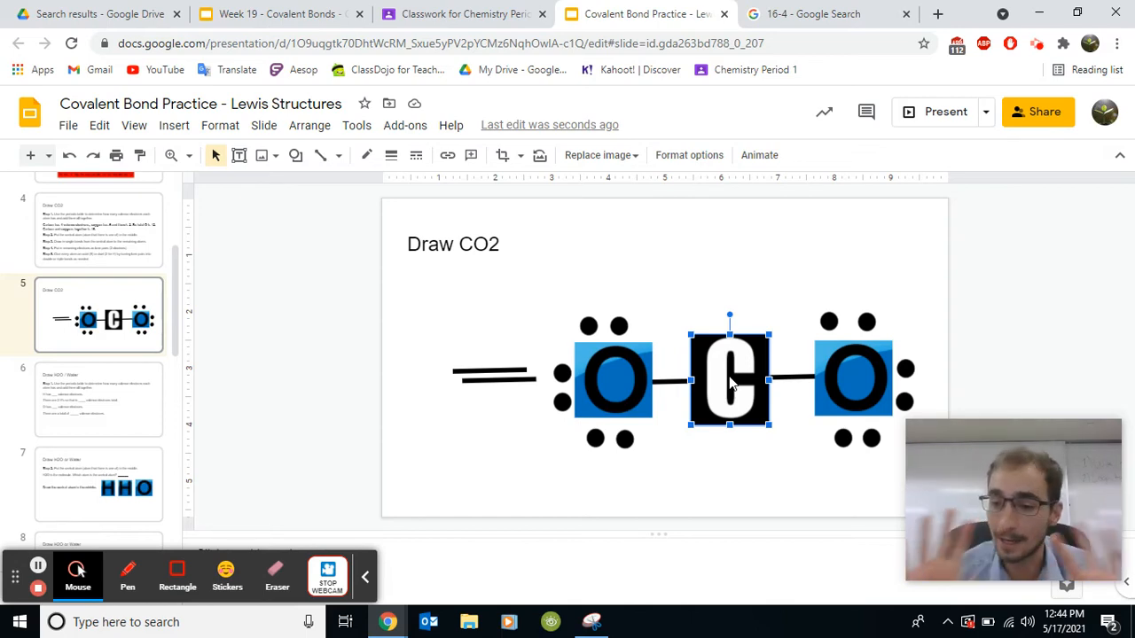
mouse_move(610, 439)
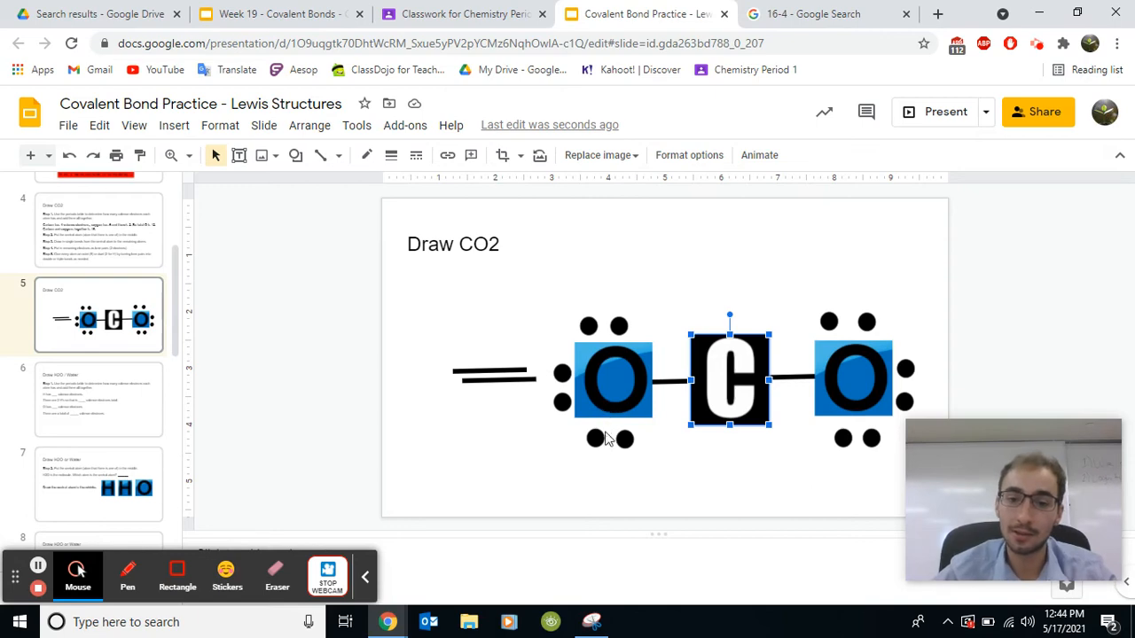
click(594, 439)
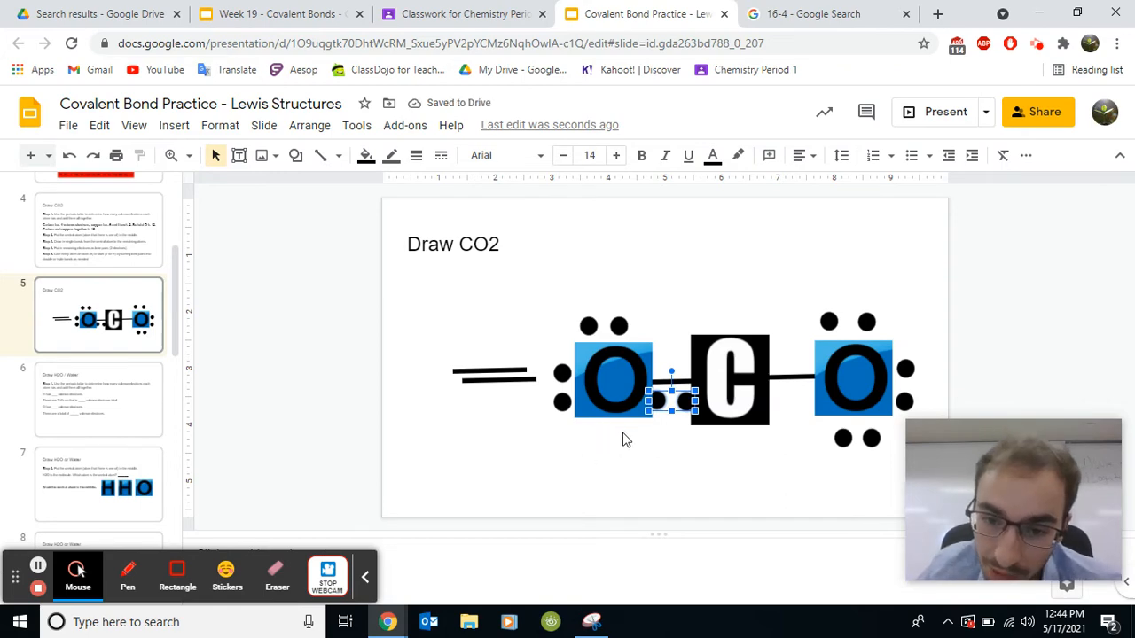
Form the left O=C double bond and move the right oxygen's lower pair onto its bond
click(626, 440)
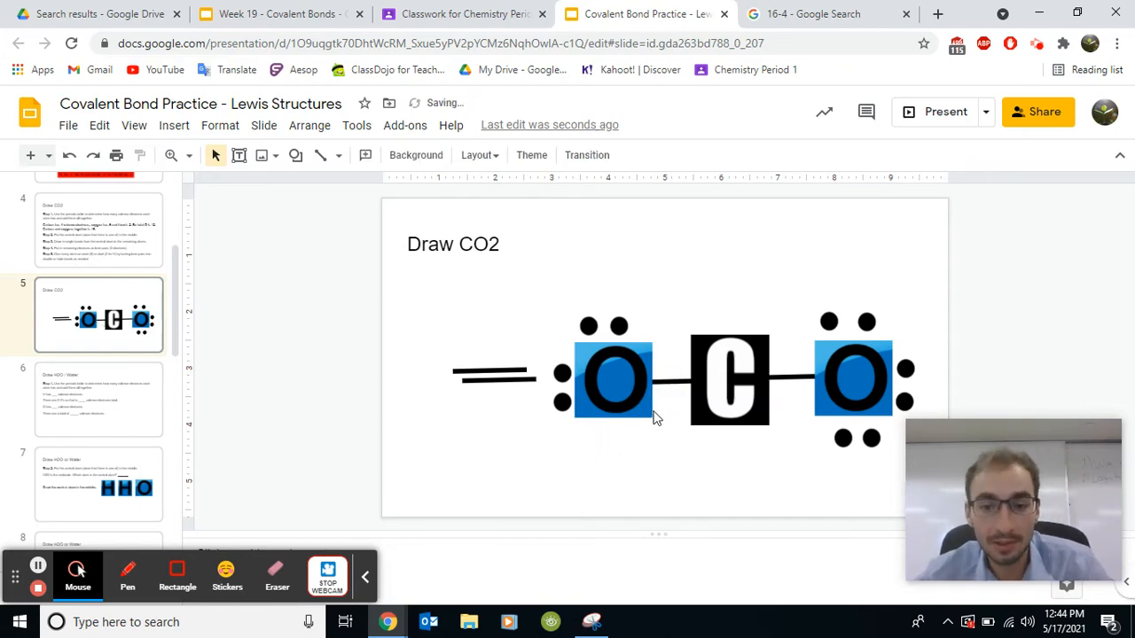
right_click(488, 376)
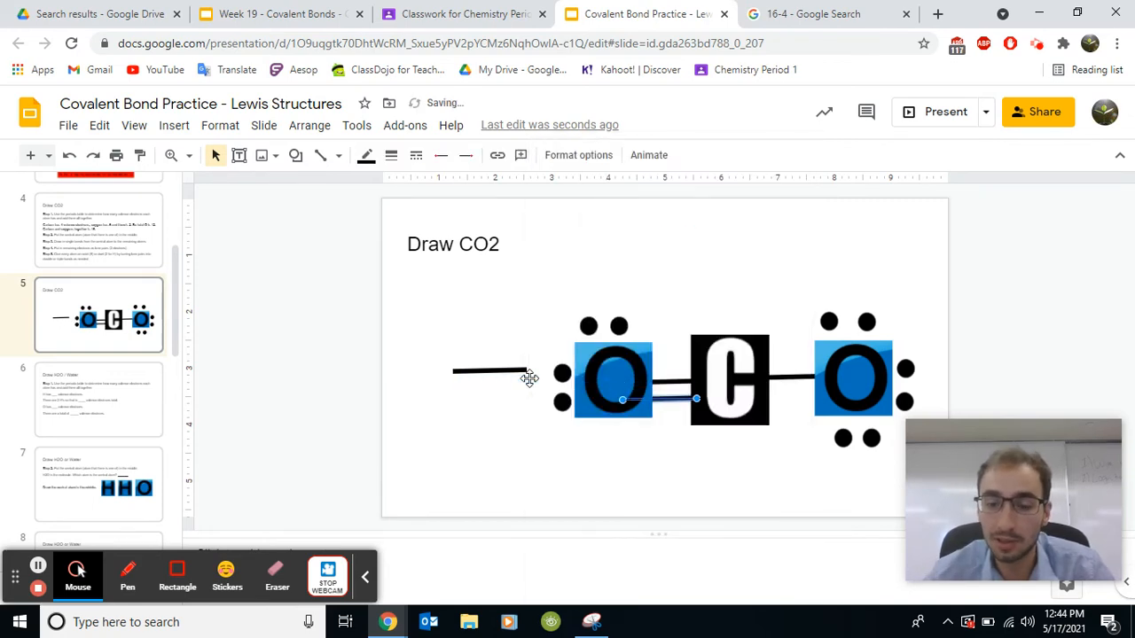
click(600, 460)
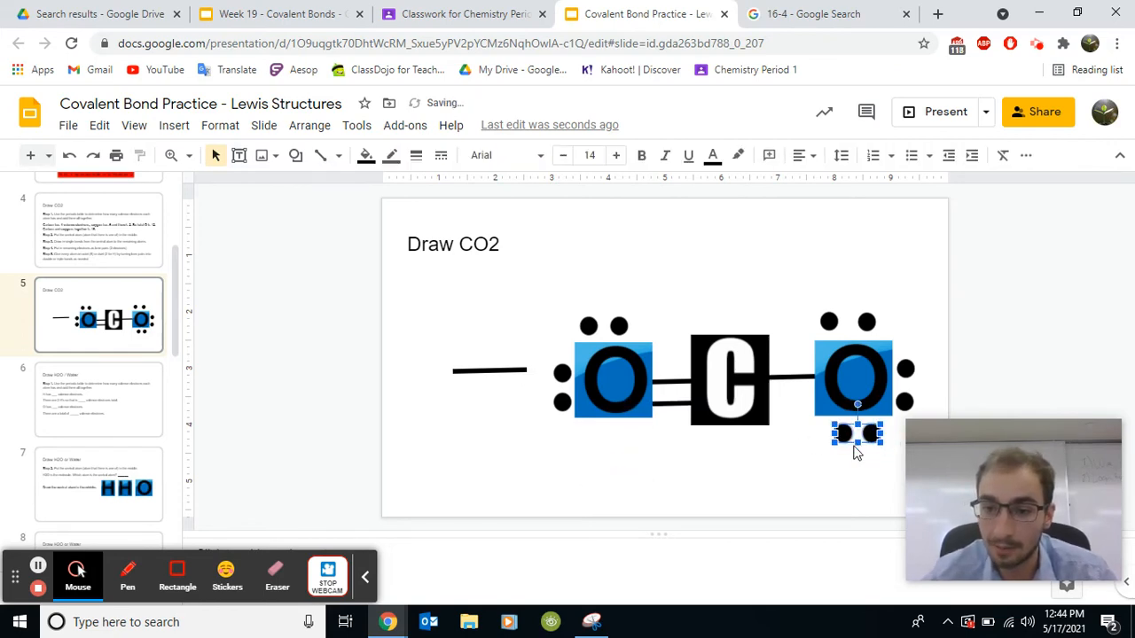
drag(856, 435, 803, 395)
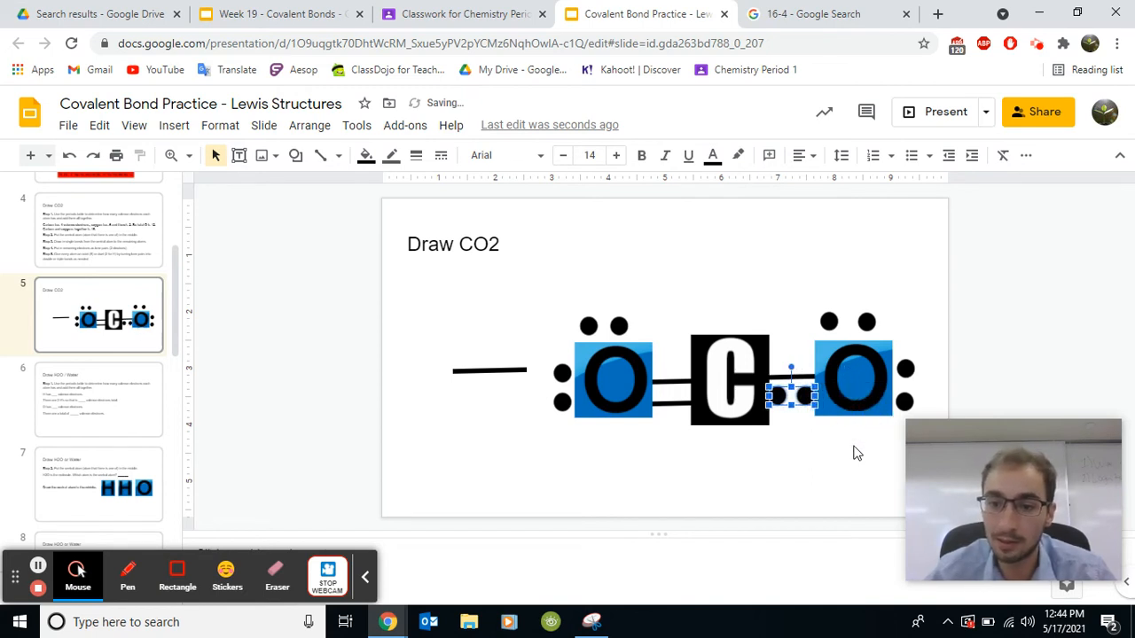
click(490, 370)
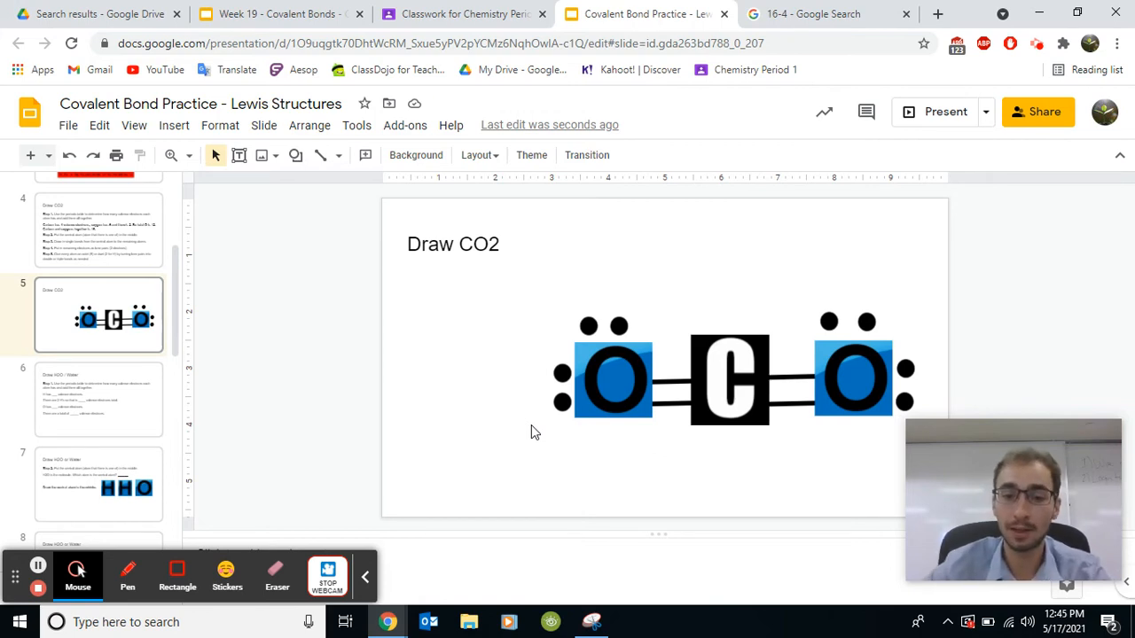
mouse_move(672, 407)
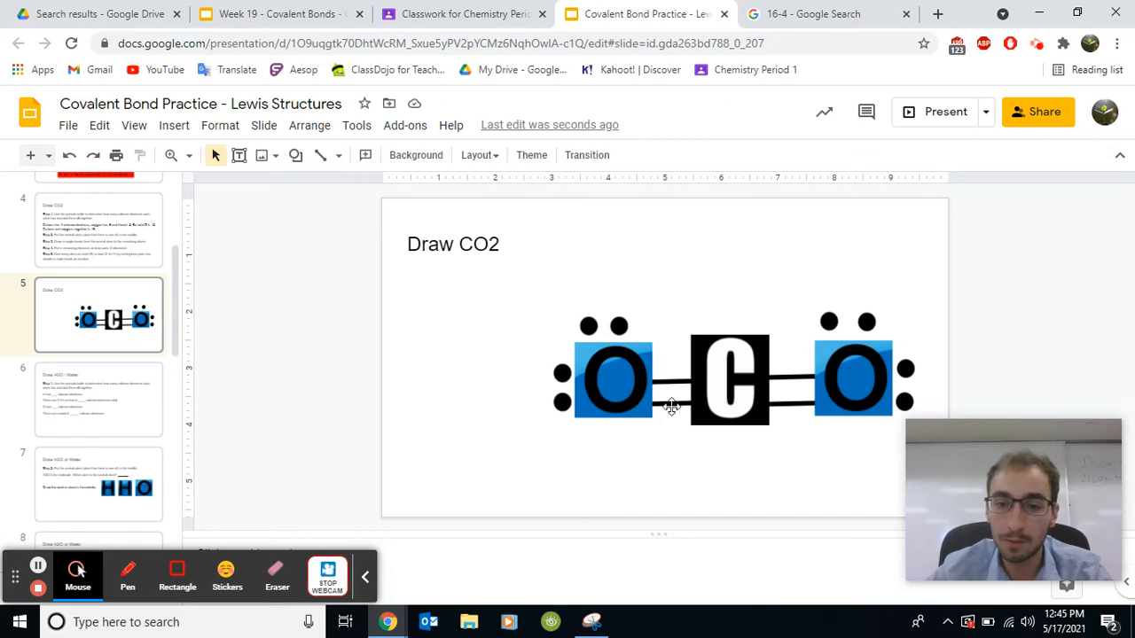
click(670, 404)
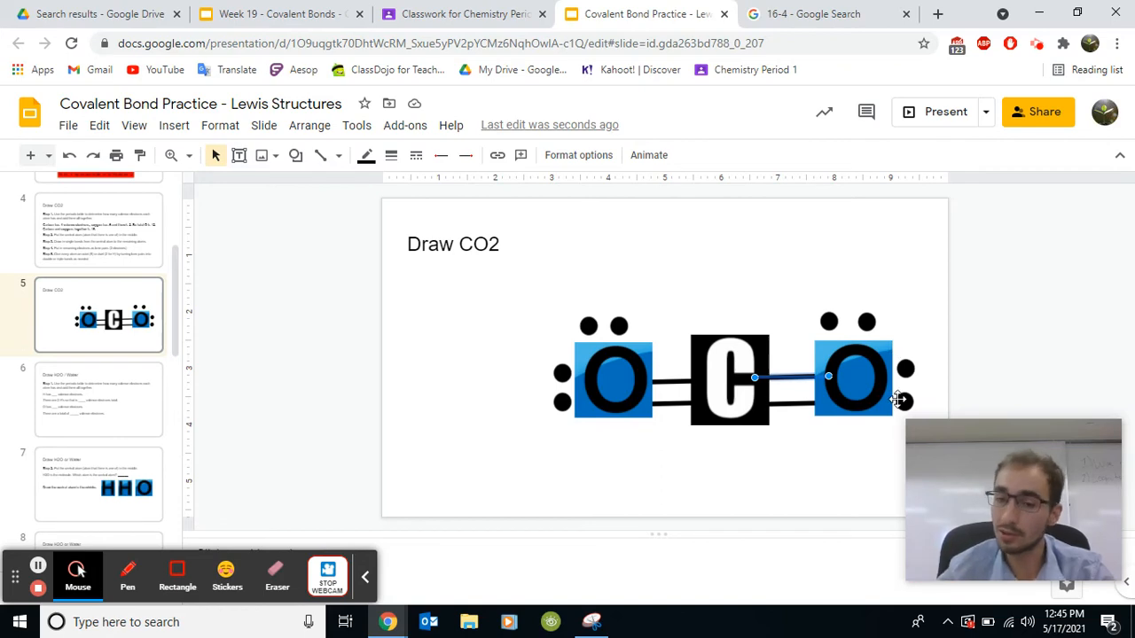
mouse_move(607, 312)
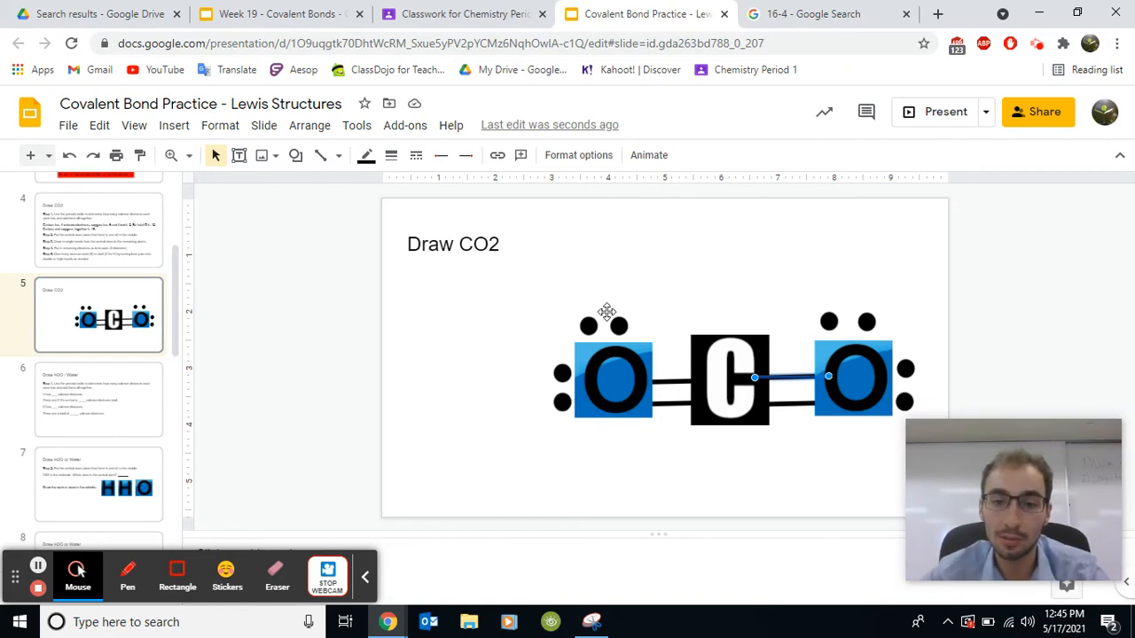
mouse_move(668, 396)
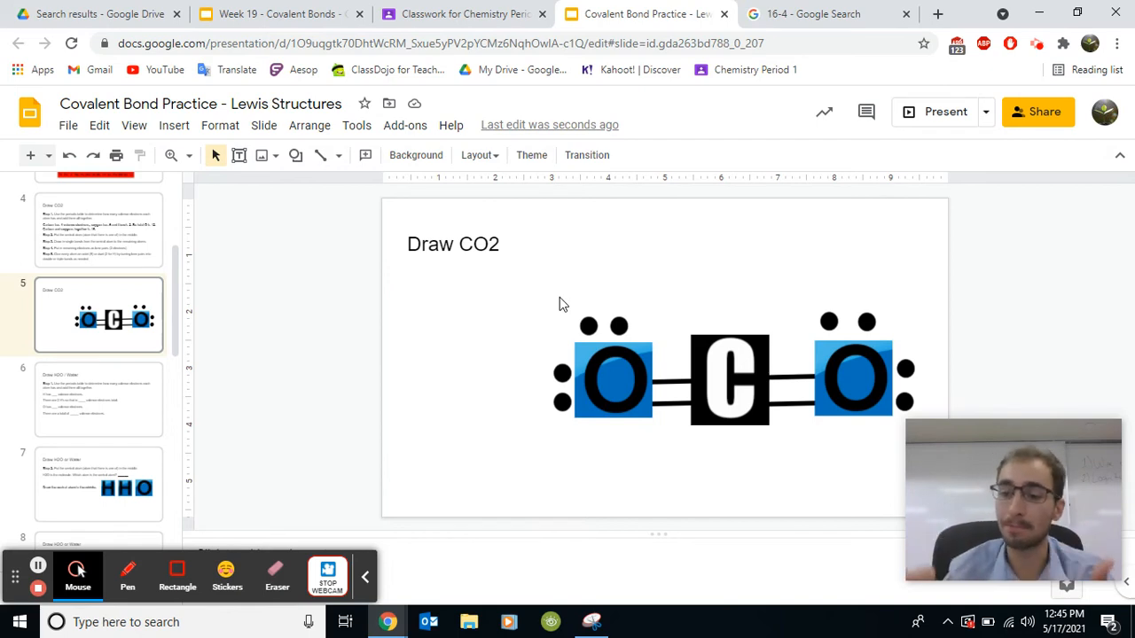
mouse_move(795, 402)
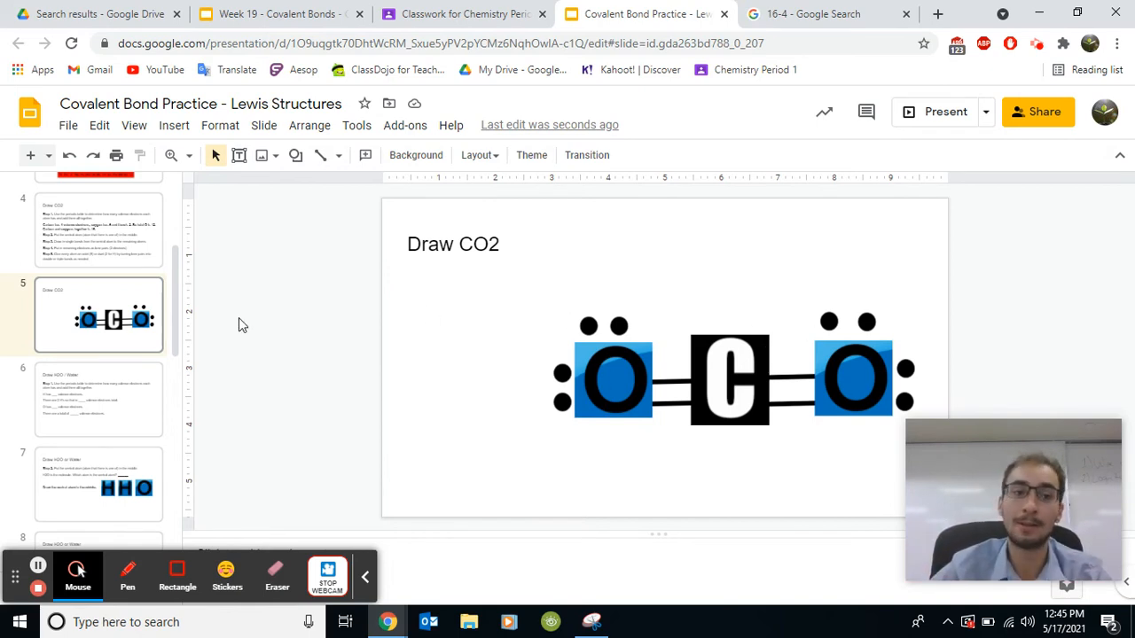
click(99, 399)
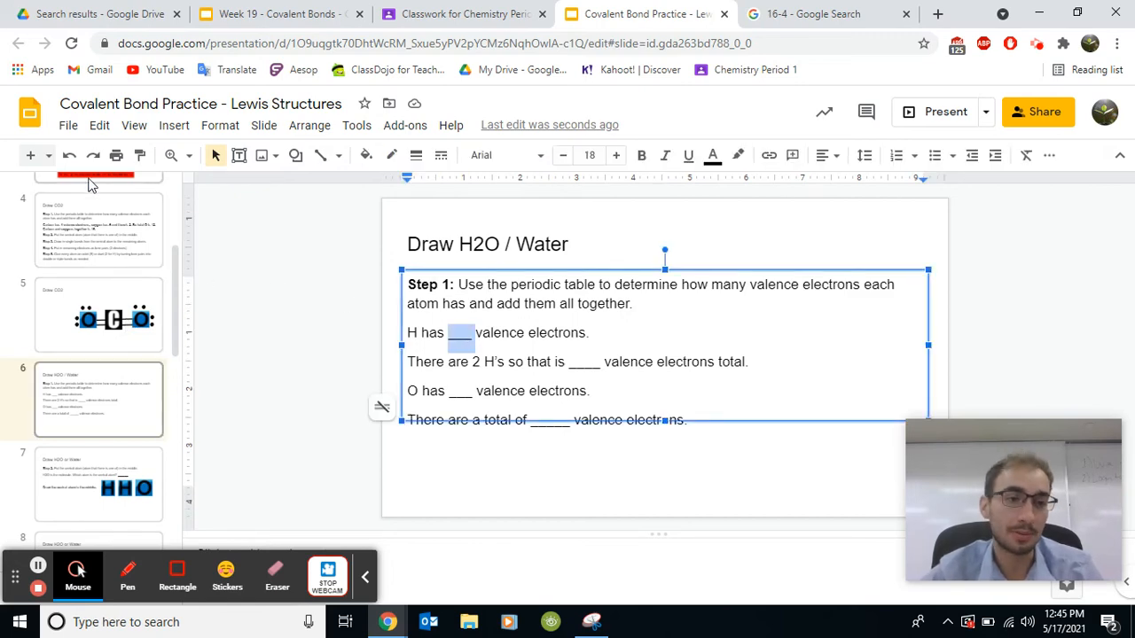
Consult the periodic table slide, then return to the Draw H2O water slide
click(98, 231)
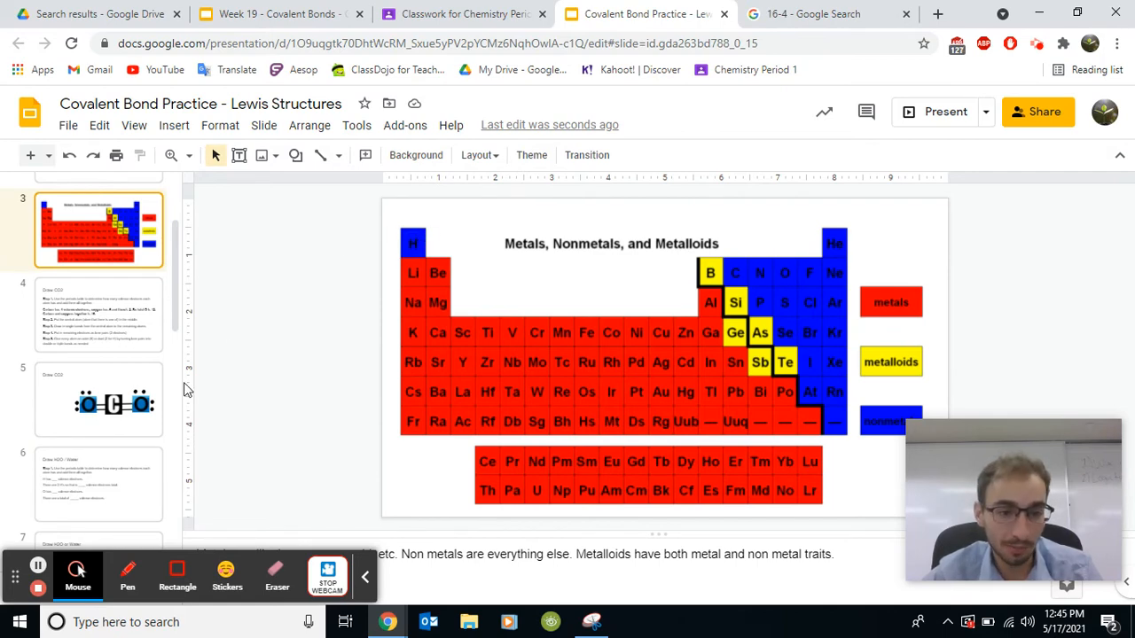
mouse_move(400, 237)
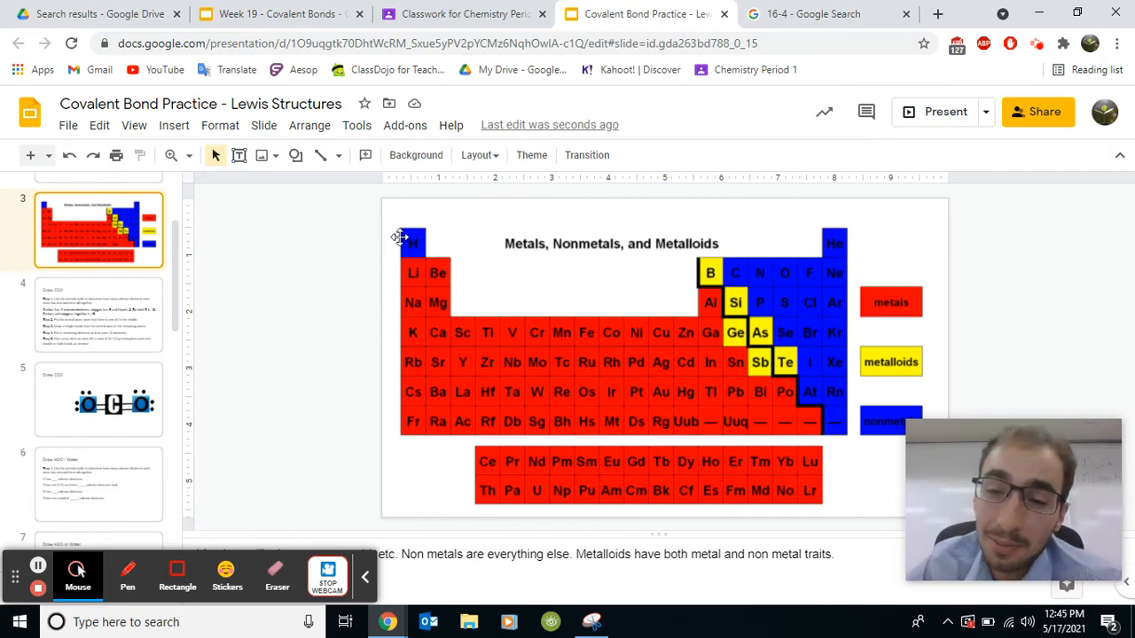
mouse_move(853, 233)
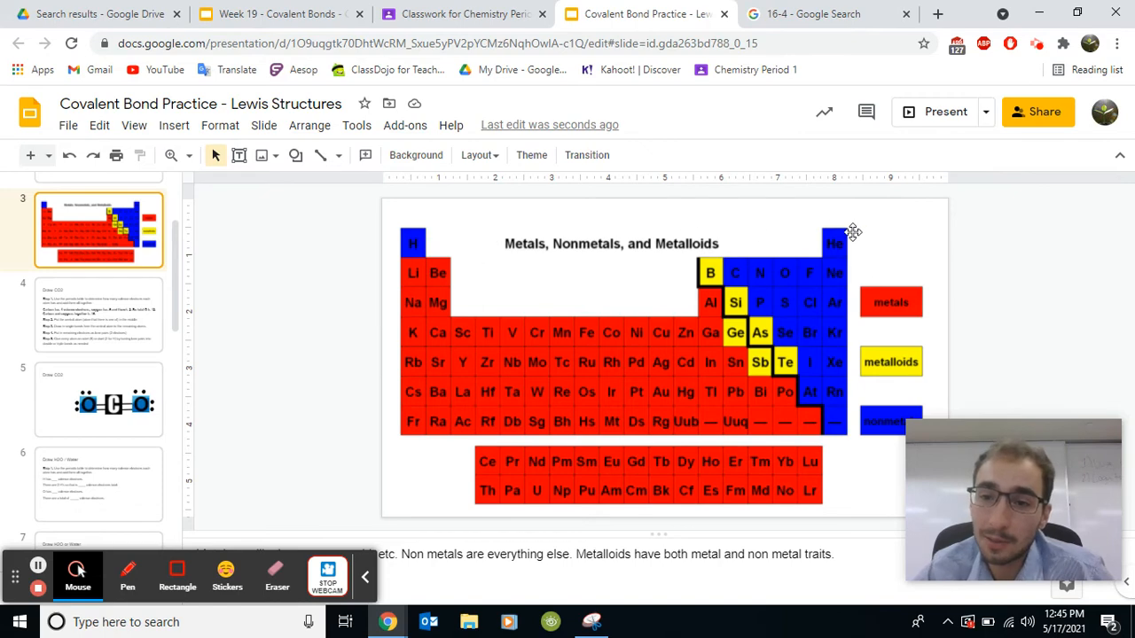
mouse_move(434, 204)
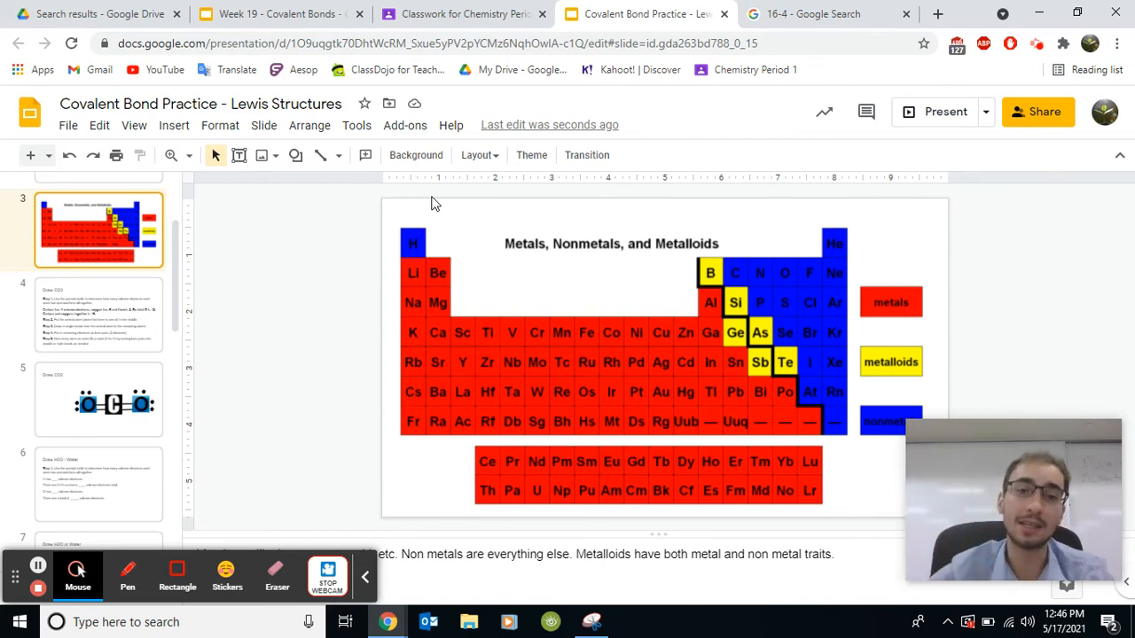
click(98, 483)
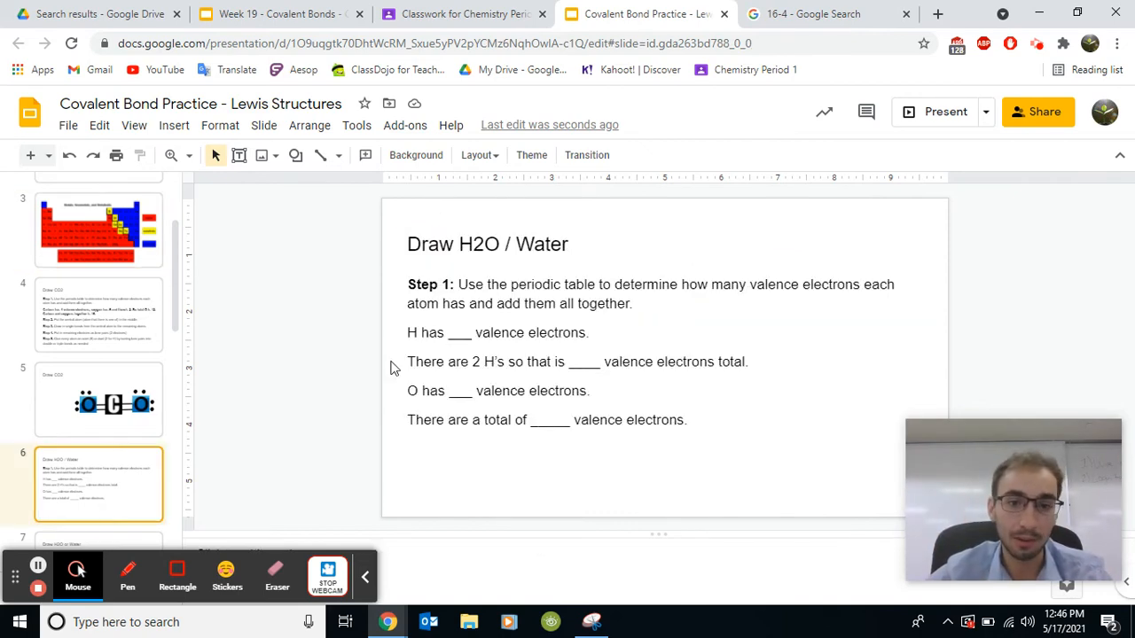
Fill the water valence blanks: H 1, two H's 2, O 6, total 8
click(453, 333)
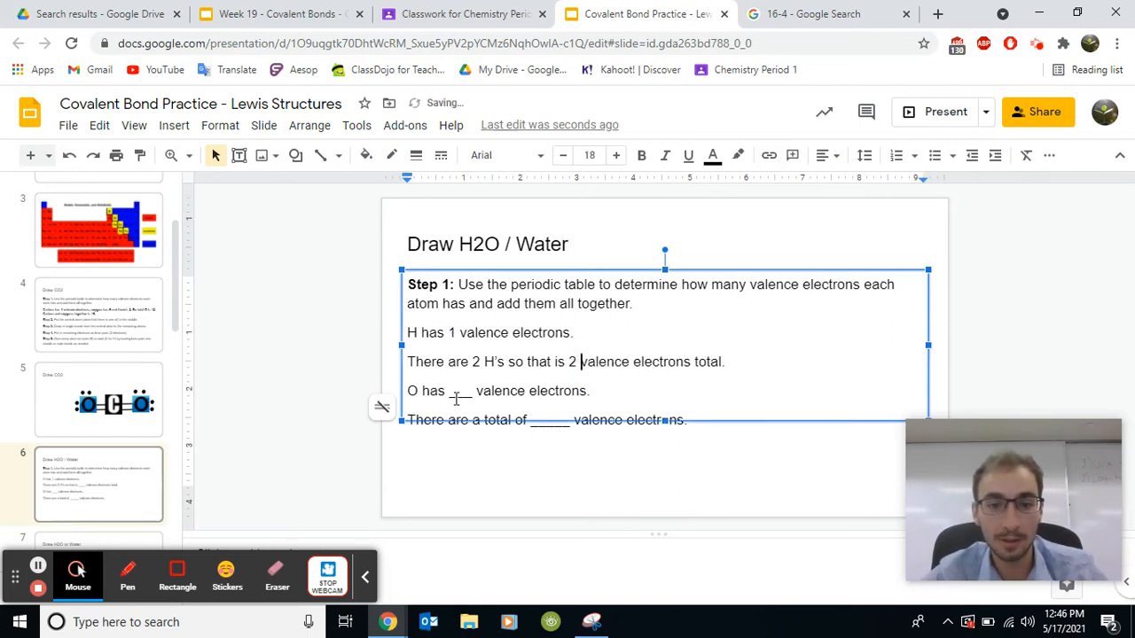
text(6)
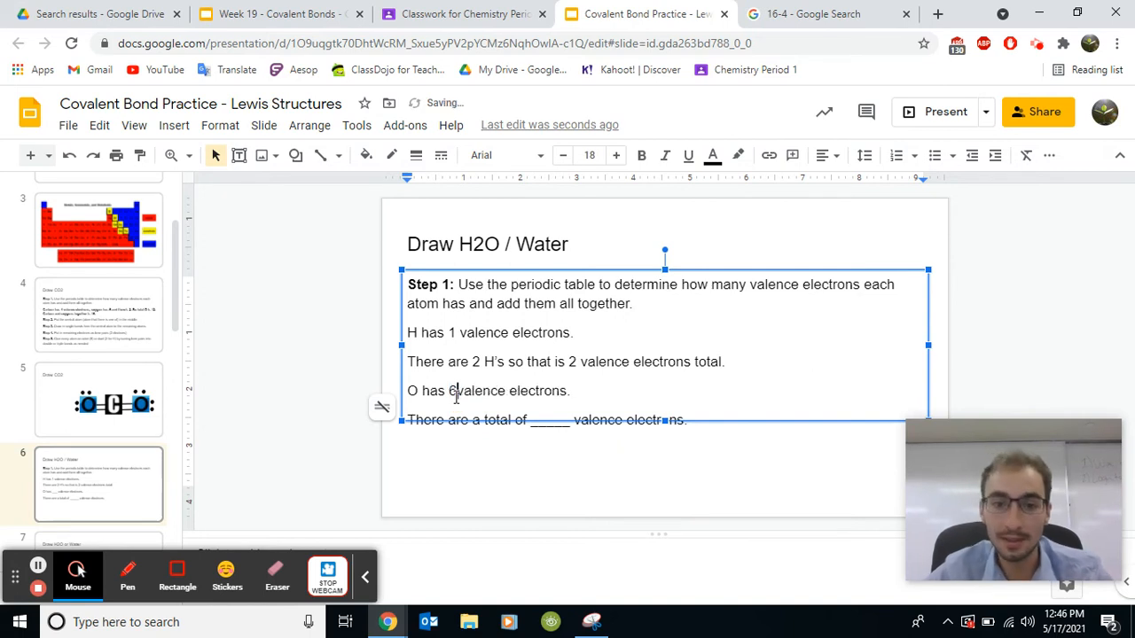
click(560, 419)
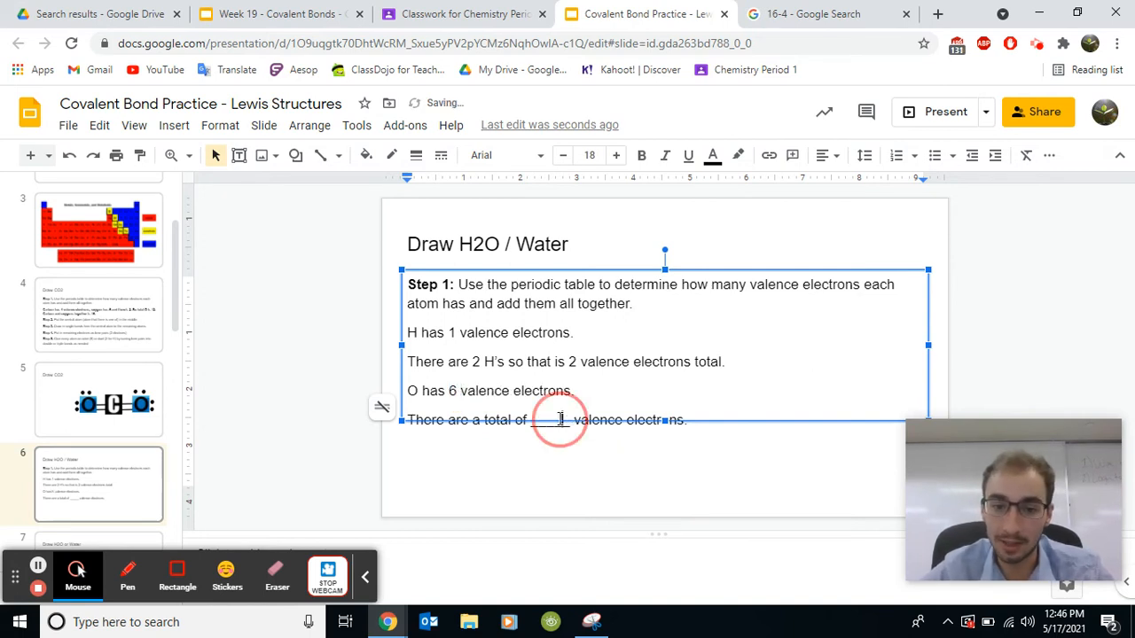
text(8)
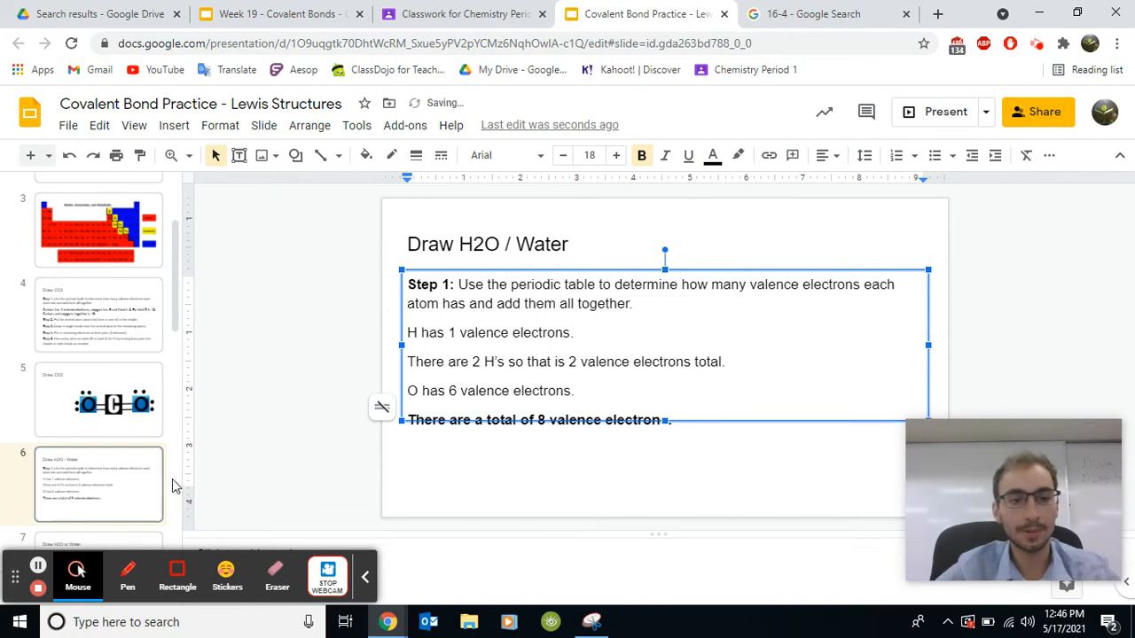
click(98, 434)
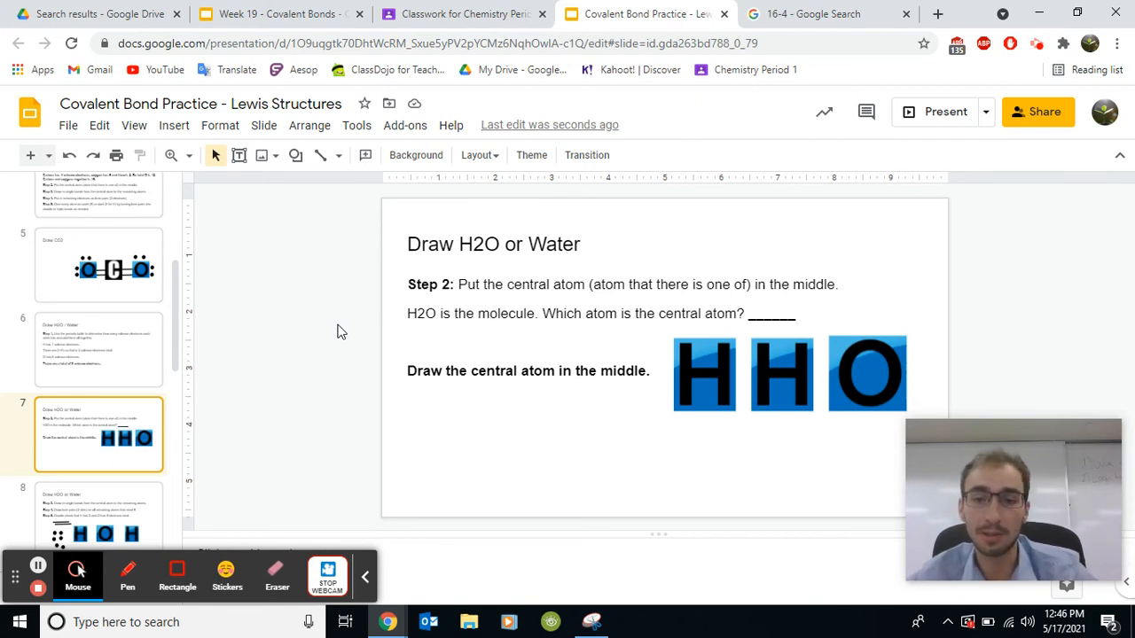
mouse_move(814, 351)
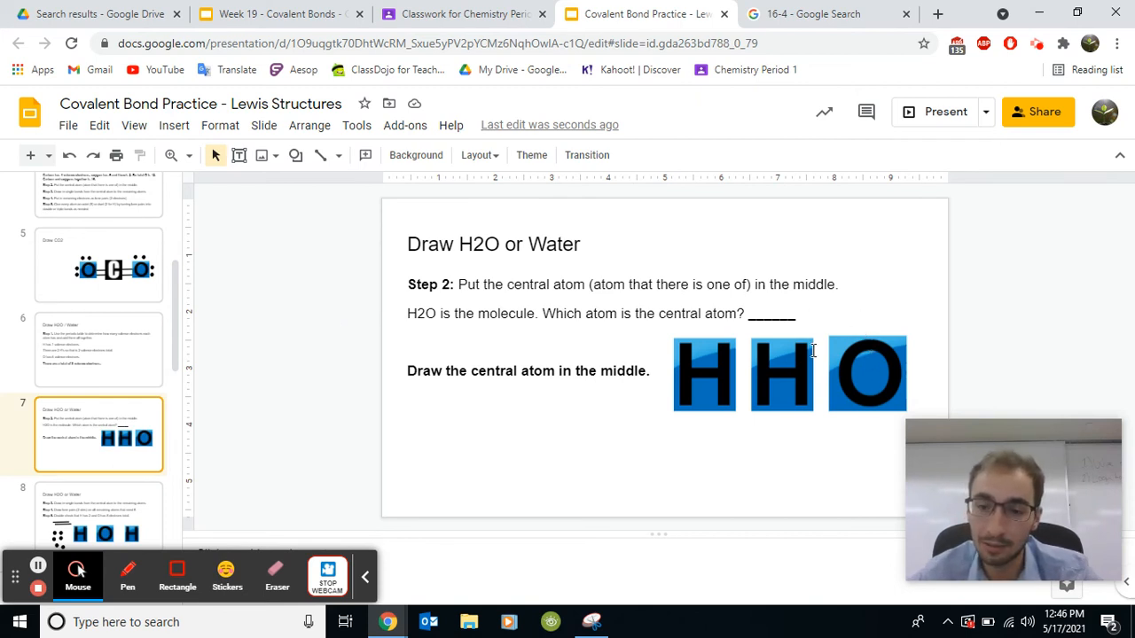
mouse_move(721, 459)
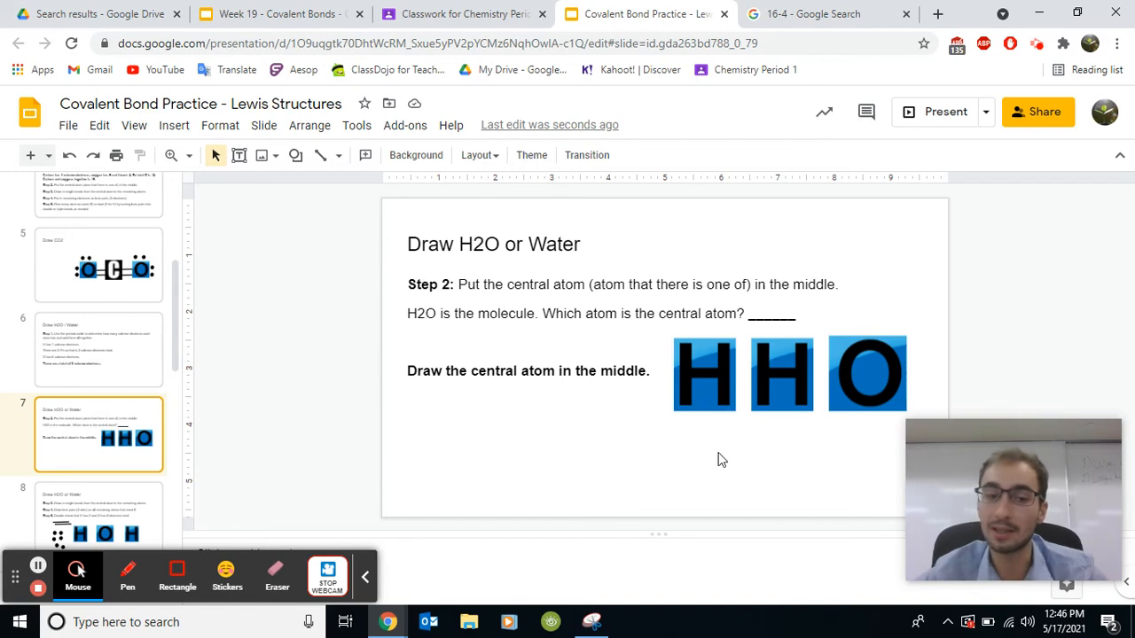
mouse_move(188, 468)
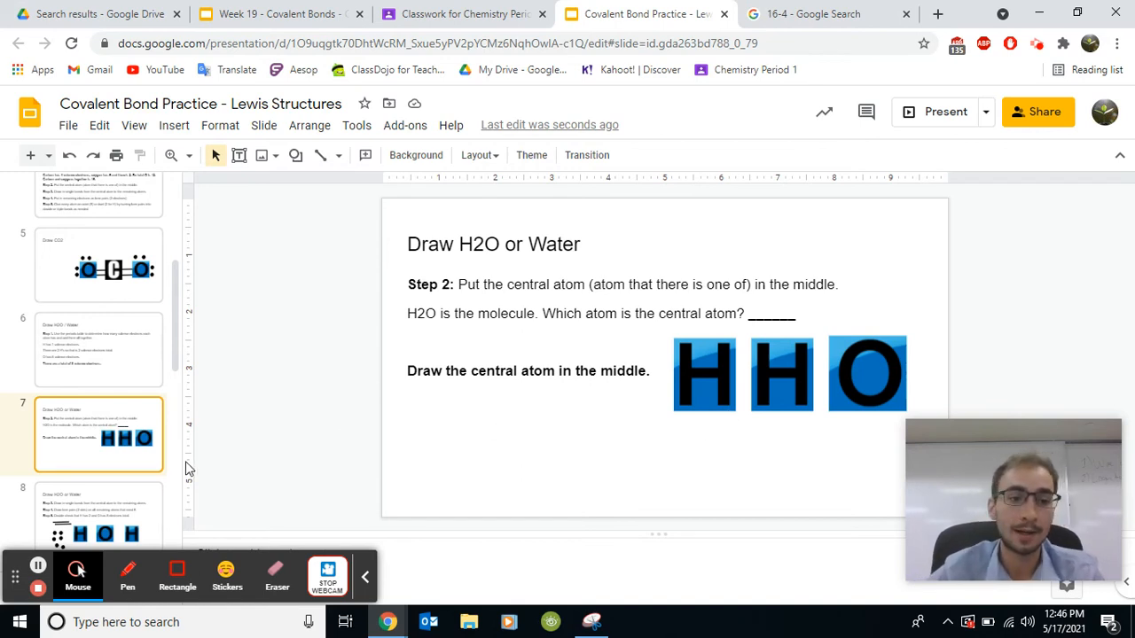
mouse_move(122, 516)
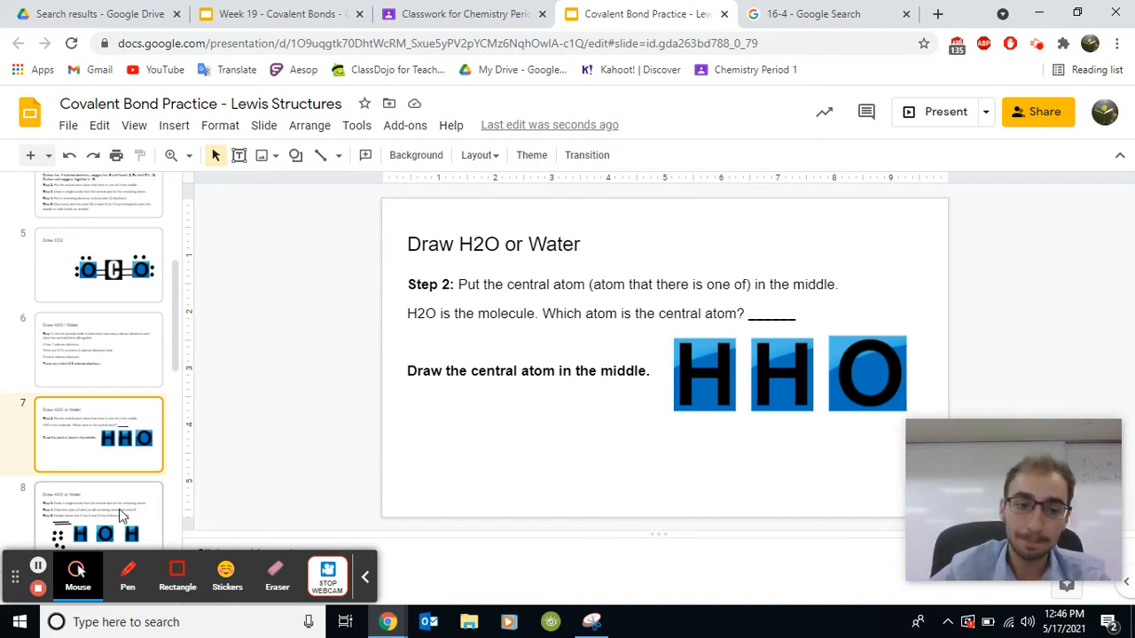
Move to slide 8 with the H, O, H boxes for drawing water's bonds
click(98, 511)
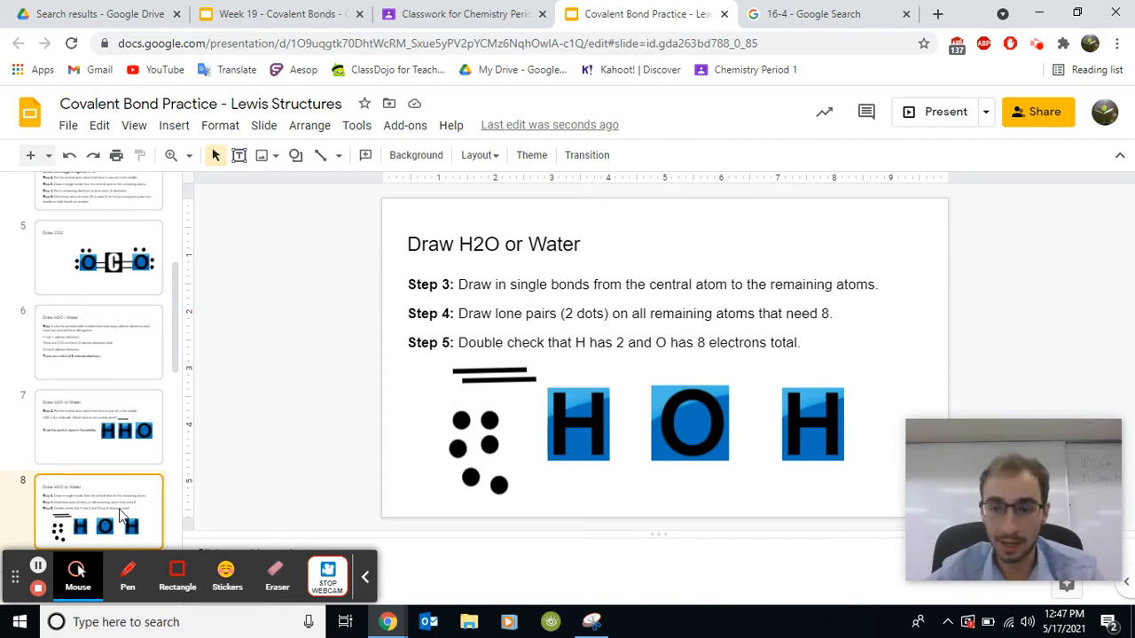
mouse_move(282, 156)
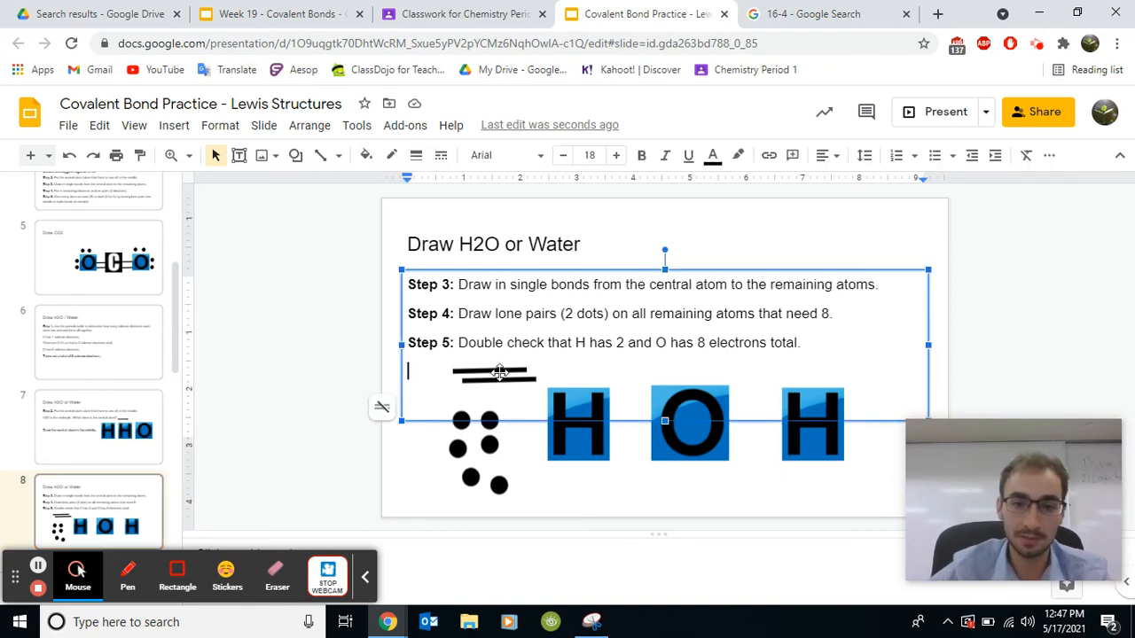
Position single bond lines linking each H to the central O
click(492, 372)
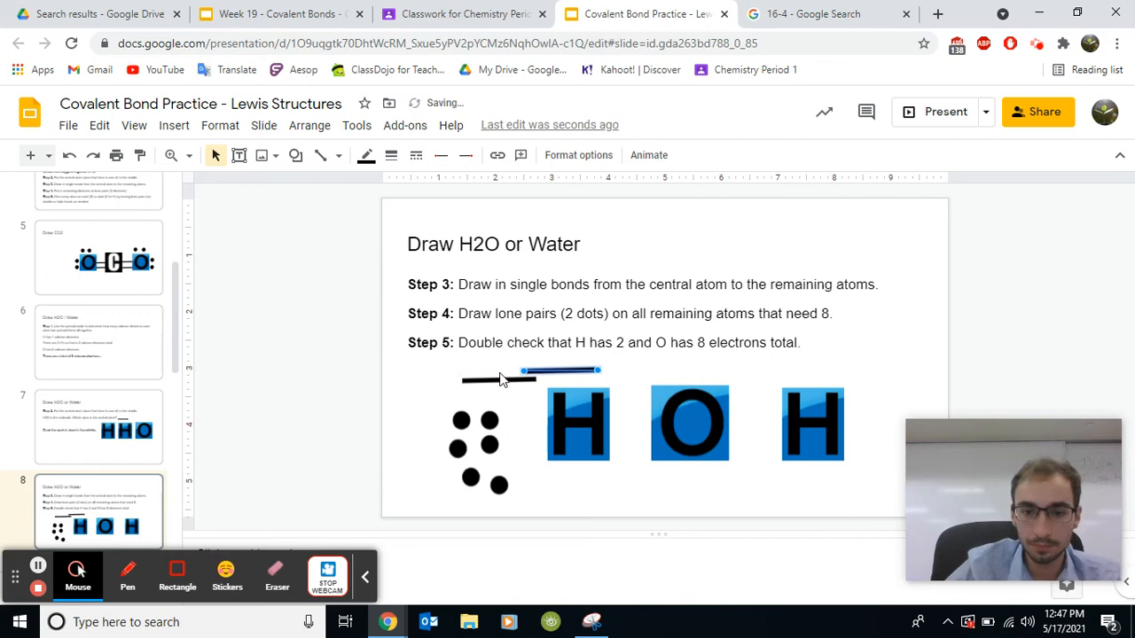
drag(527, 370, 763, 370)
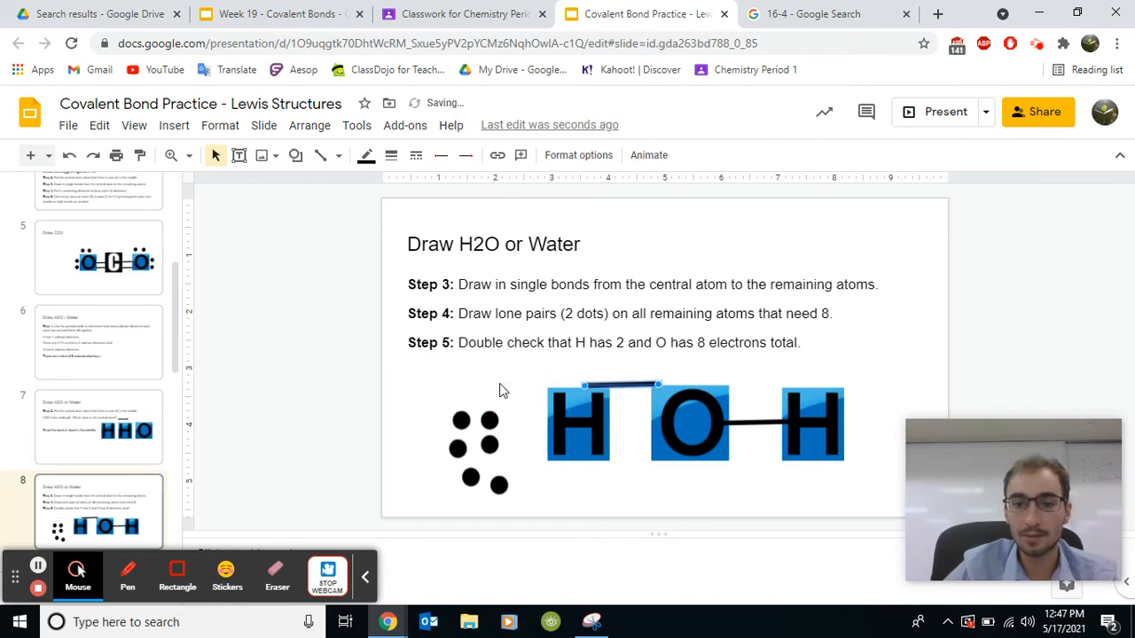
drag(621, 386, 621, 423)
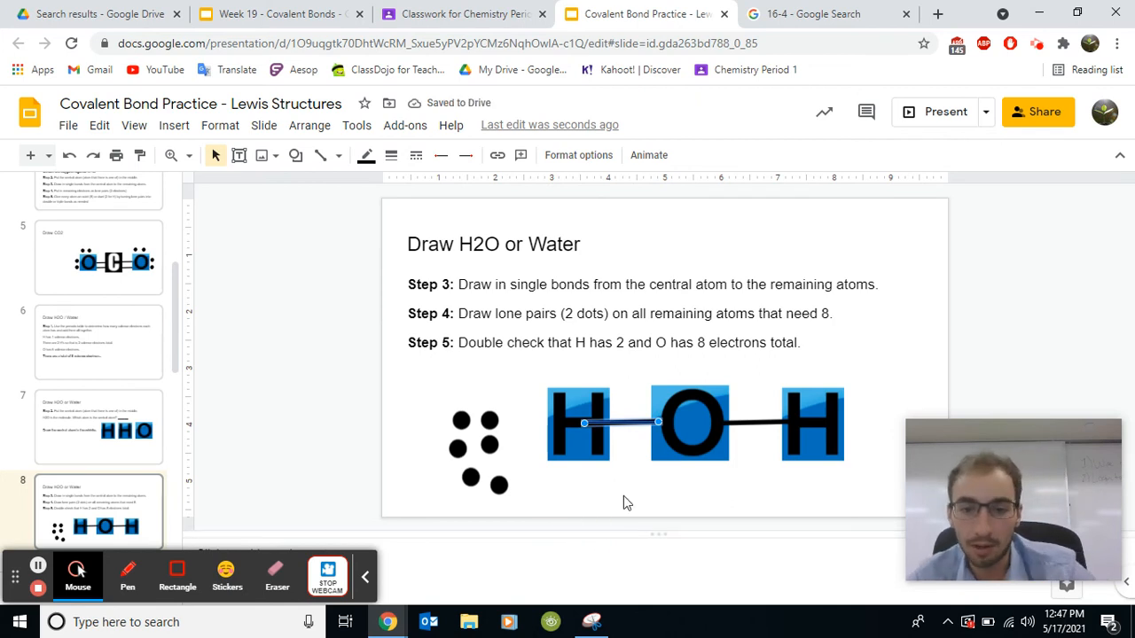
click(634, 499)
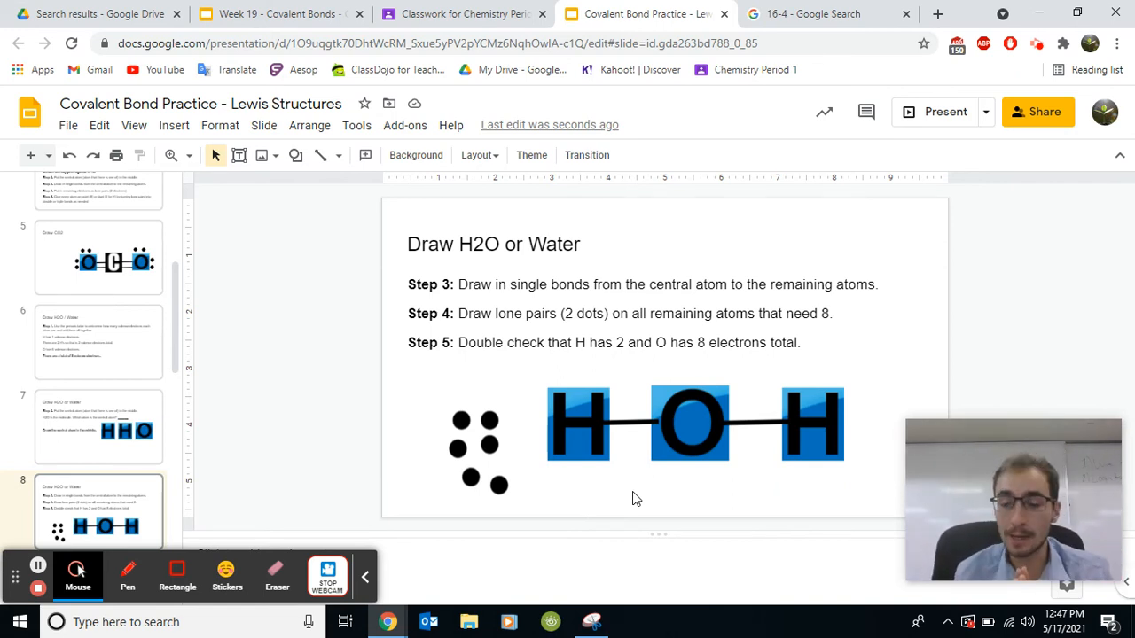
mouse_move(564, 410)
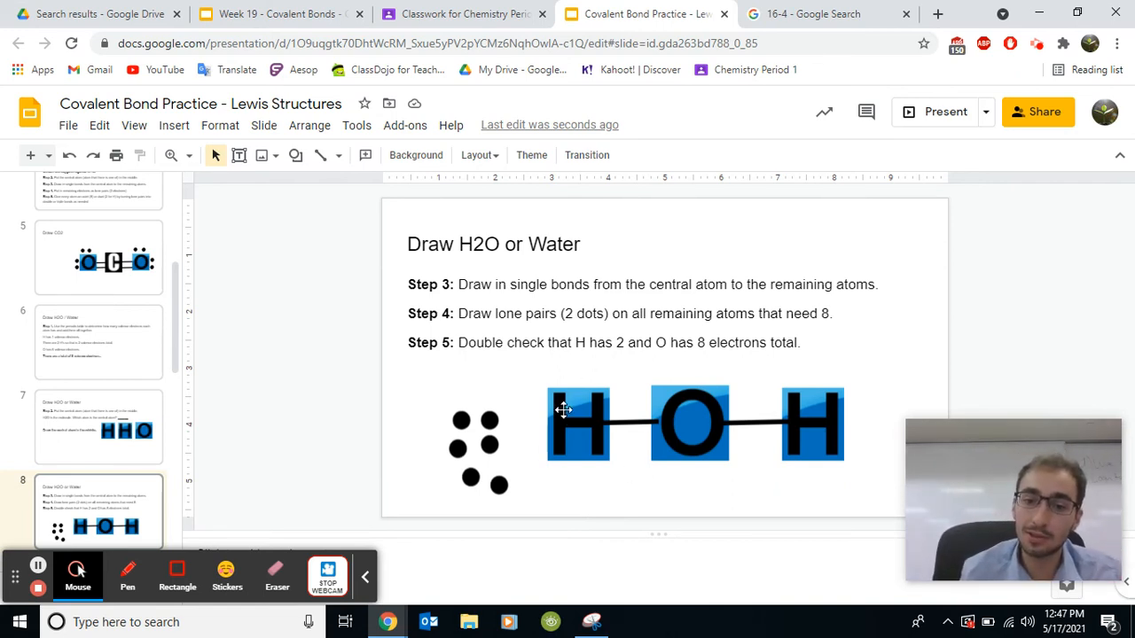
click(621, 423)
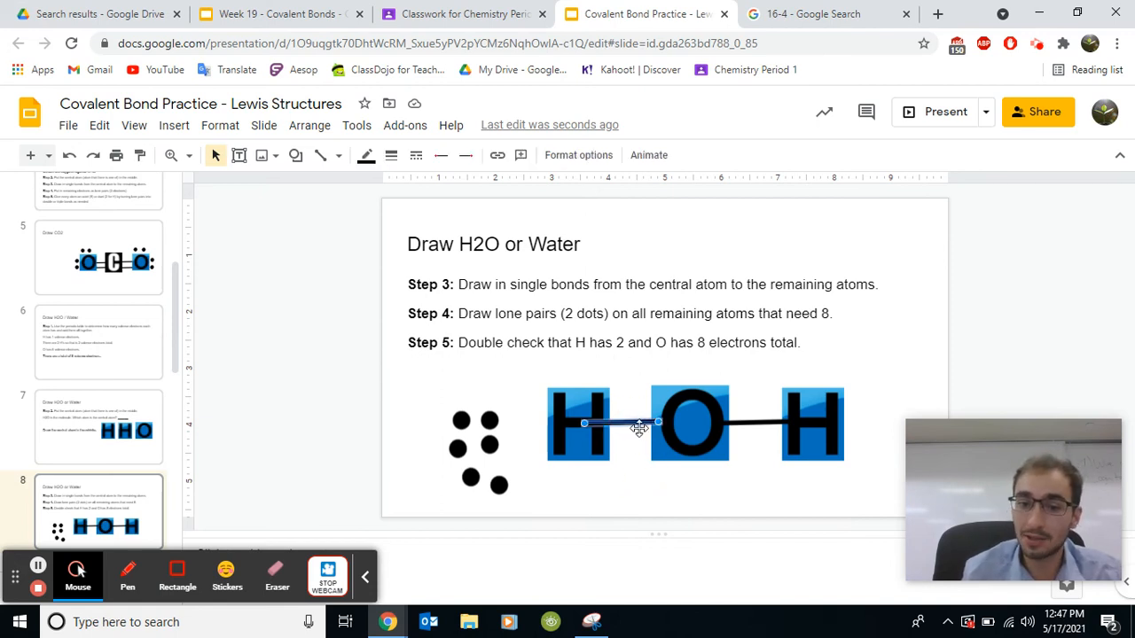
mouse_move(633, 428)
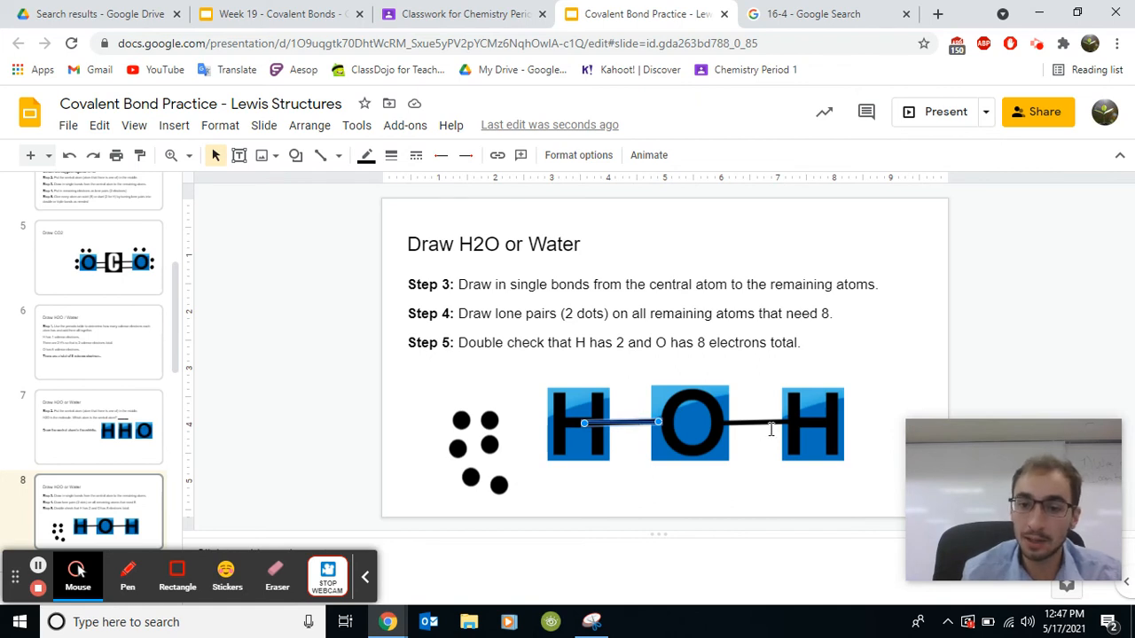
click(831, 508)
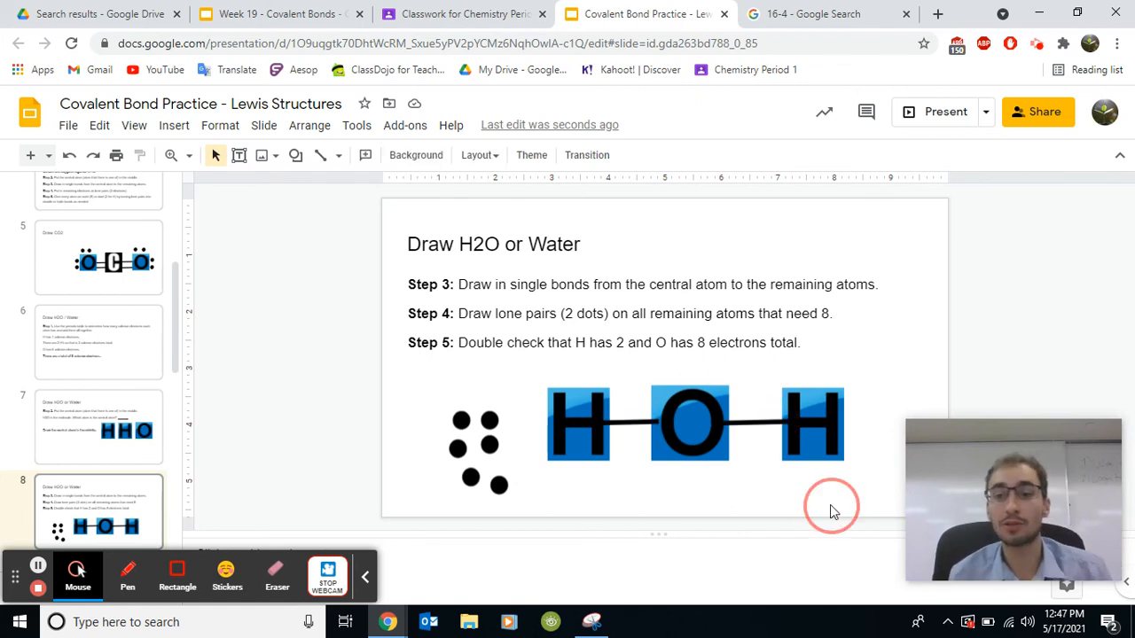
mouse_move(834, 513)
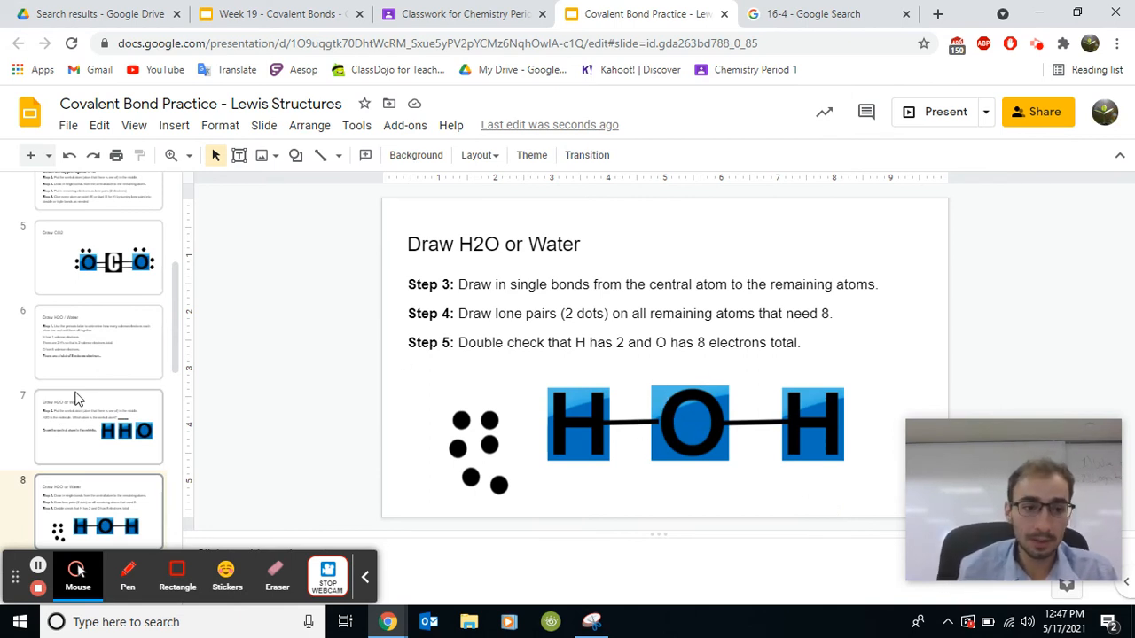
click(98, 341)
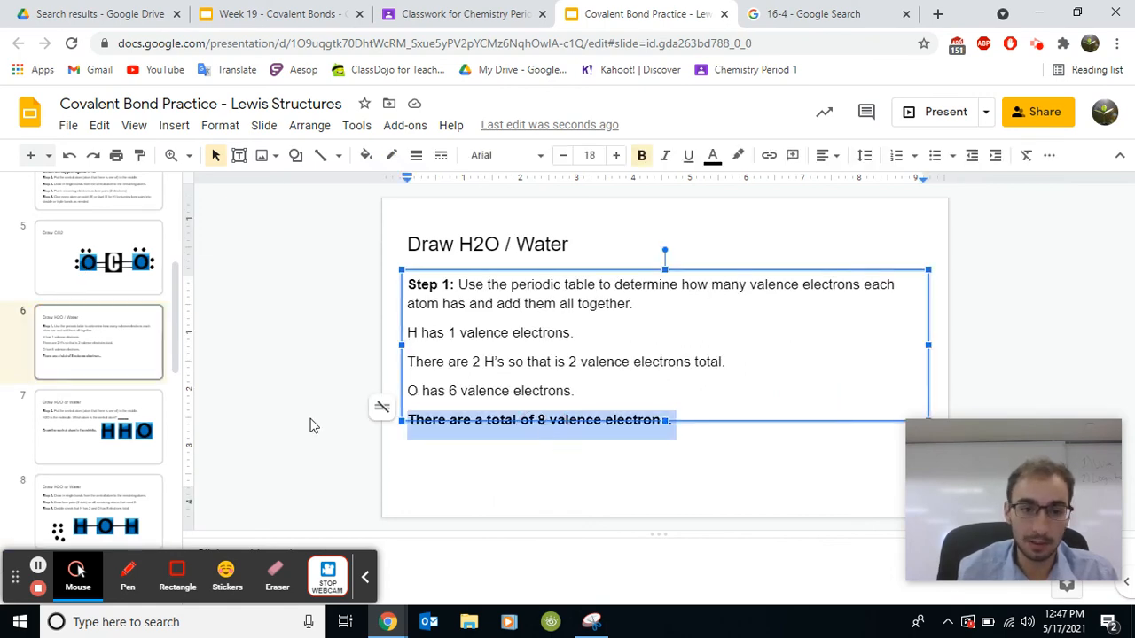
click(98, 510)
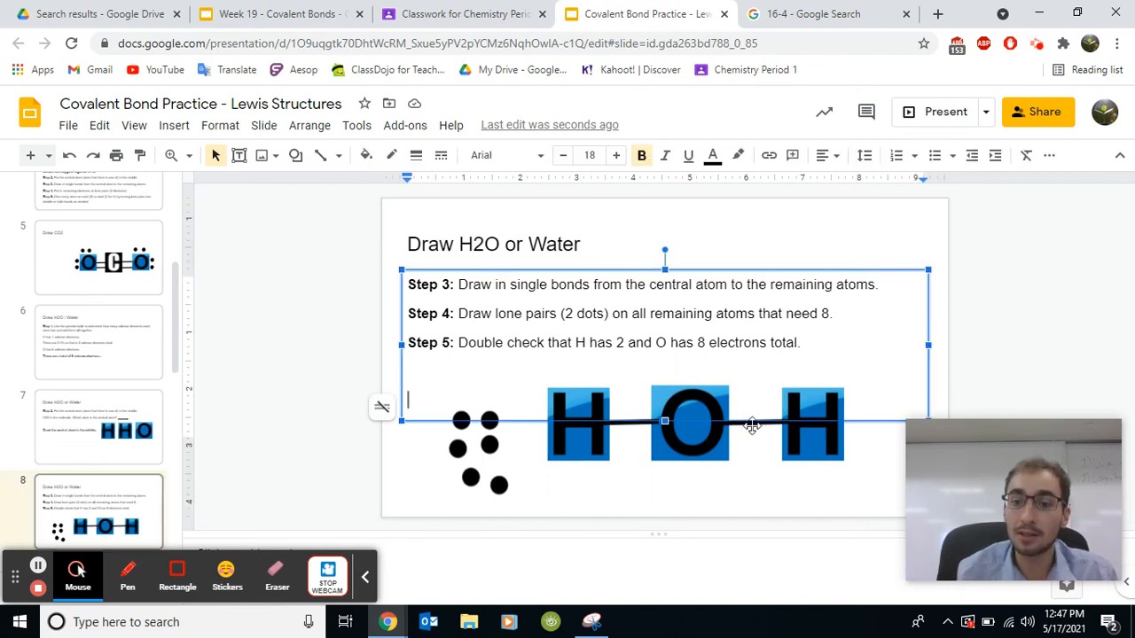
click(752, 423)
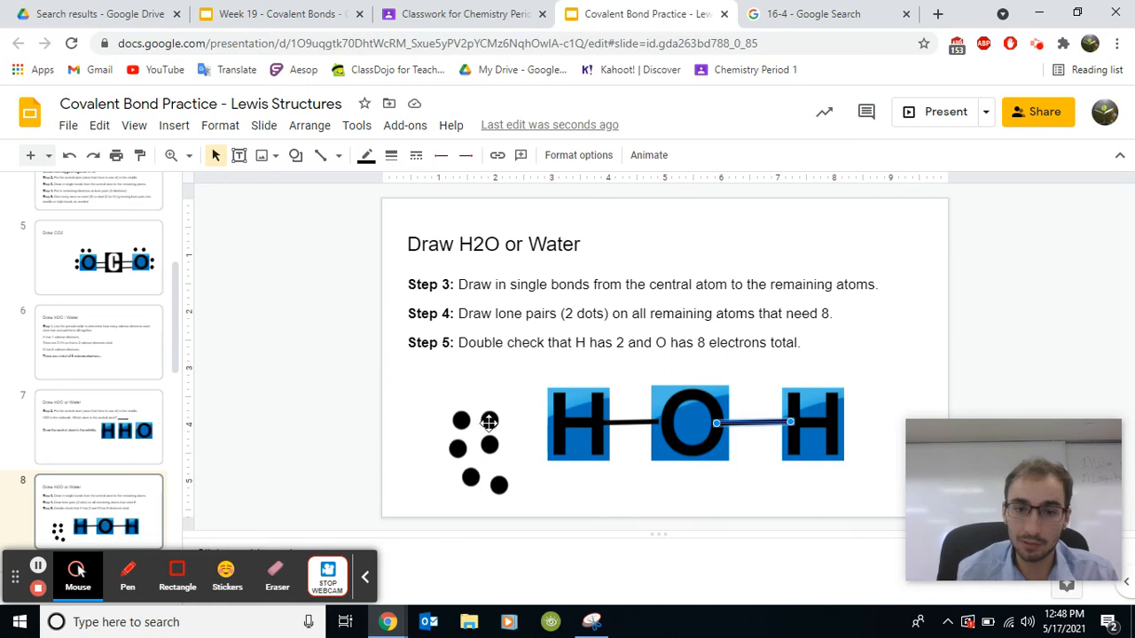
Arrange four loose dots into lone pairs above and below oxygen
click(503, 421)
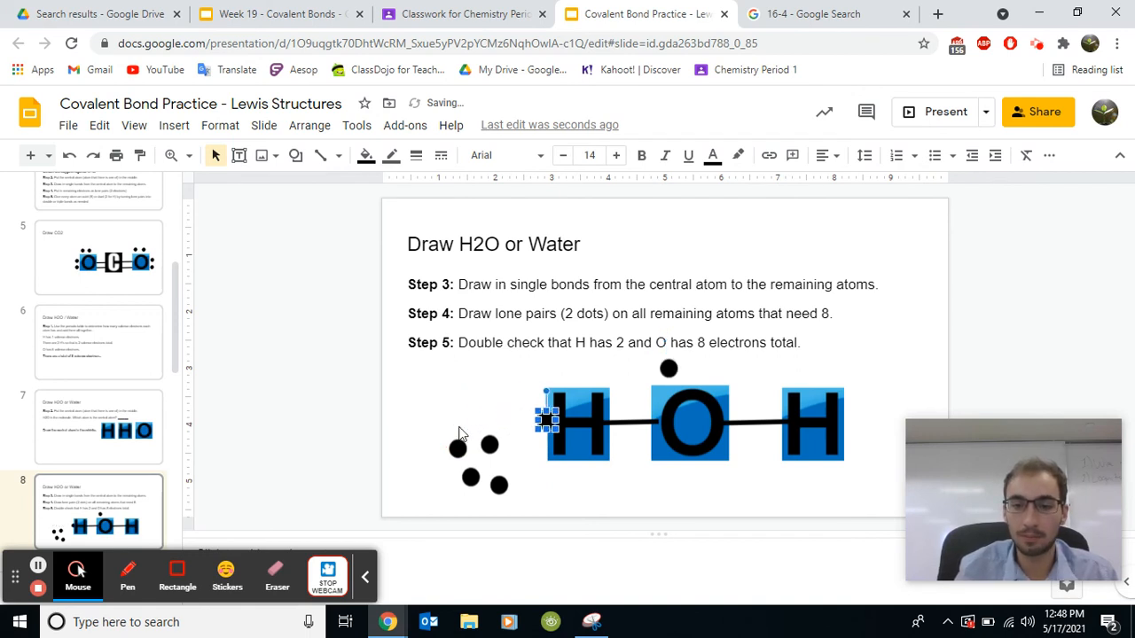
click(690, 421)
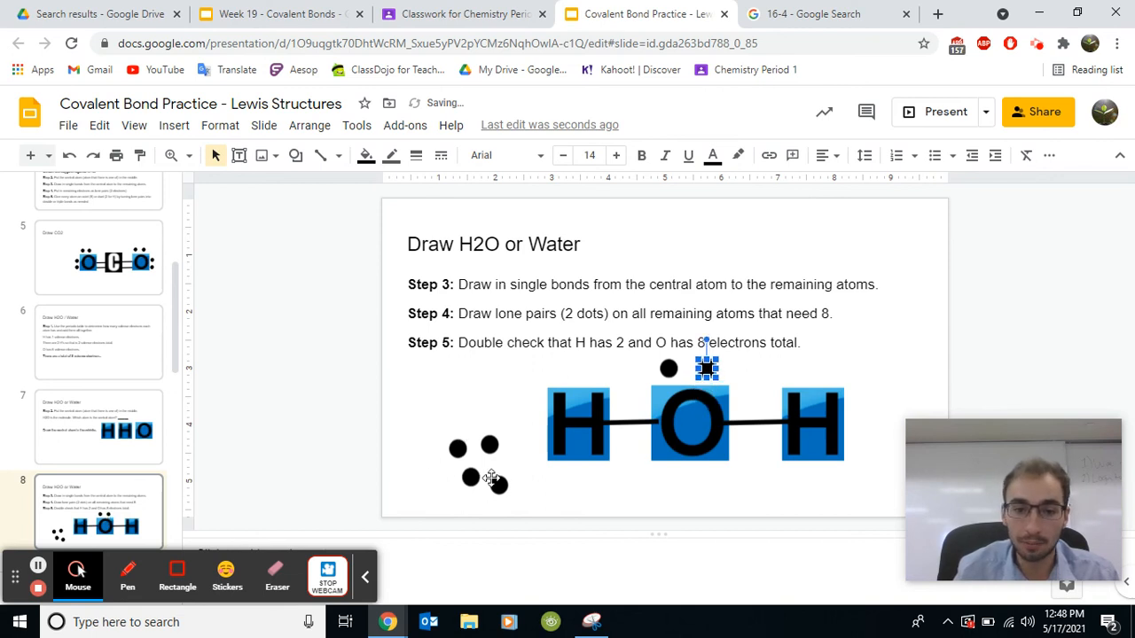
drag(706, 368, 501, 486)
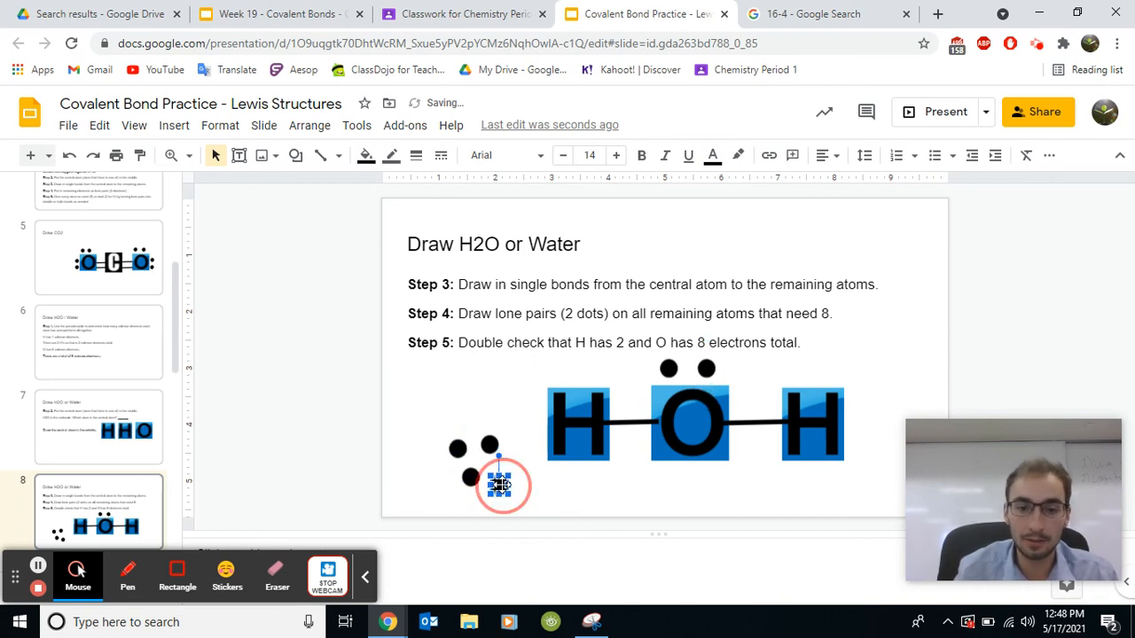
drag(501, 485, 579, 485)
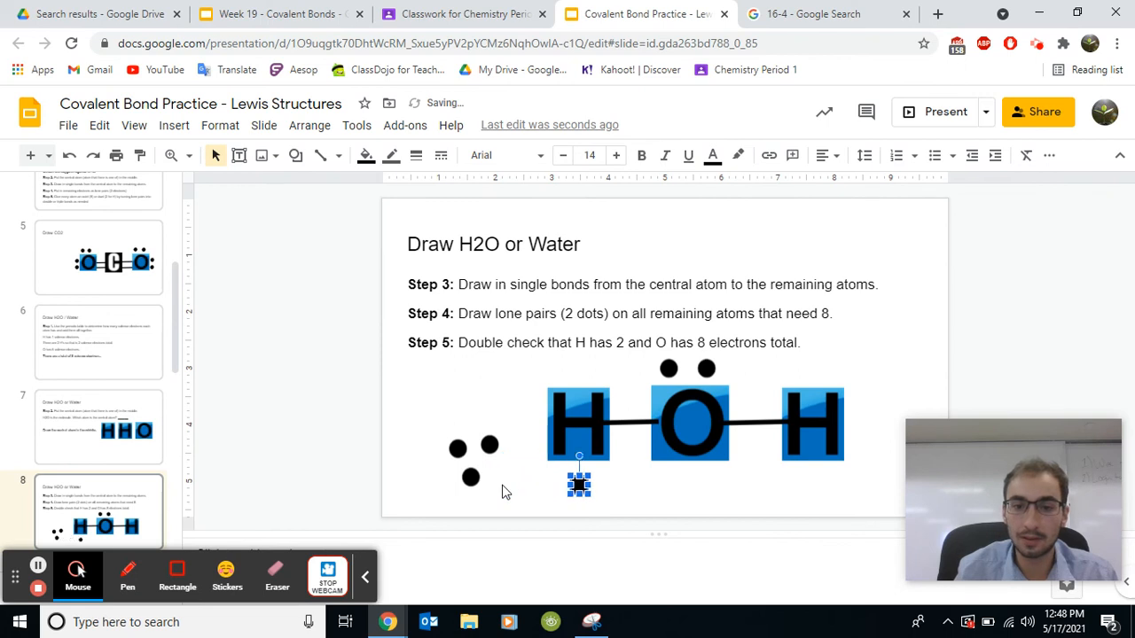
drag(580, 481, 668, 482)
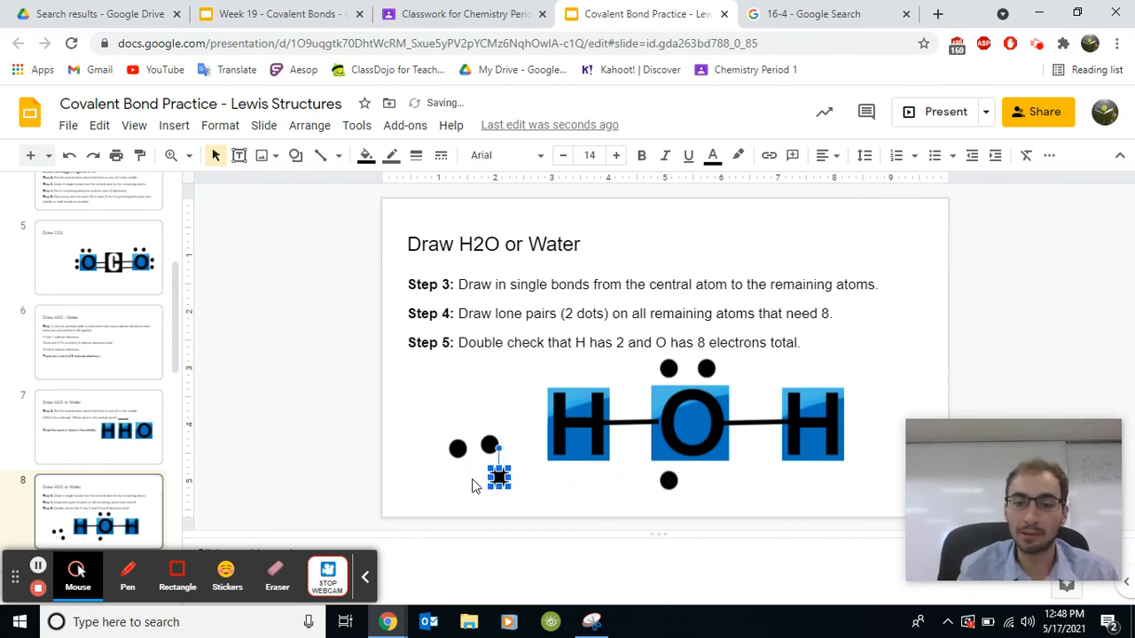
drag(498, 479, 697, 479)
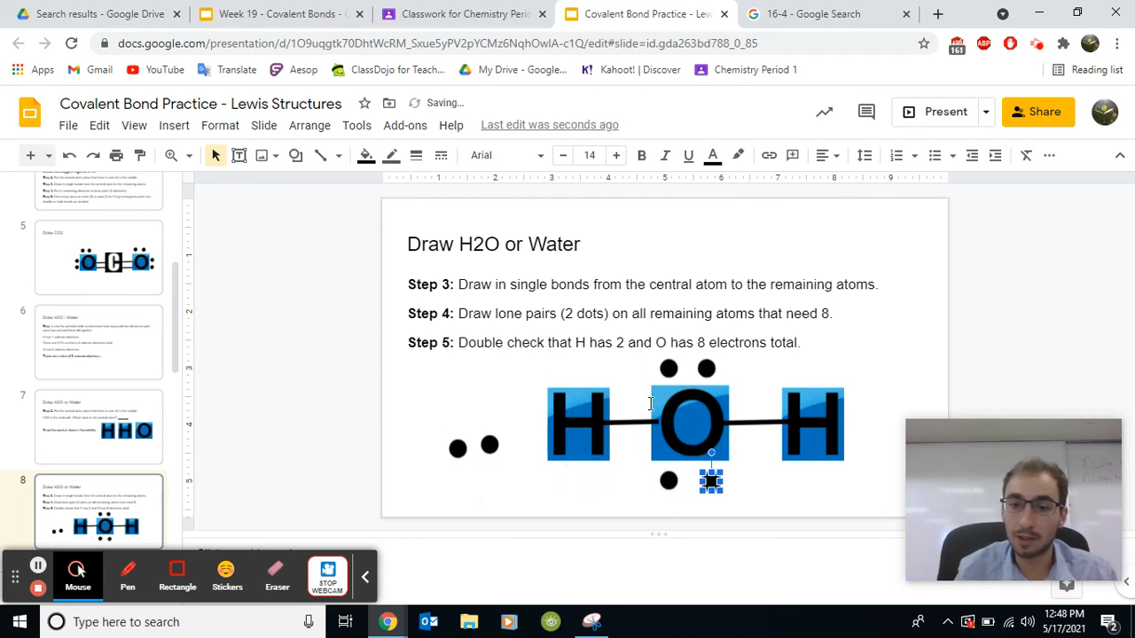
click(621, 423)
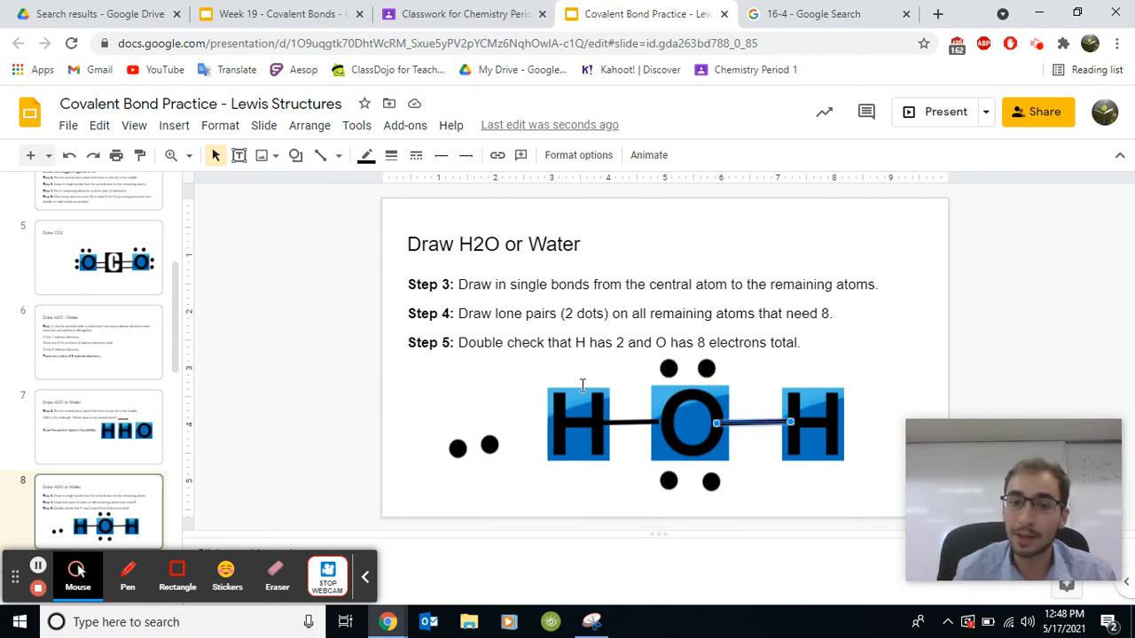
click(811, 424)
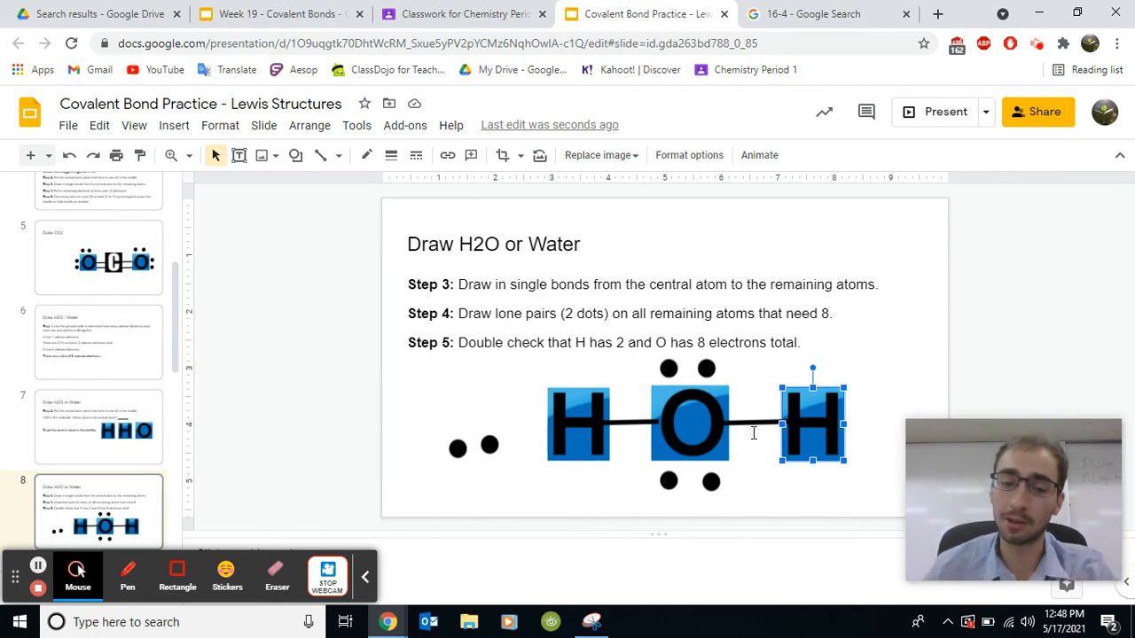
scroll(down, 3)
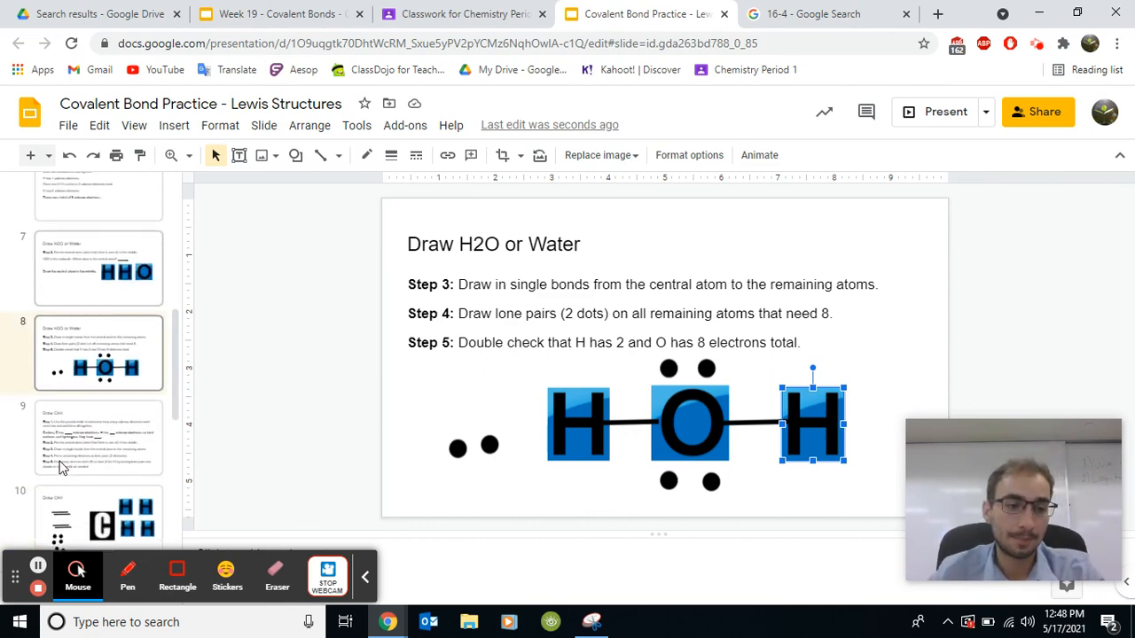
Browse the SO2 and Cl2 slides, settling on the Draw Cl2 drawing slide
click(98, 510)
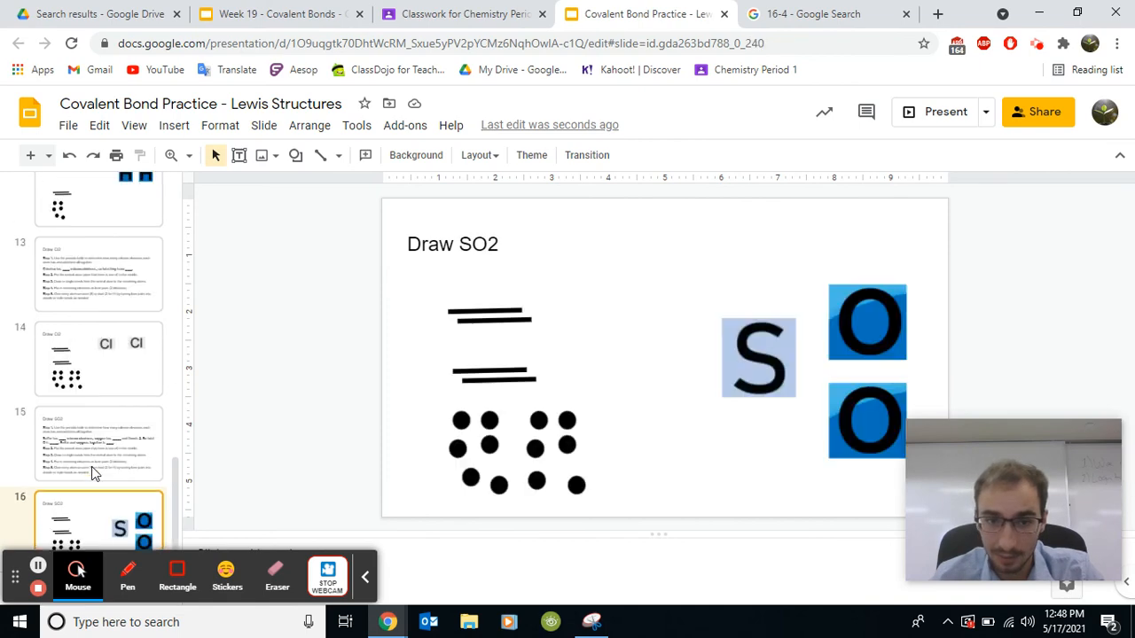
mouse_move(263, 252)
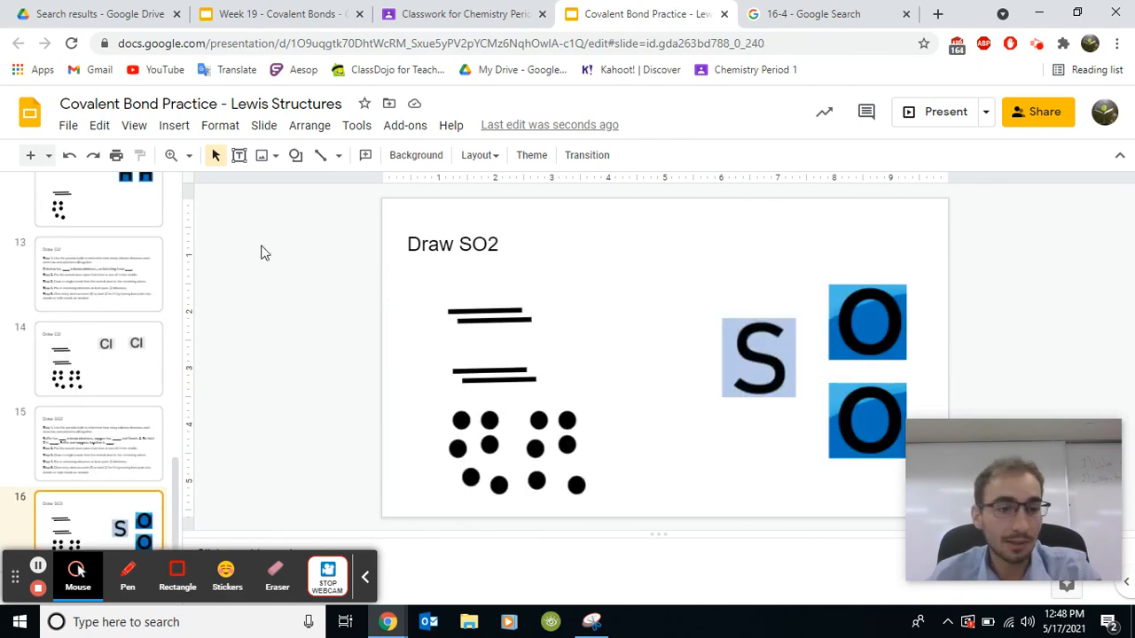
click(97, 359)
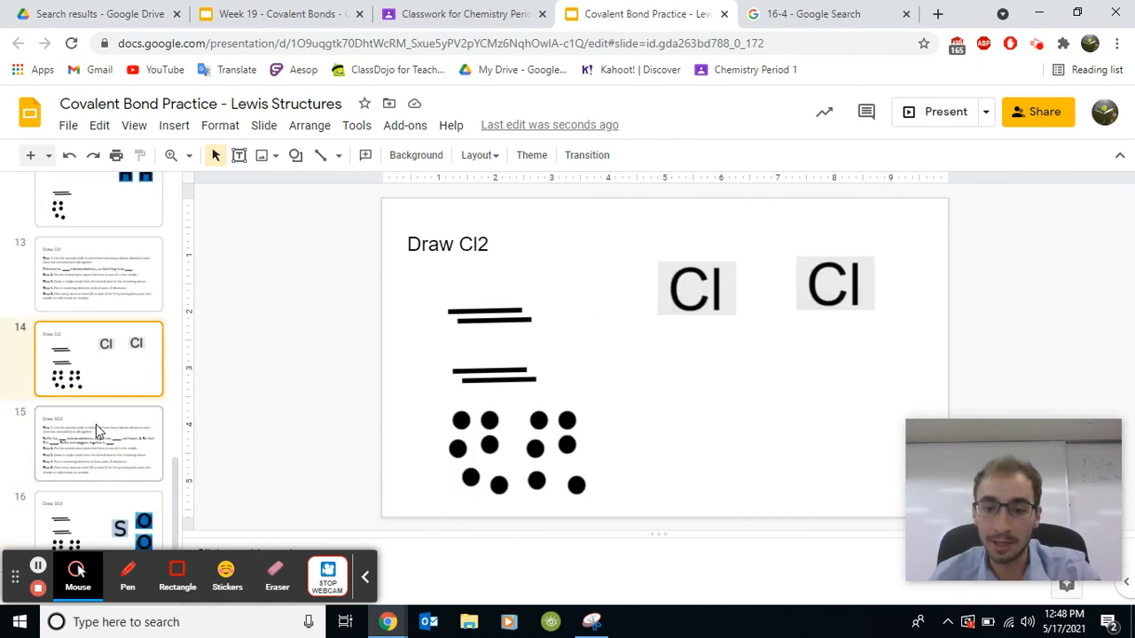
click(99, 528)
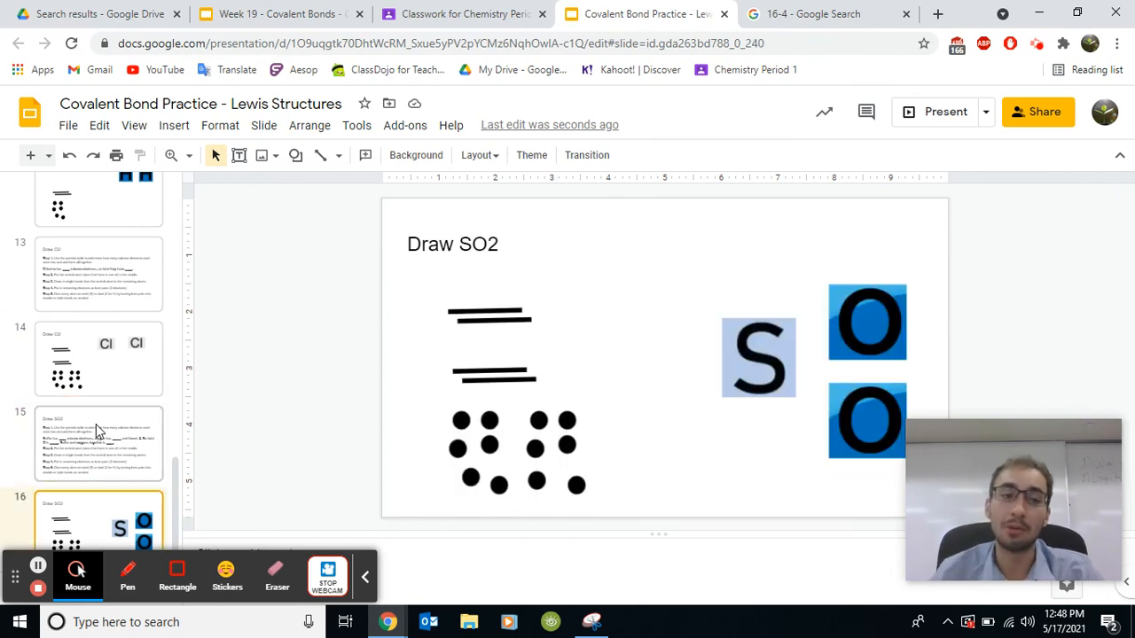
click(97, 273)
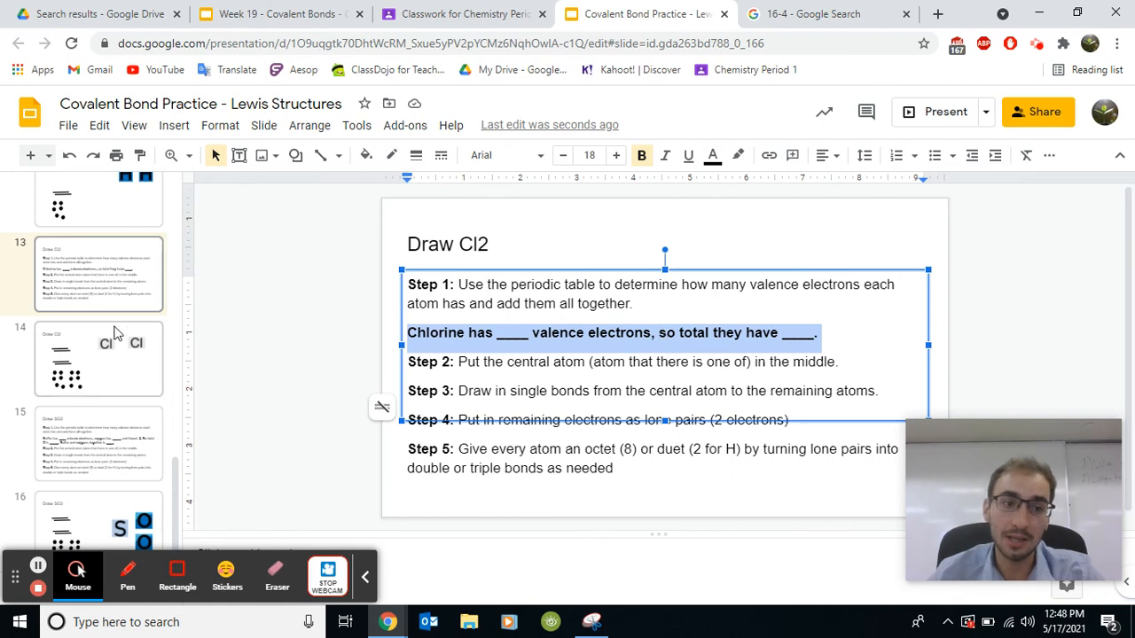
click(98, 358)
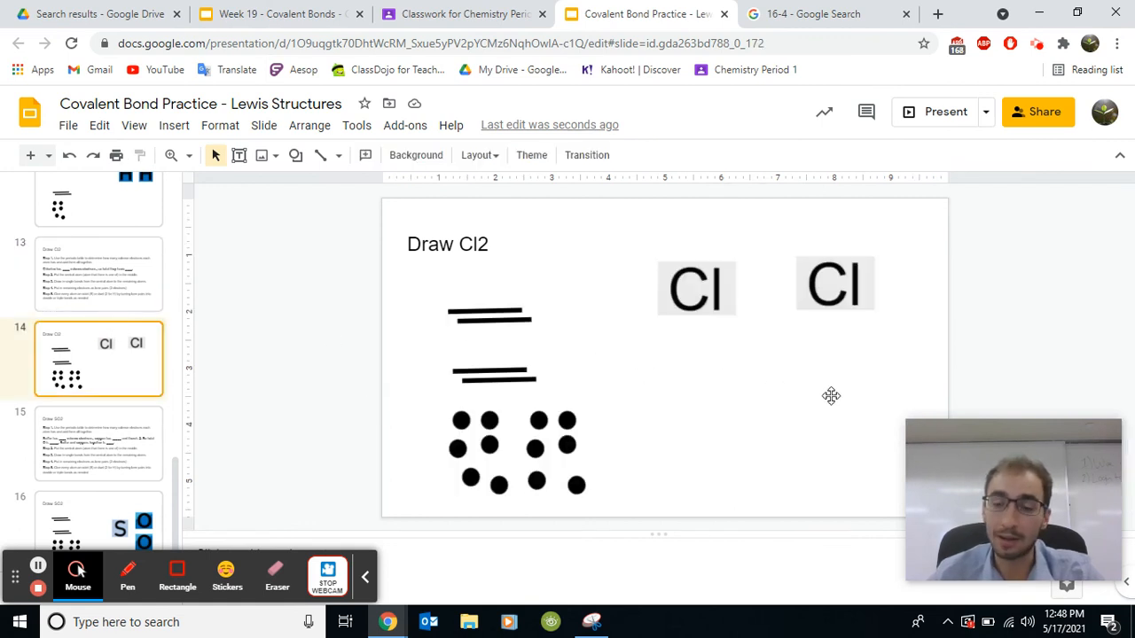
mouse_move(613, 348)
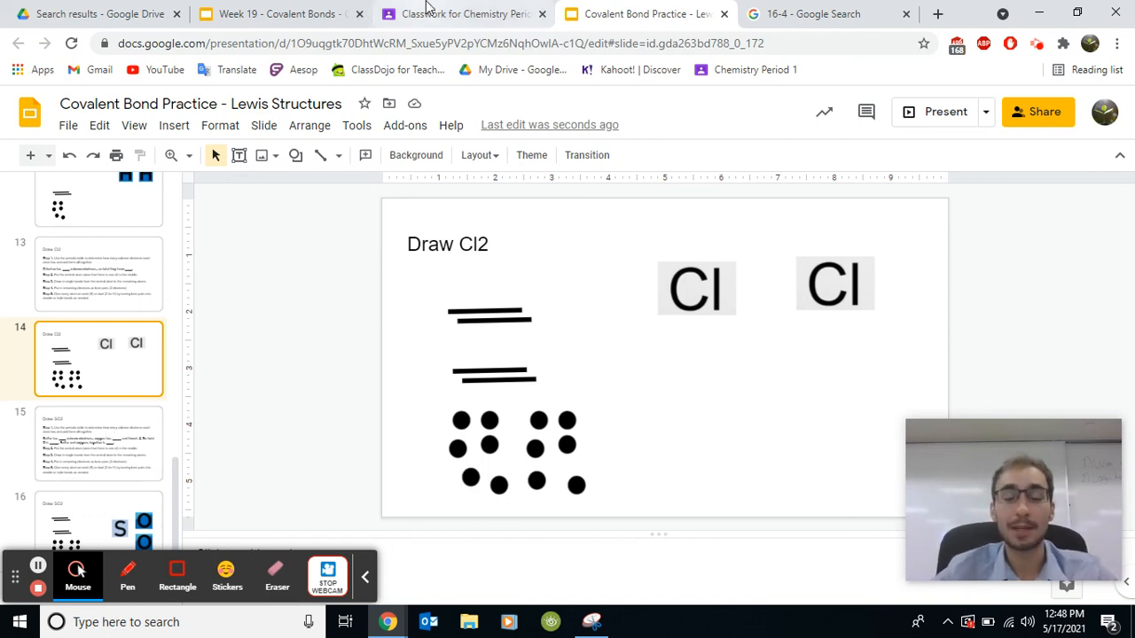
Switch to Google Classroom's Week 19 Covalent Bond Practice classwork page
click(461, 14)
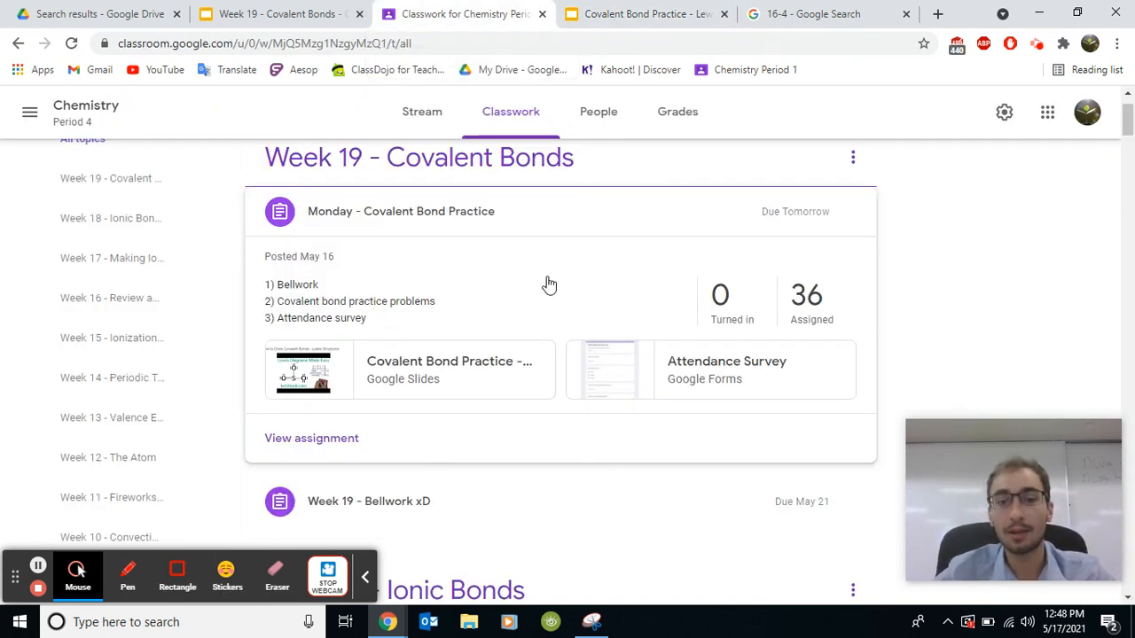
mouse_move(397, 405)
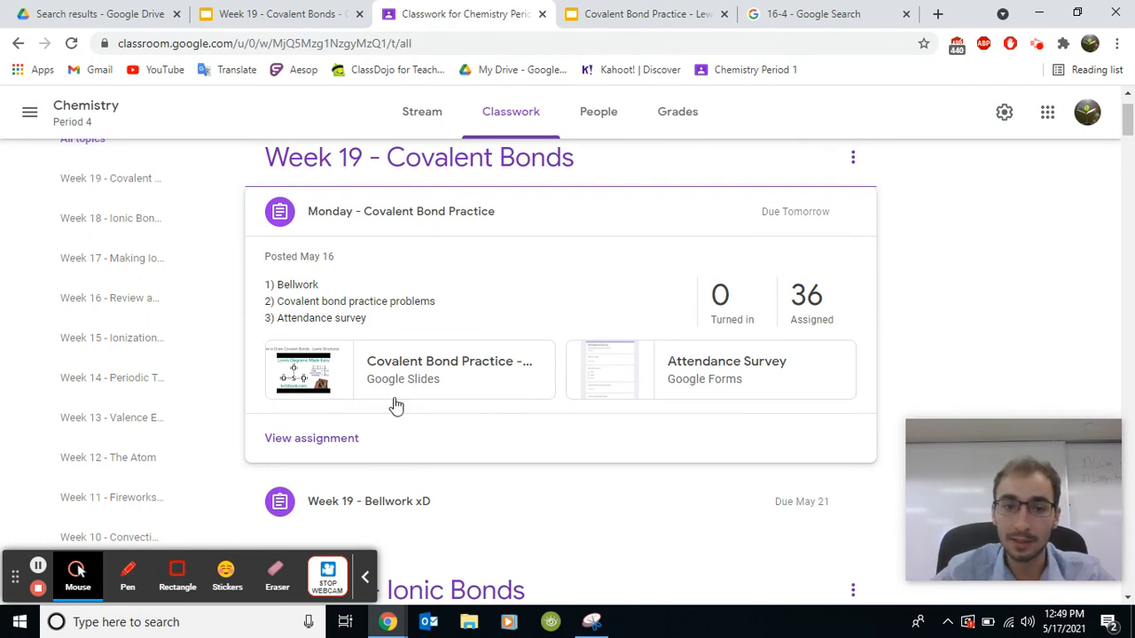
mouse_move(689, 411)
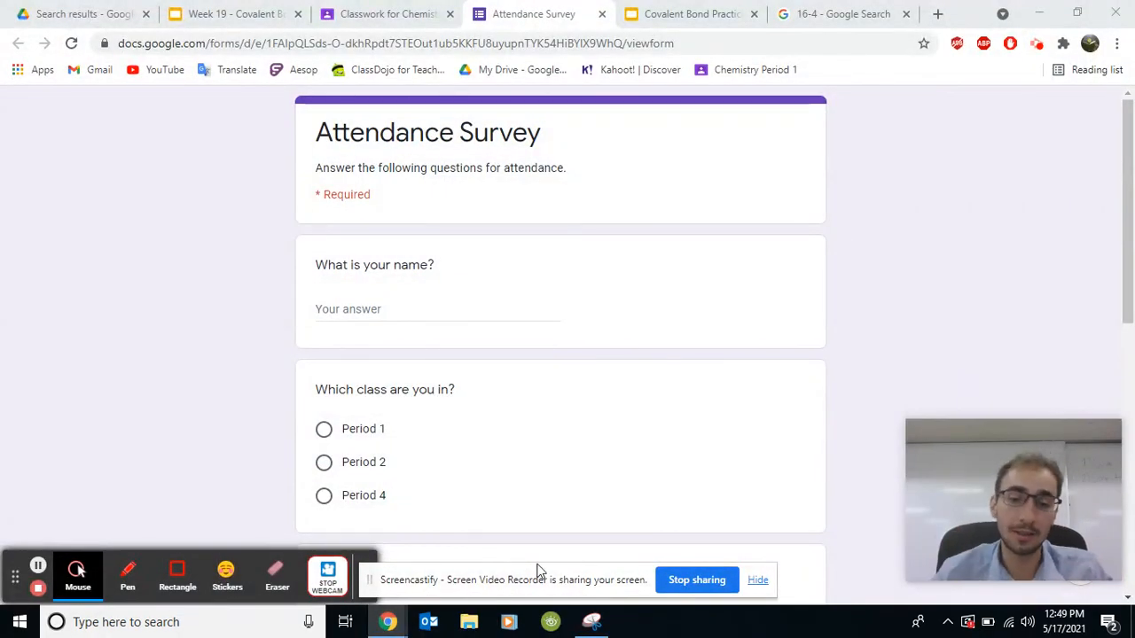
mouse_move(697, 580)
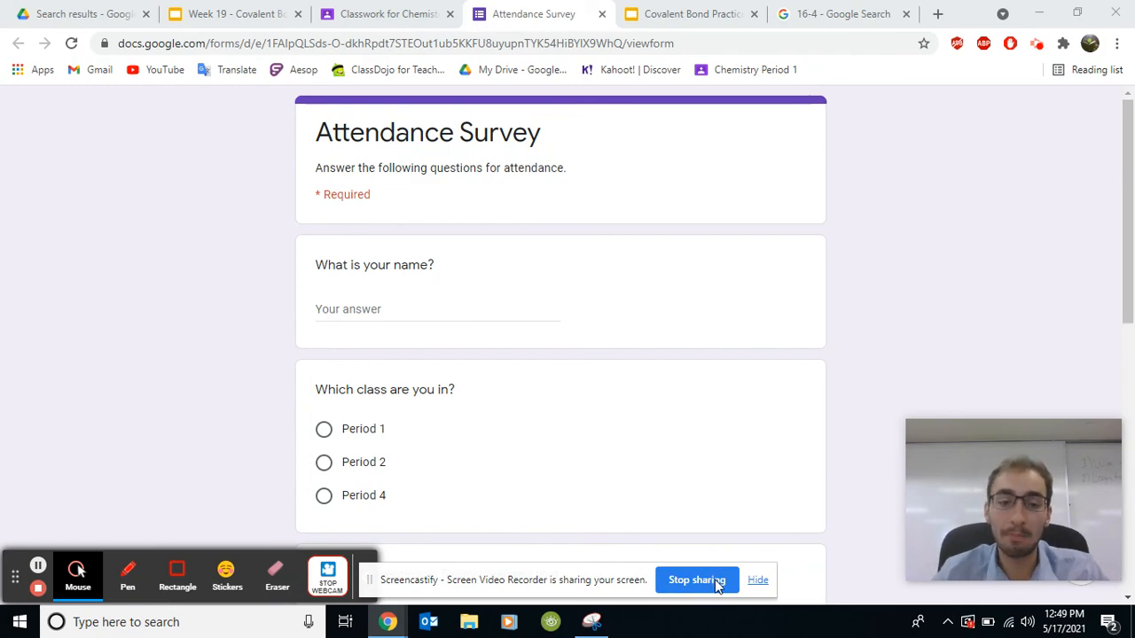